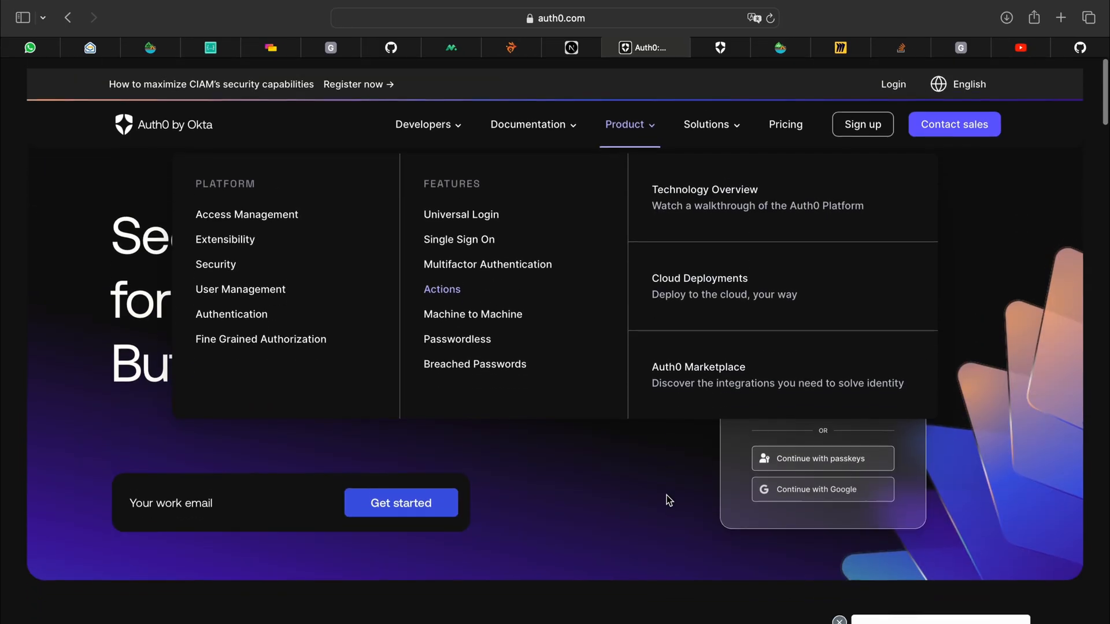
- Dismiss the Product overview so the Auth0 homepage hero is visible
left_click(644, 508)
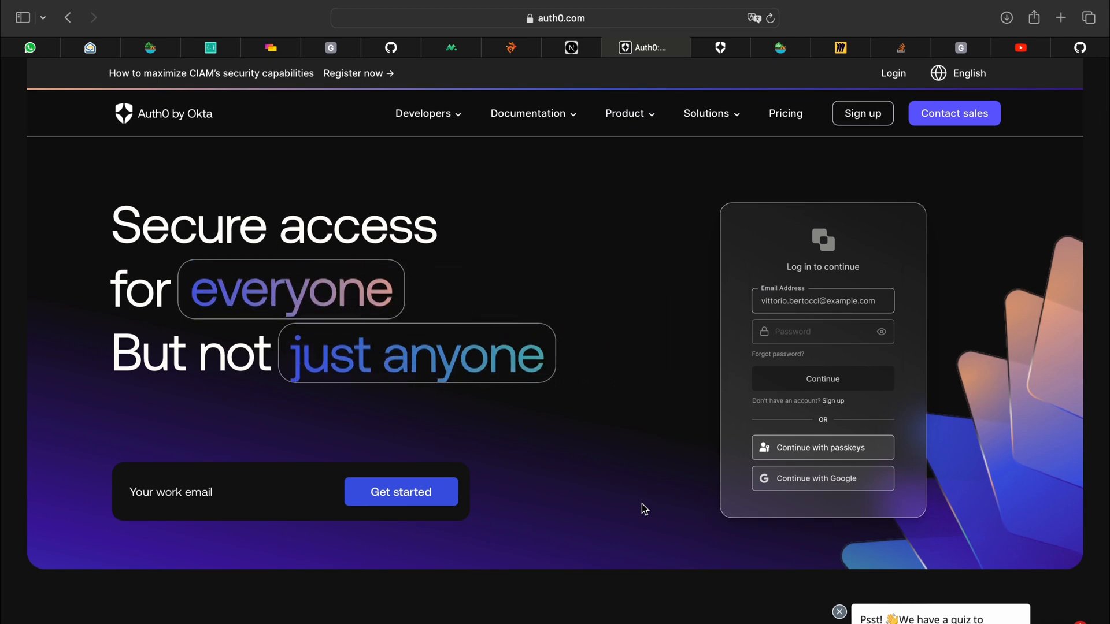
mouse_move(785, 113)
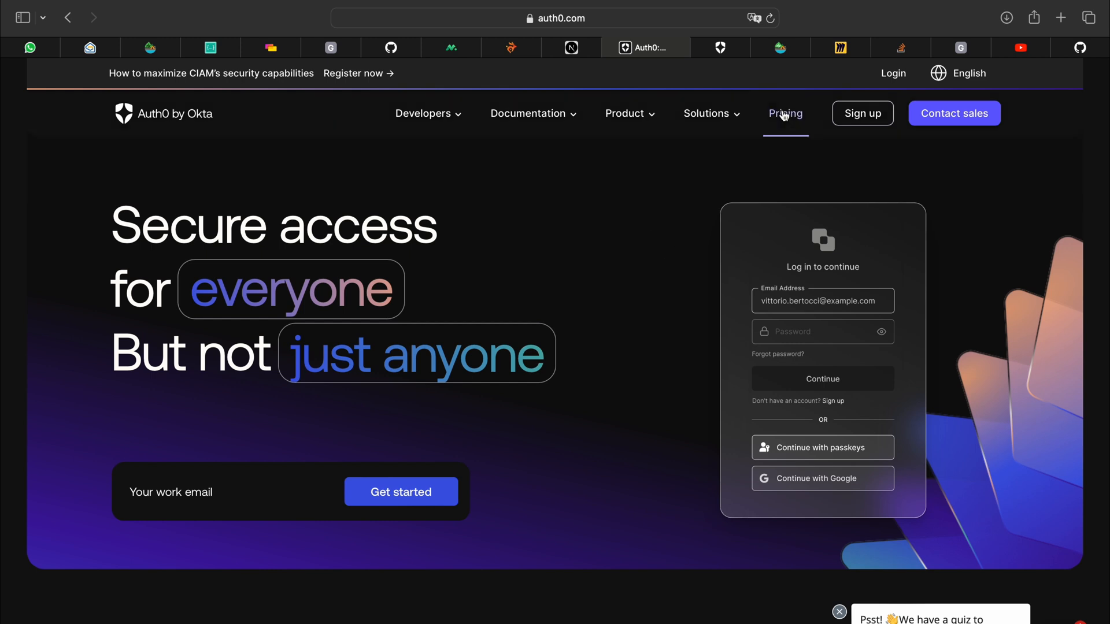
left_click(824, 48)
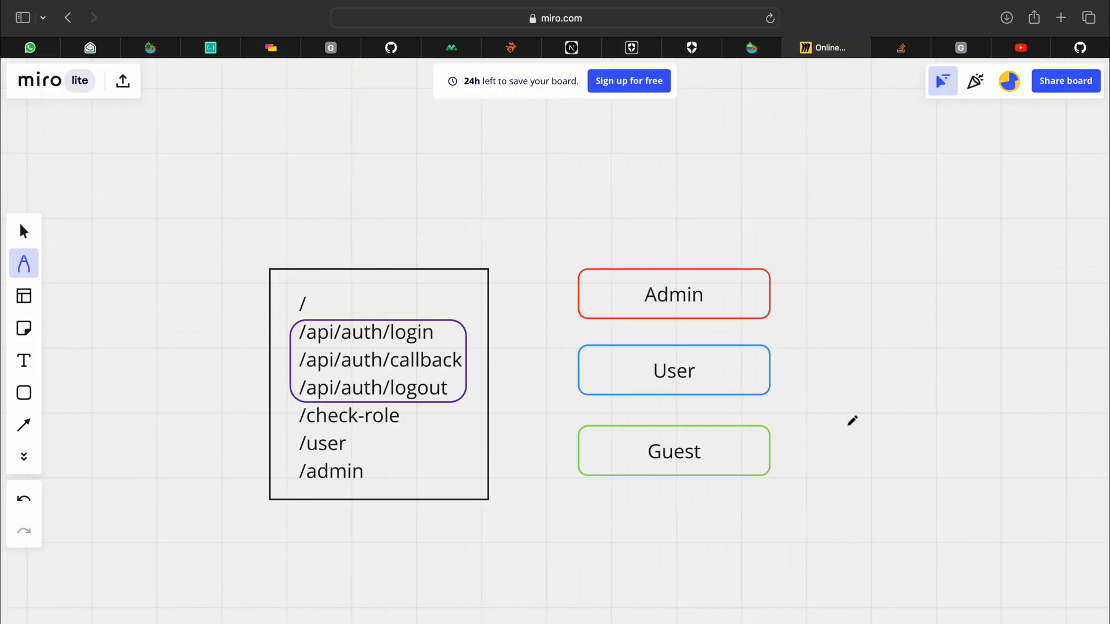
mouse_move(826, 353)
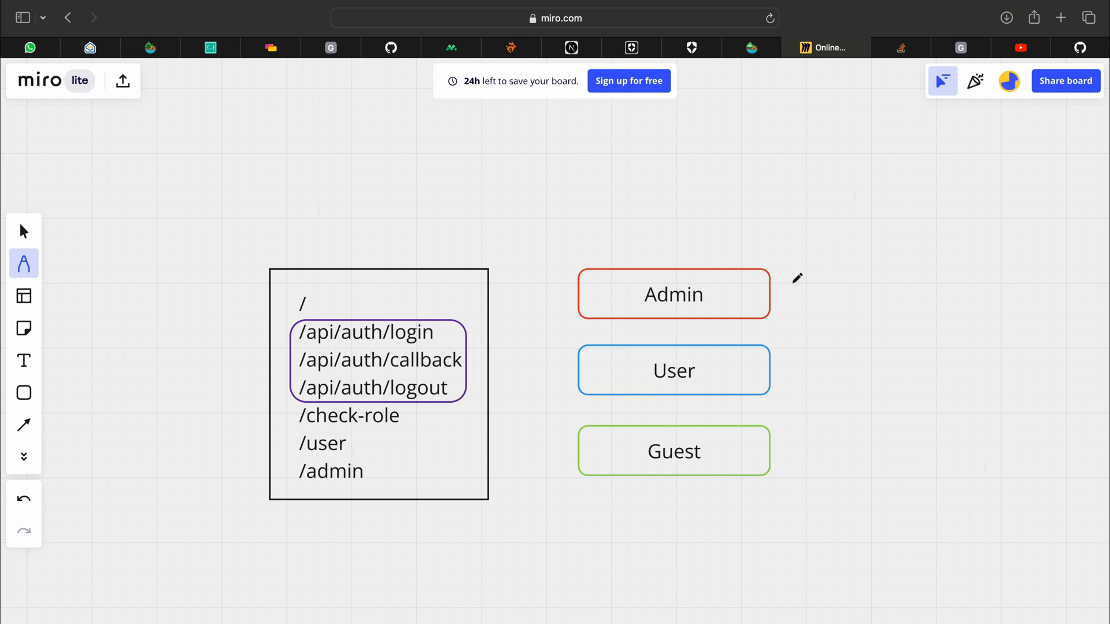
mouse_move(783, 345)
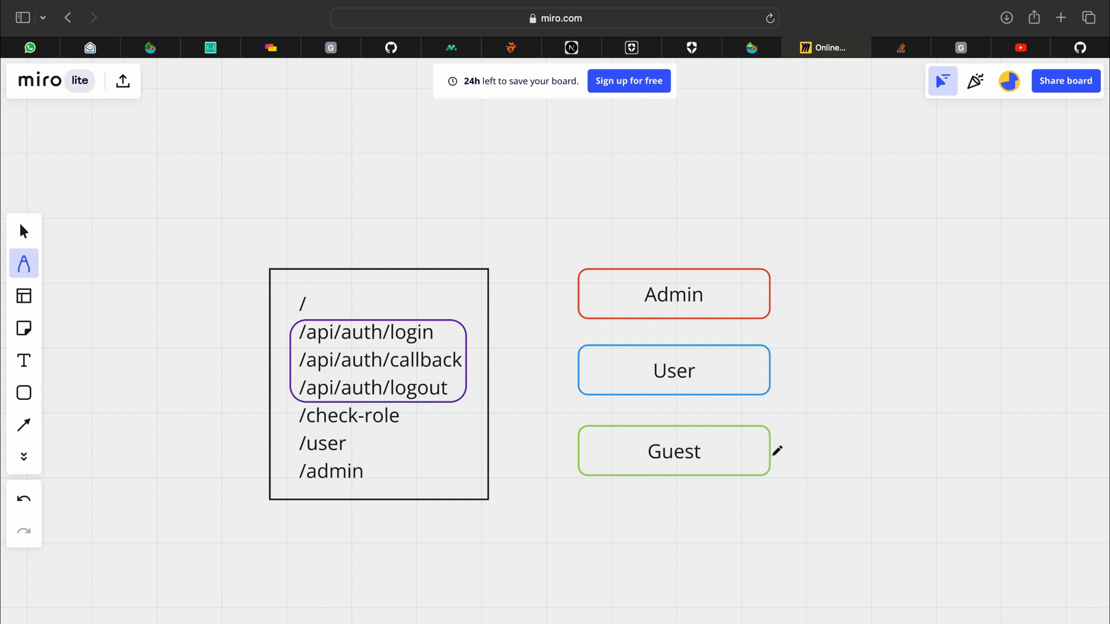
mouse_move(337, 282)
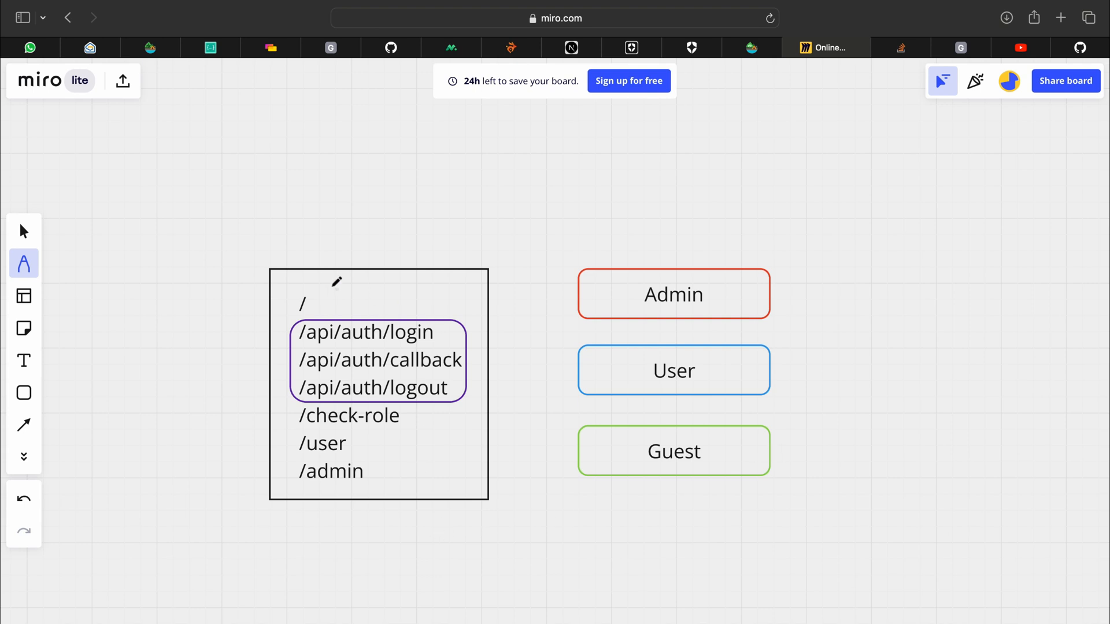
mouse_move(303, 458)
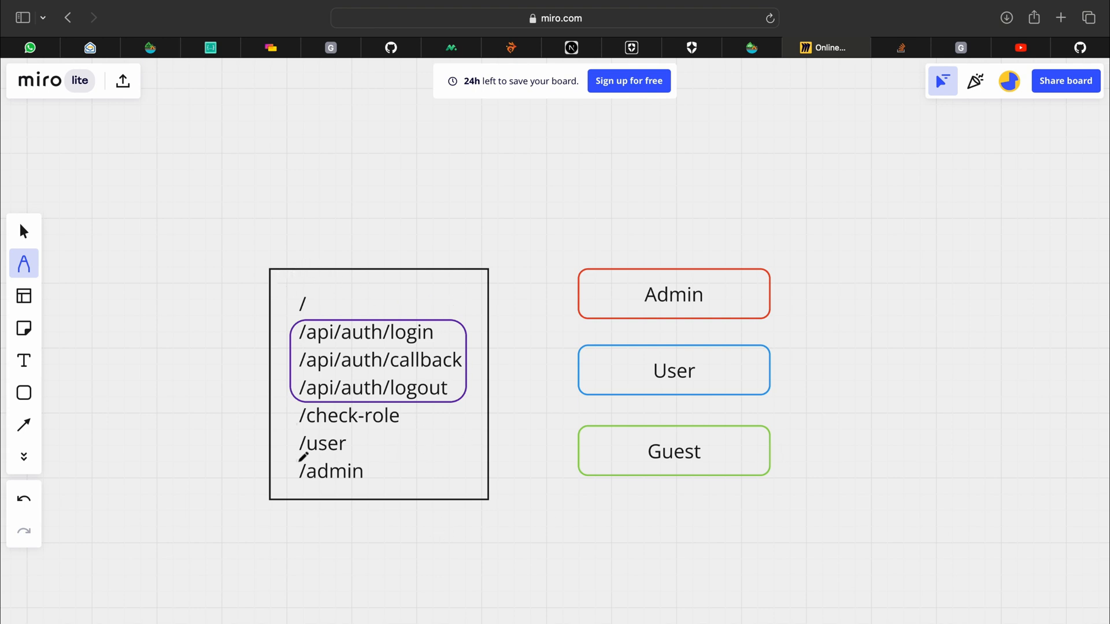
mouse_move(314, 307)
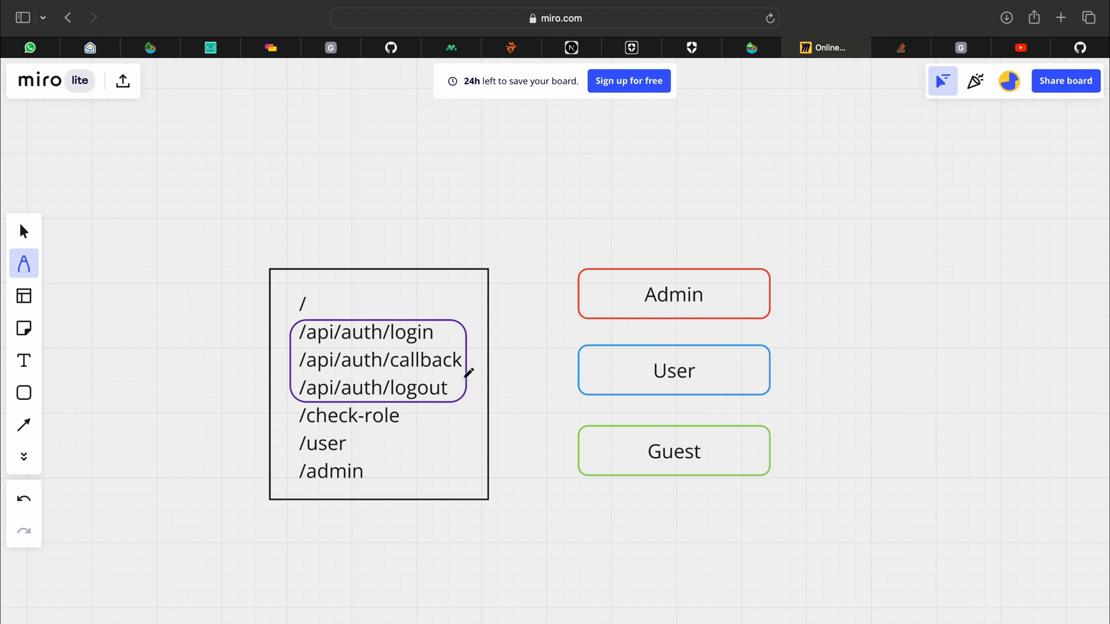
mouse_move(421, 417)
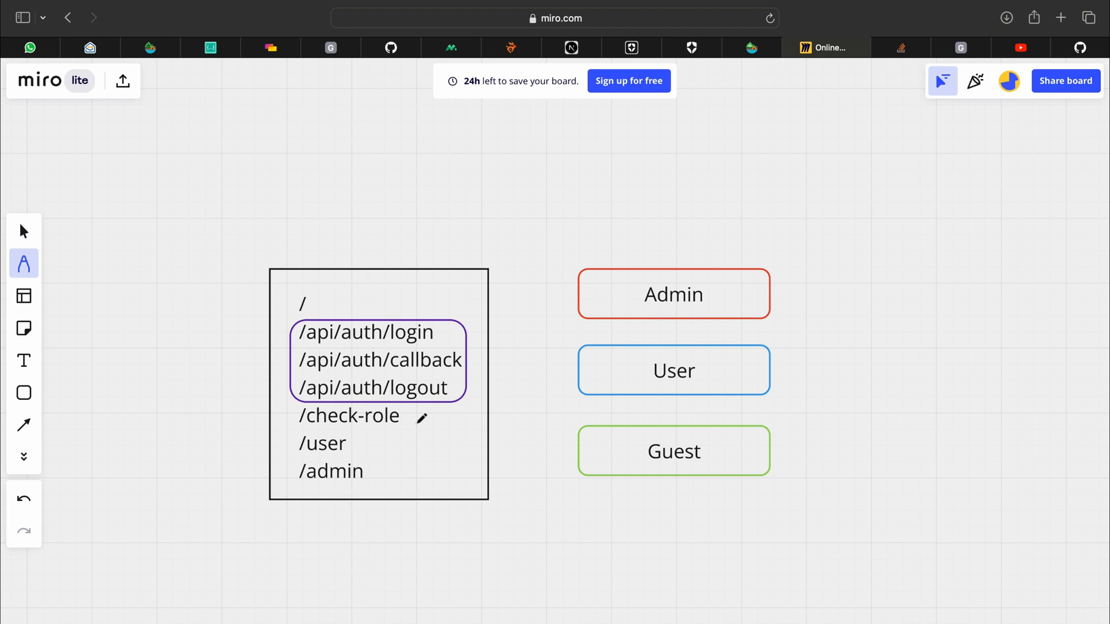
mouse_move(345, 444)
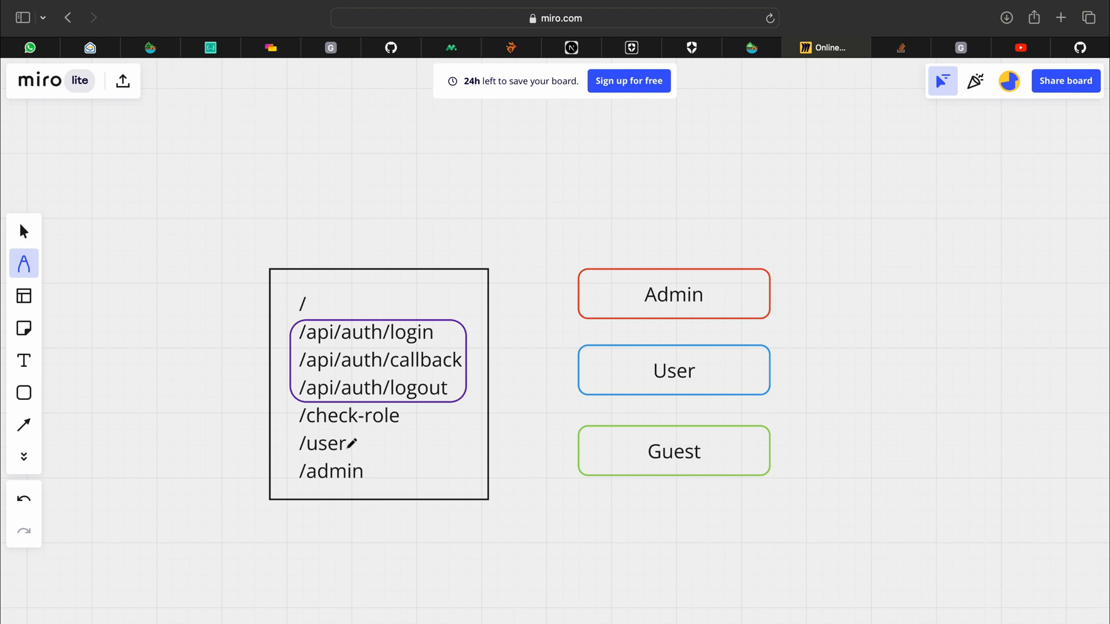
mouse_move(581, 286)
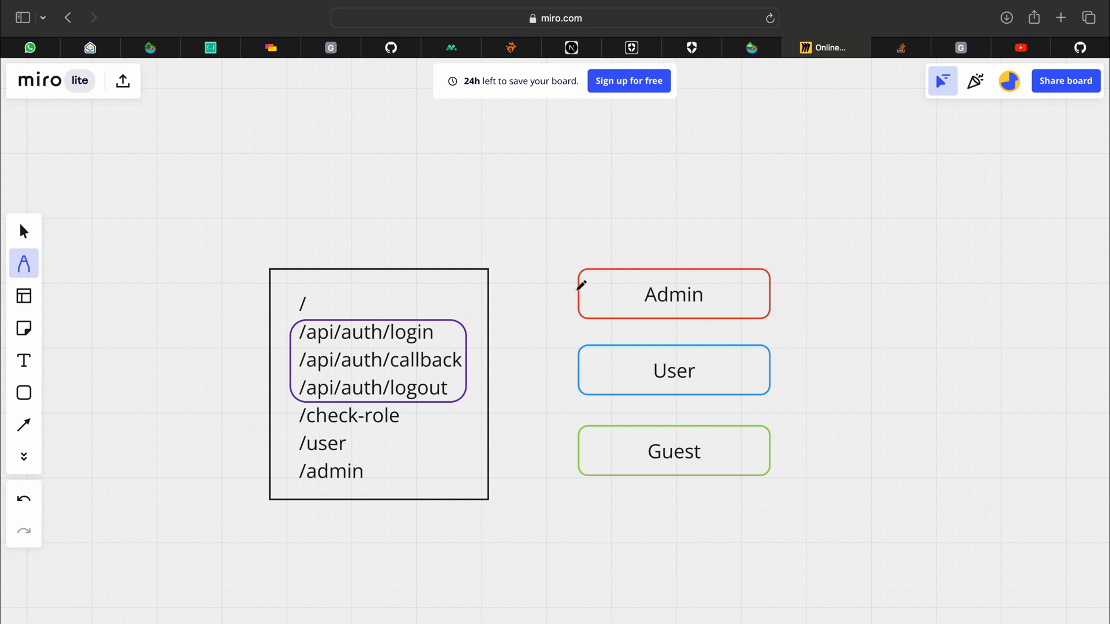
mouse_move(542, 408)
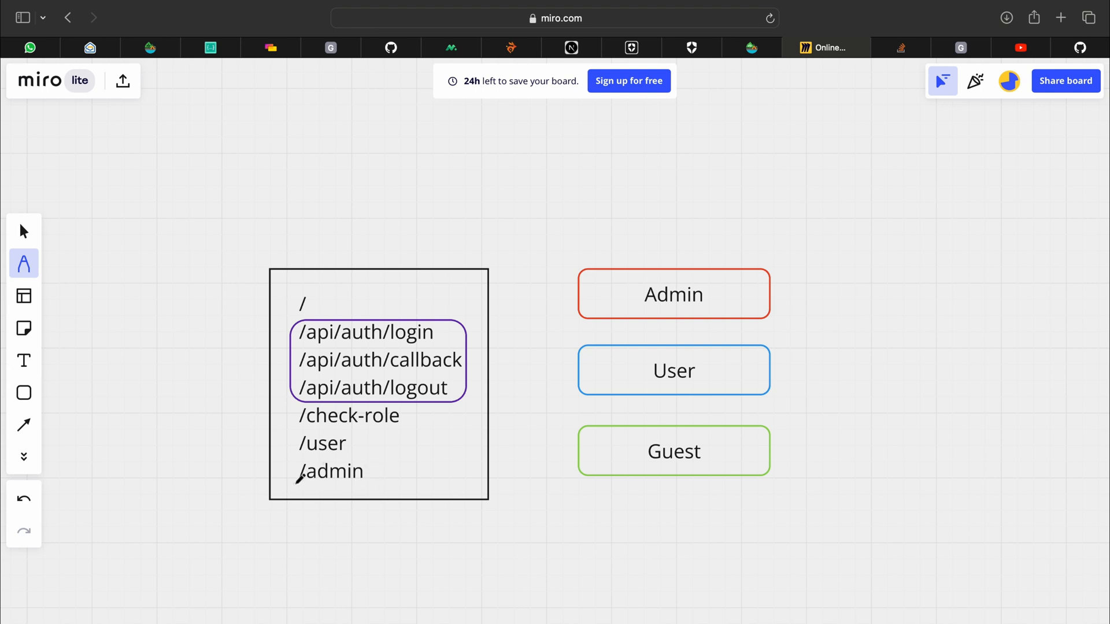
mouse_move(572, 47)
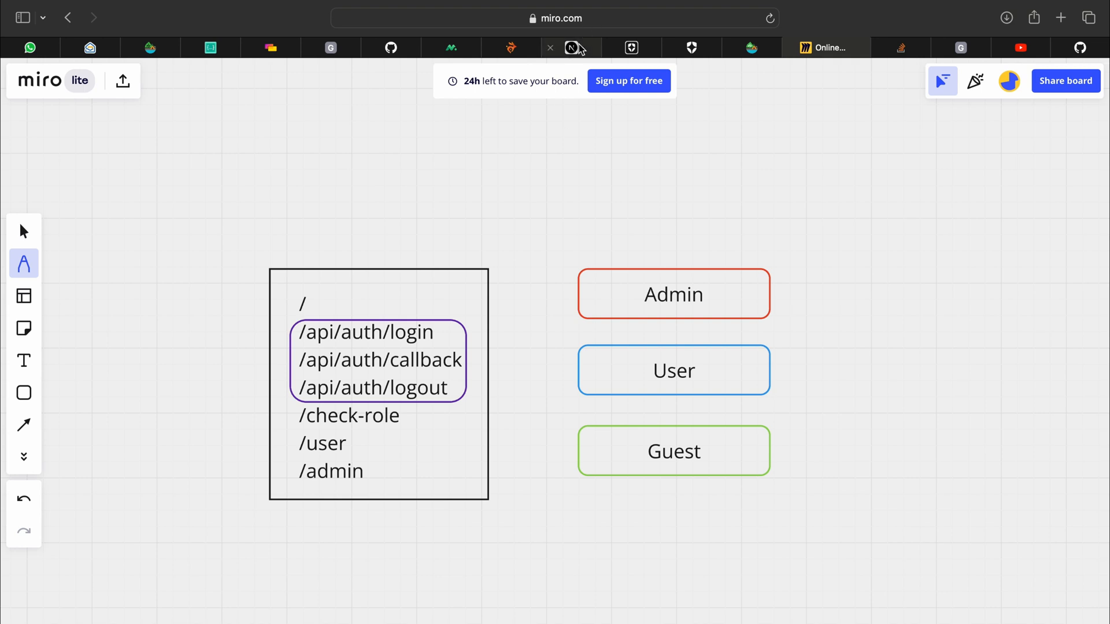
- Review the Next.js create-next-app App Router prompt, then return to the Auth0 homepage
left_click(586, 48)
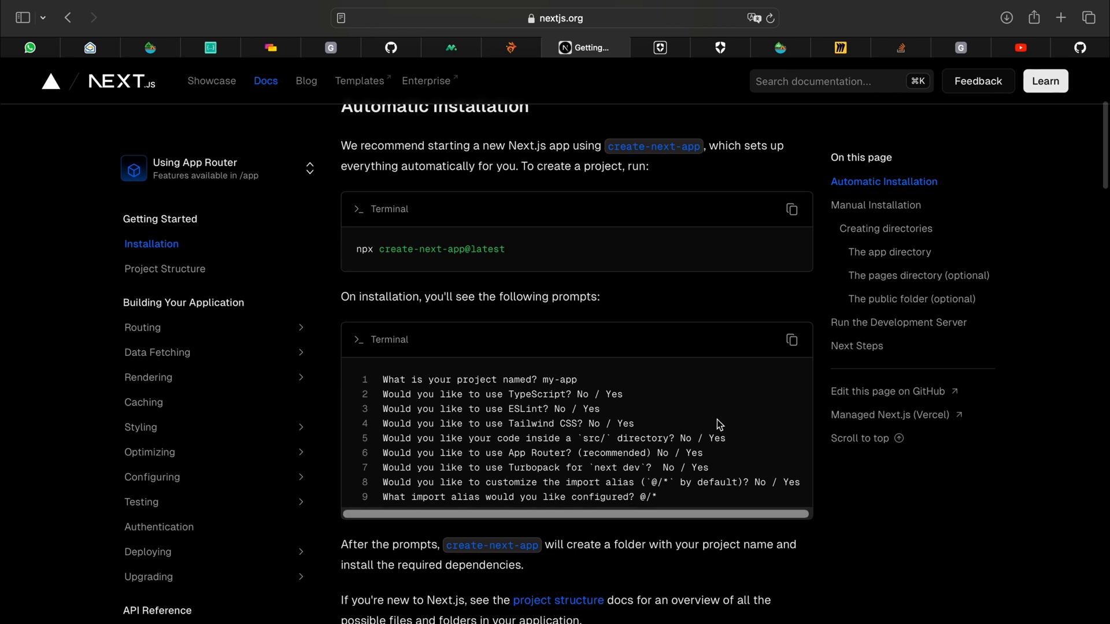
mouse_move(733, 395)
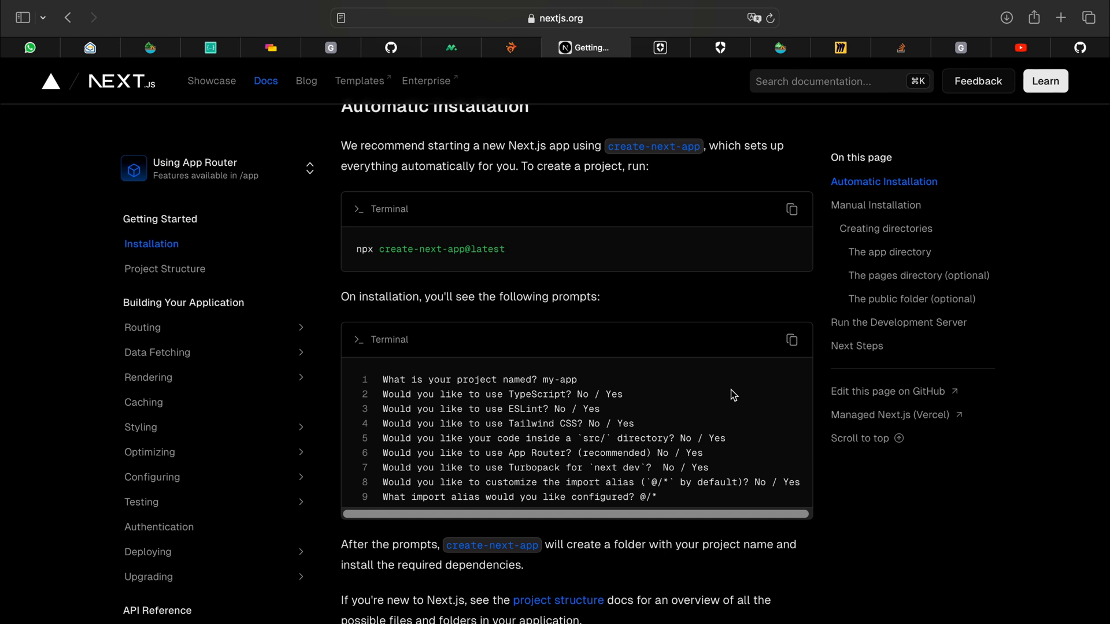
mouse_move(692, 453)
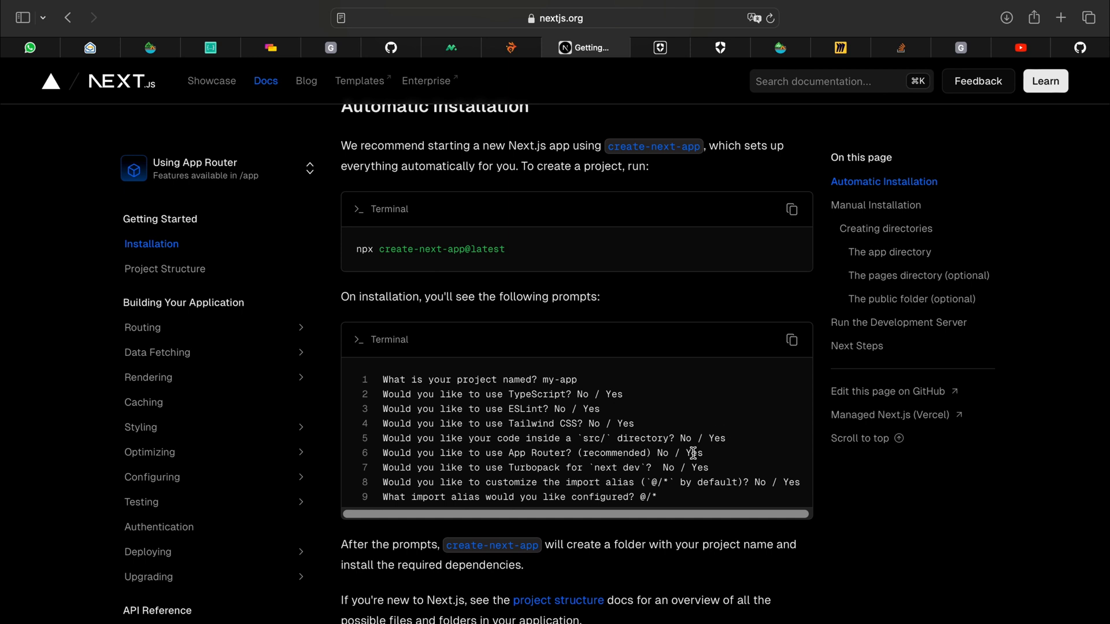
double_click(694, 453)
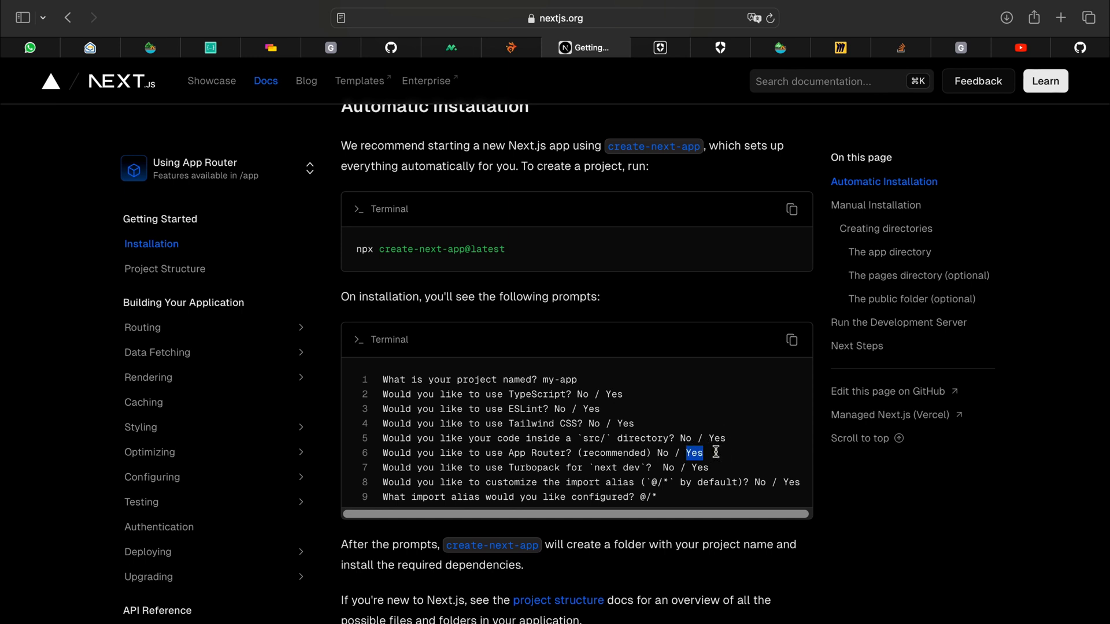
left_click(644, 47)
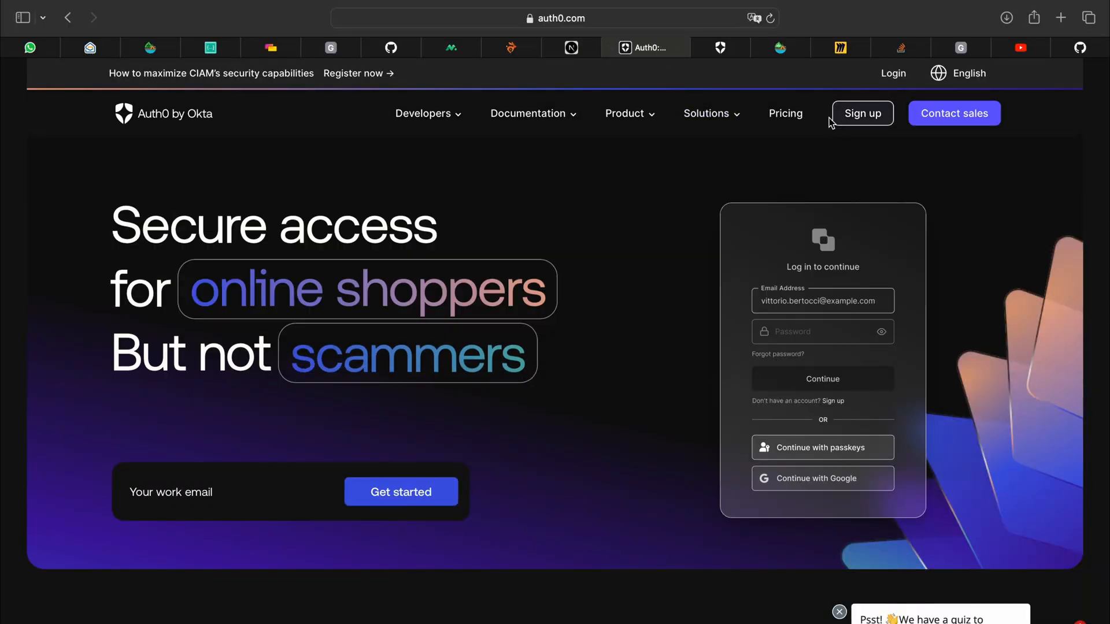
- Go to the Applications list in the Auth0 management dashboard
left_click(822, 379)
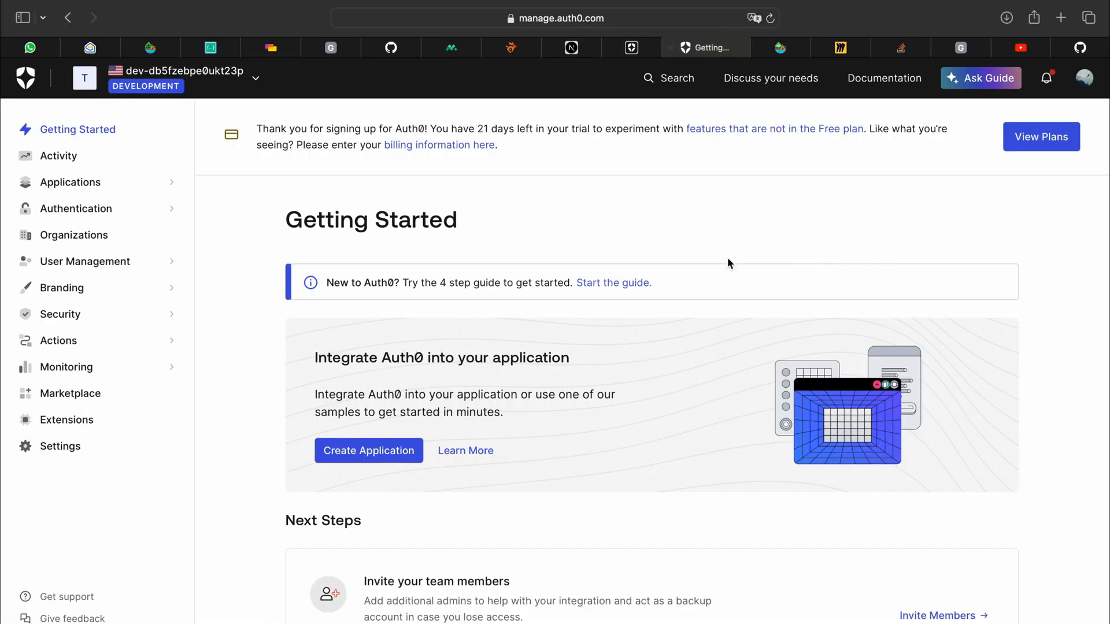
mouse_move(657, 350)
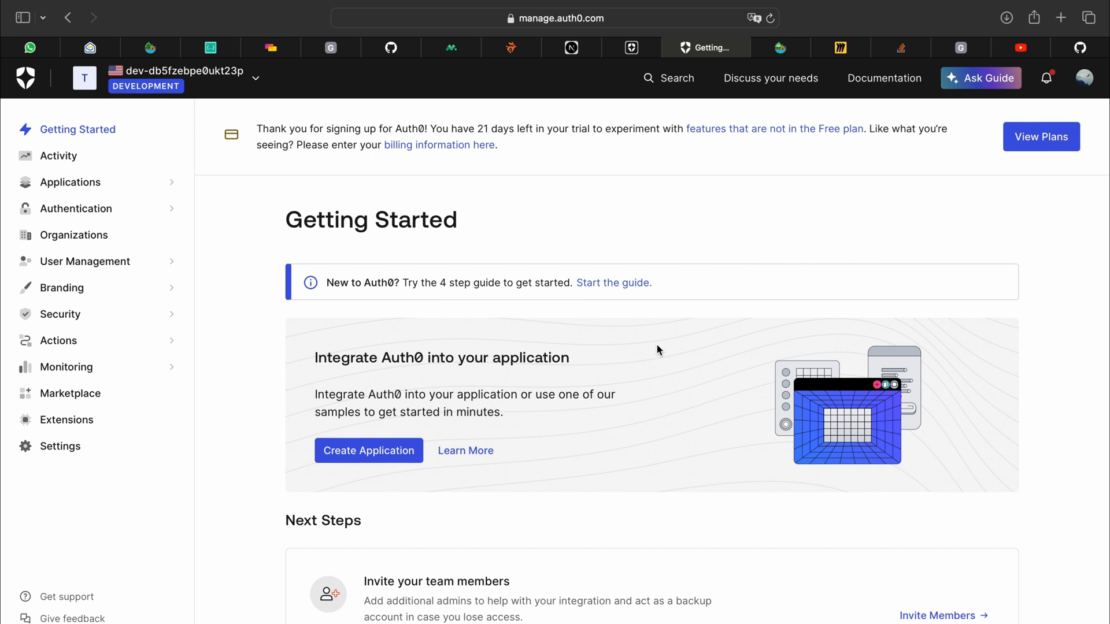
mouse_move(176, 185)
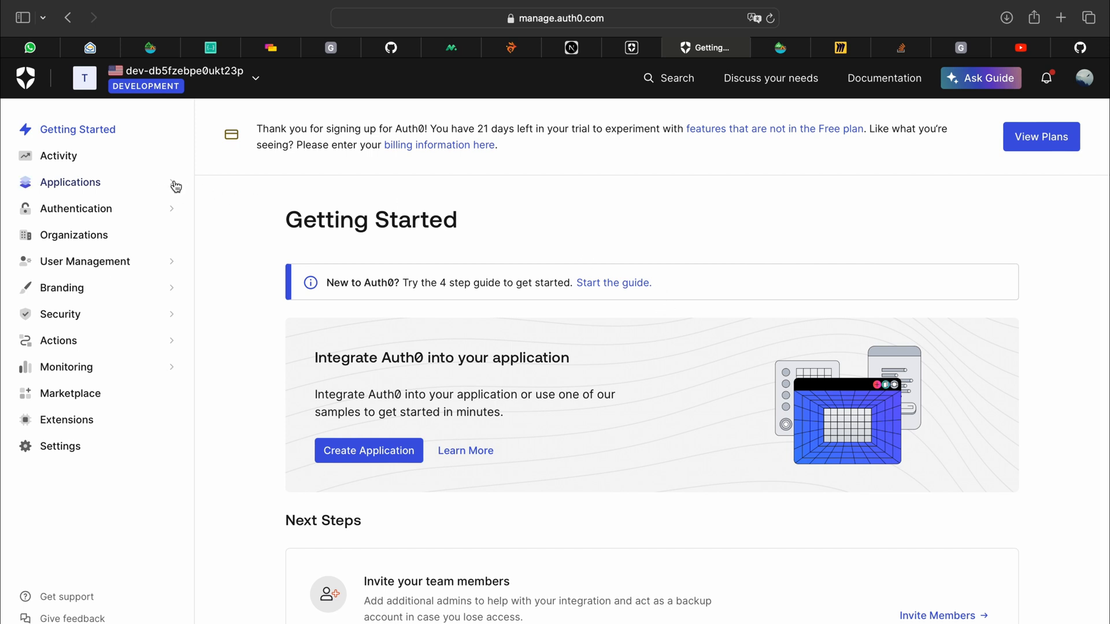
left_click(69, 181)
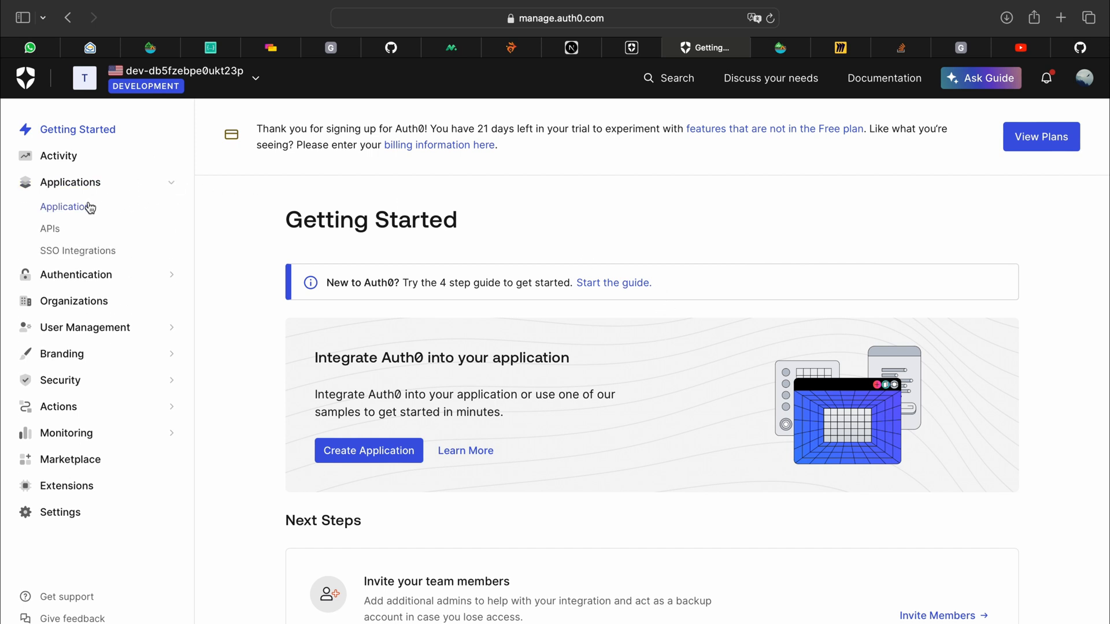
left_click(67, 207)
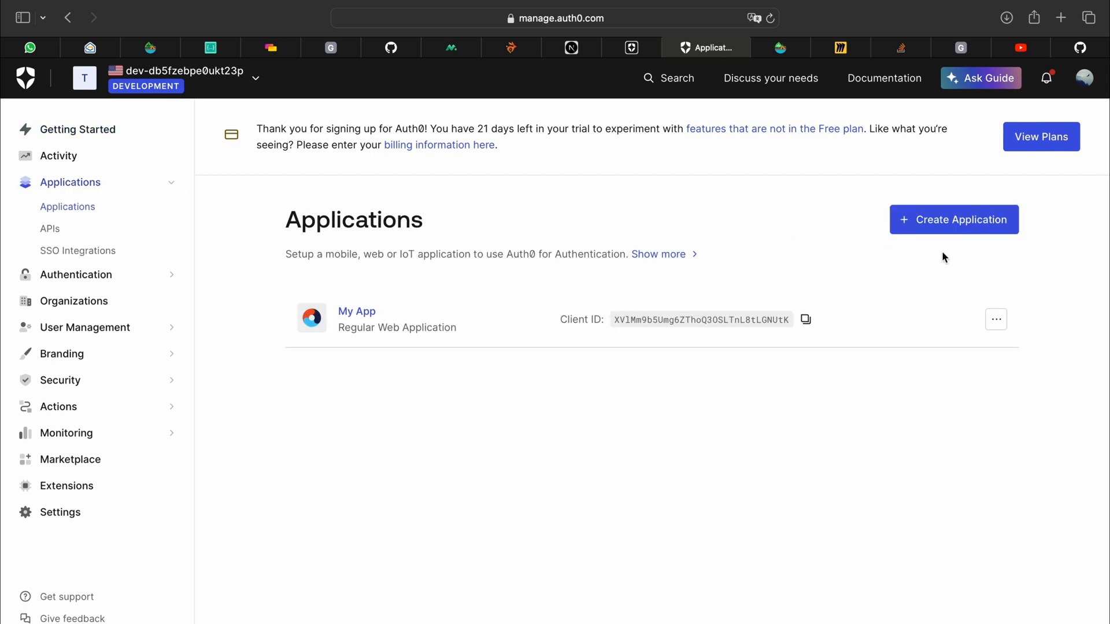
- Create a new Regular Web Application named My App
left_click(954, 219)
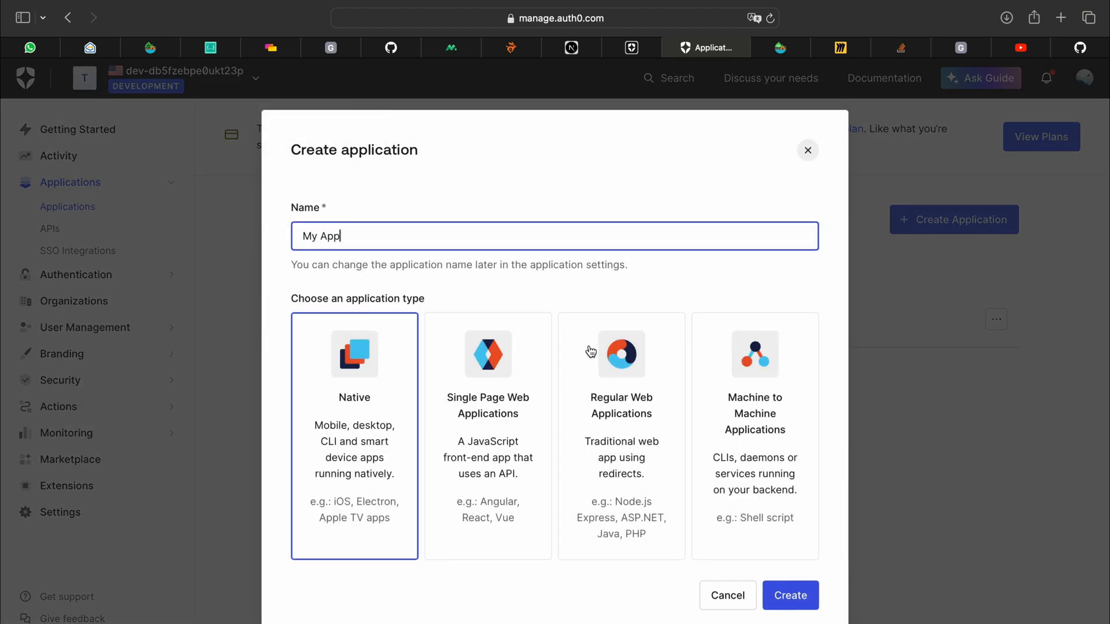
left_click(621, 436)
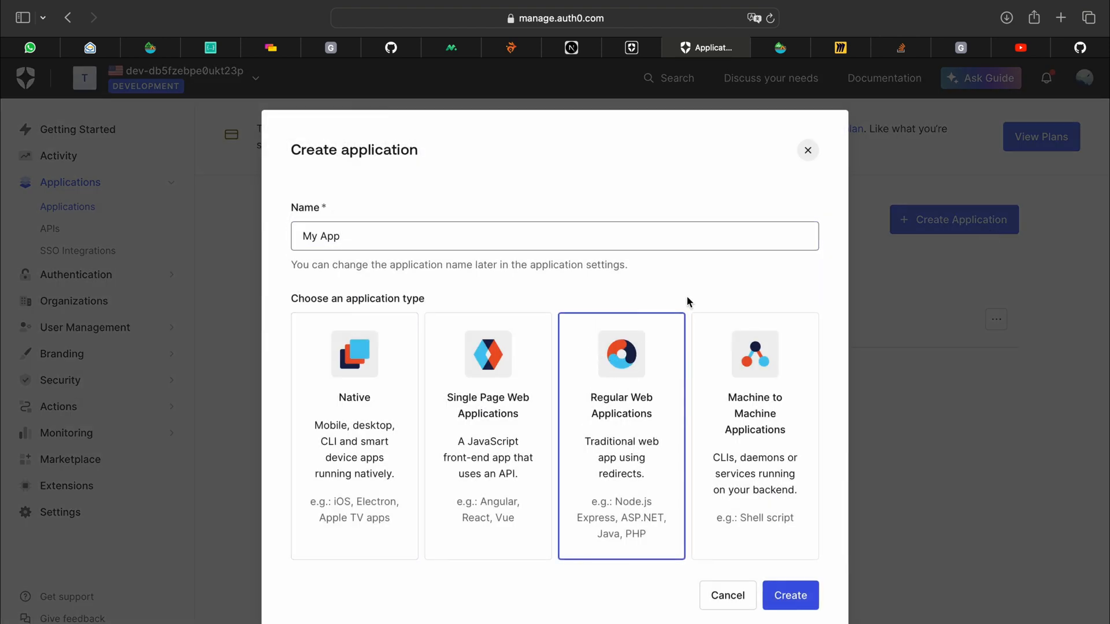
mouse_move(752, 582)
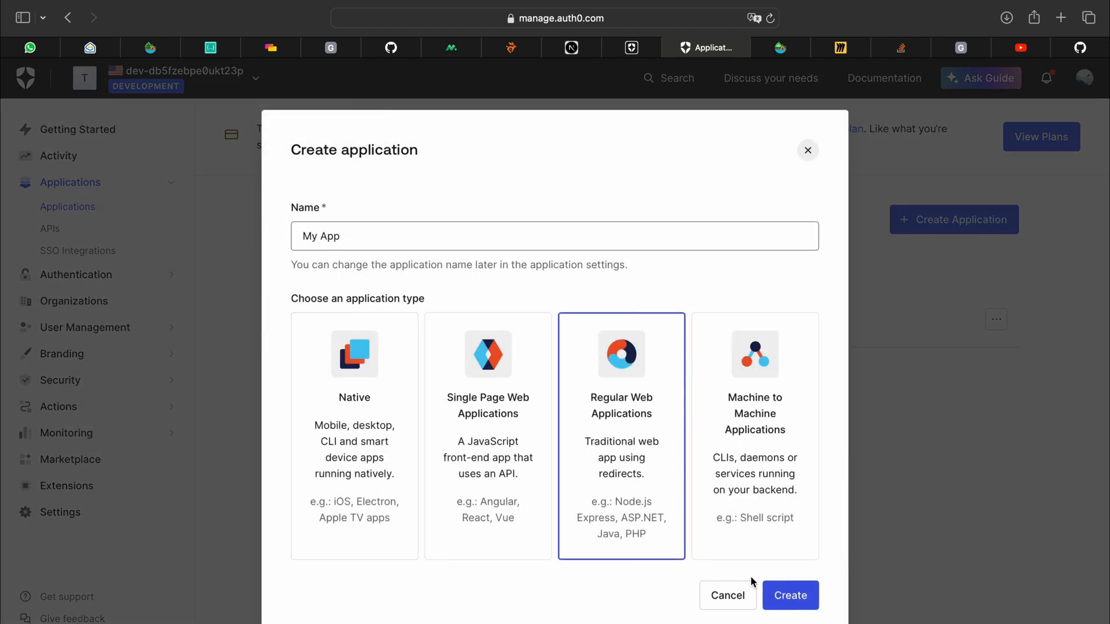
left_click(790, 595)
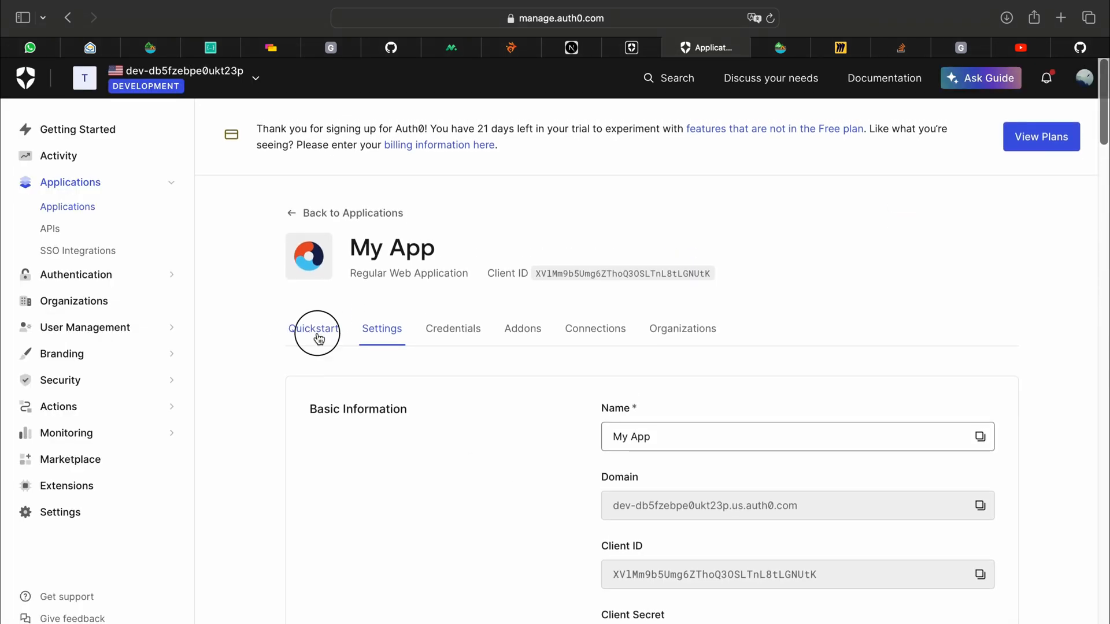
- Browse My App's Next.js quickstart guide and return to its header
left_click(314, 329)
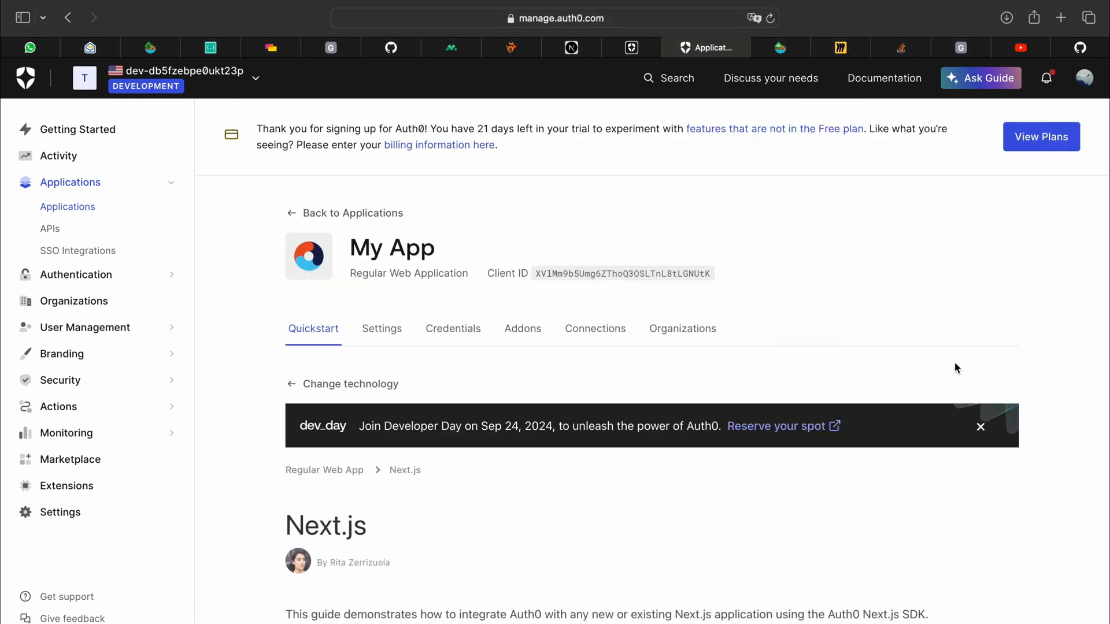
scroll("down", 3)
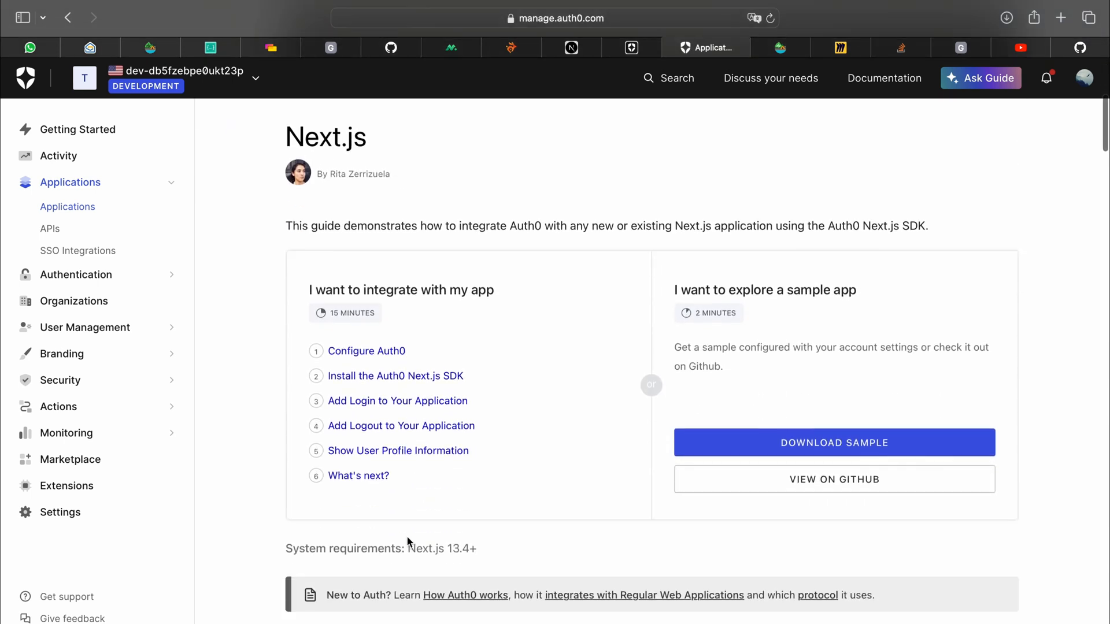
scroll("down", 3)
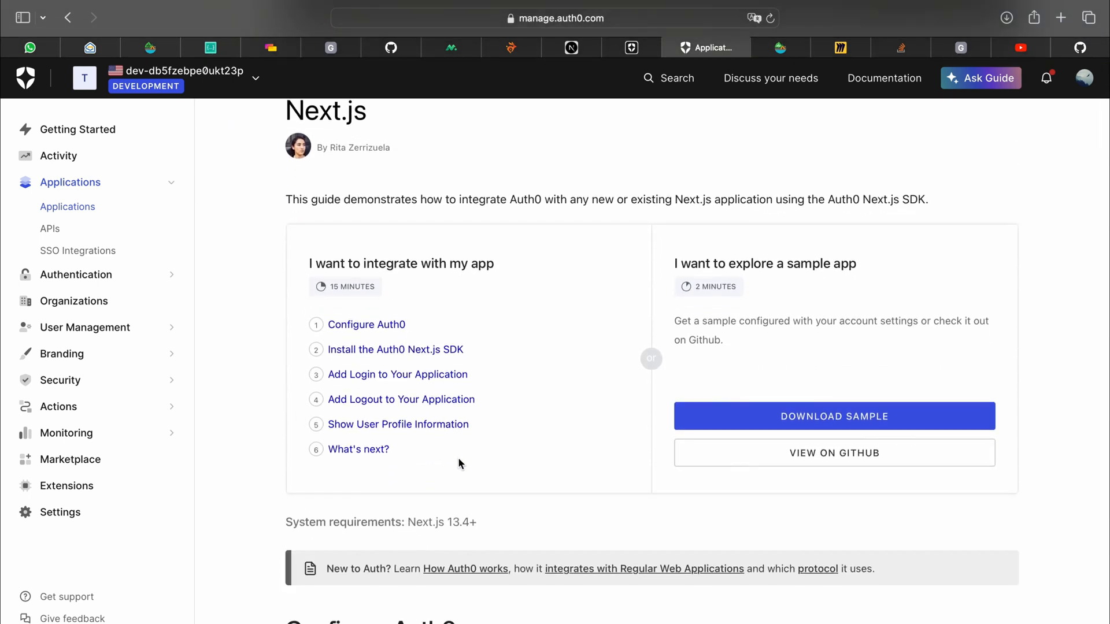
scroll("up", 3)
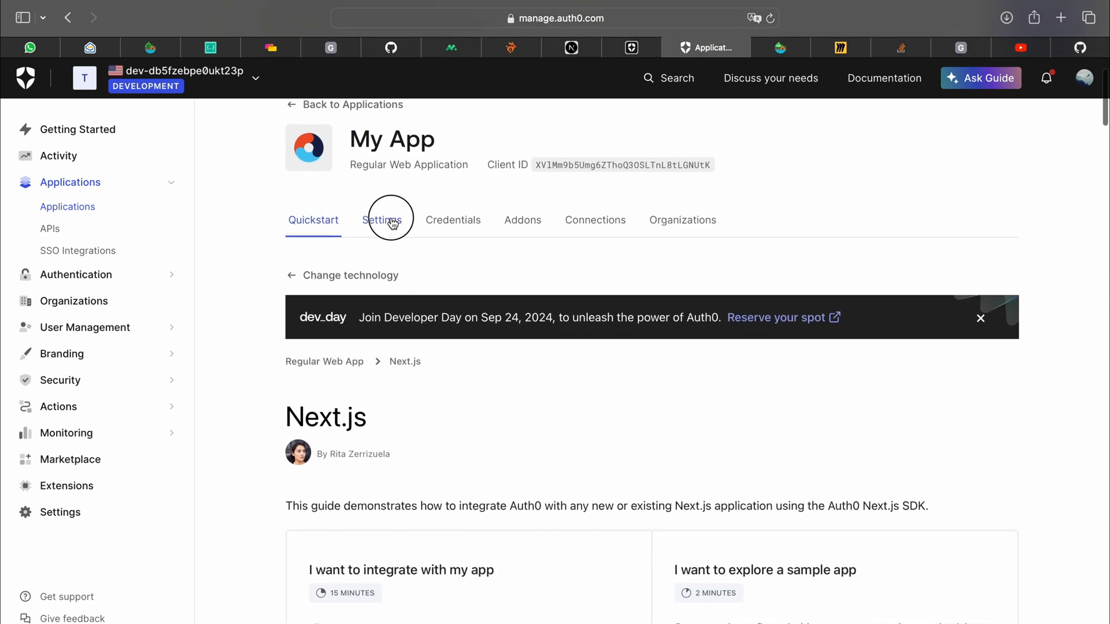
left_click(382, 220)
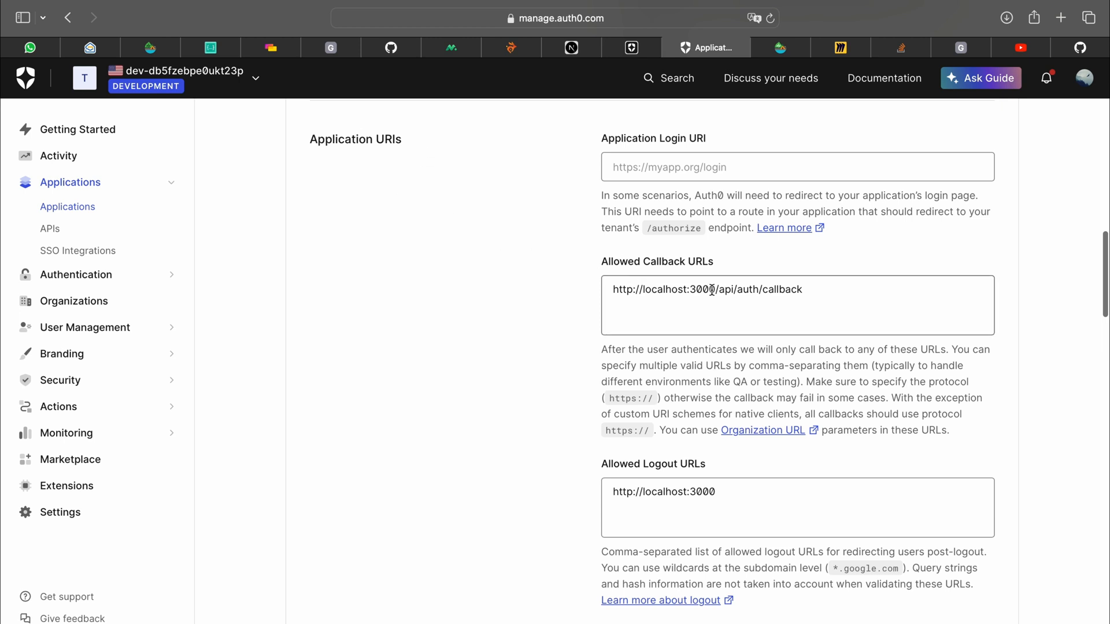
triple_click(708, 289)
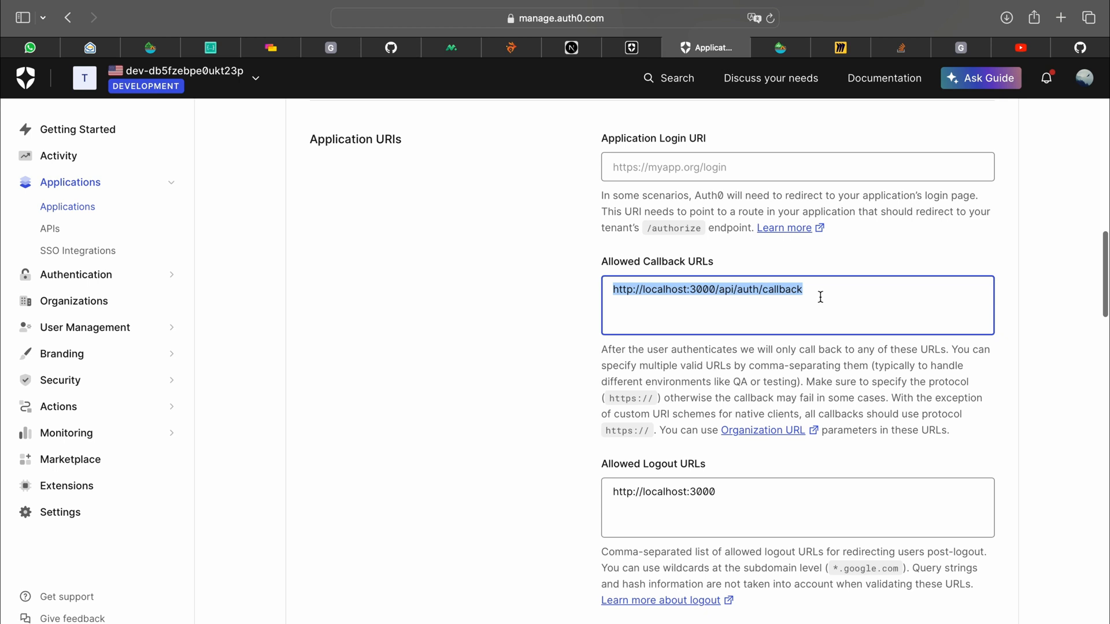
left_click(707, 491)
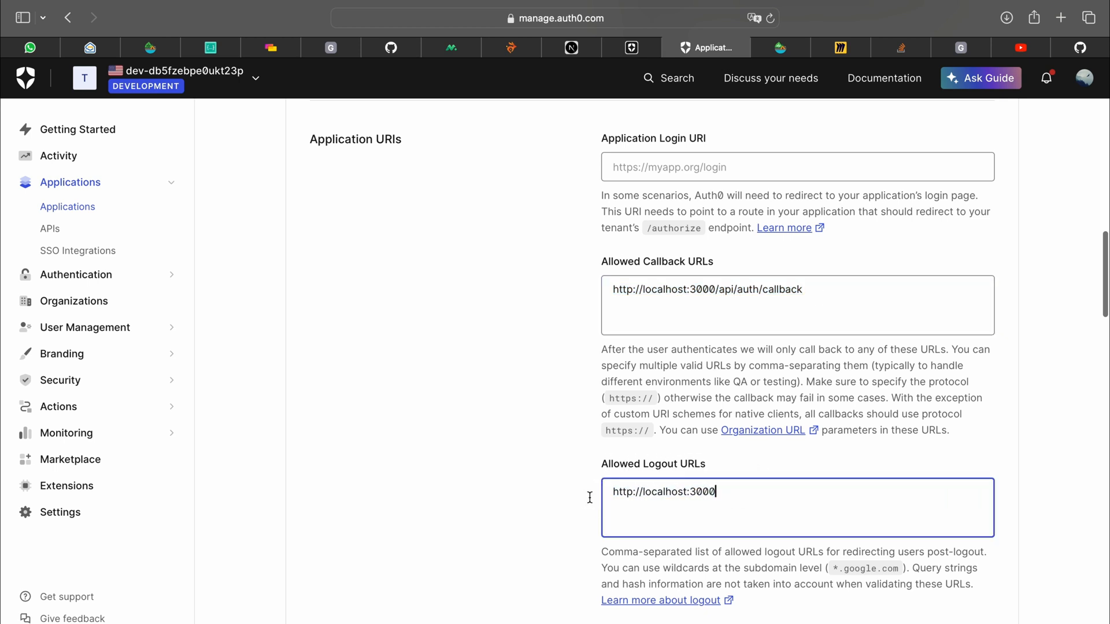
mouse_move(723, 522)
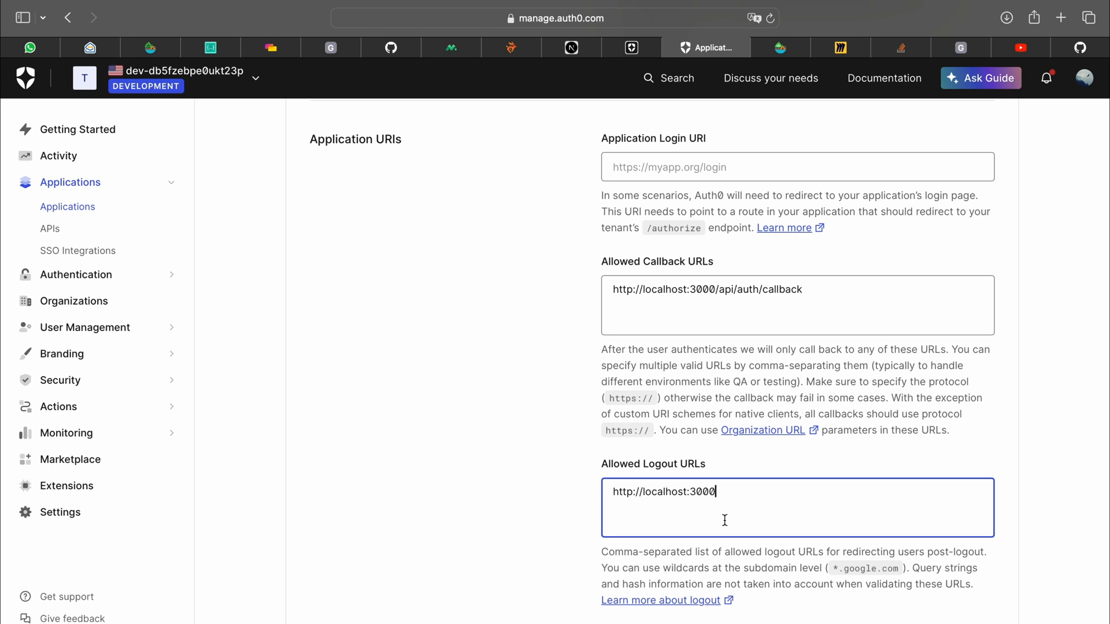
mouse_move(538, 361)
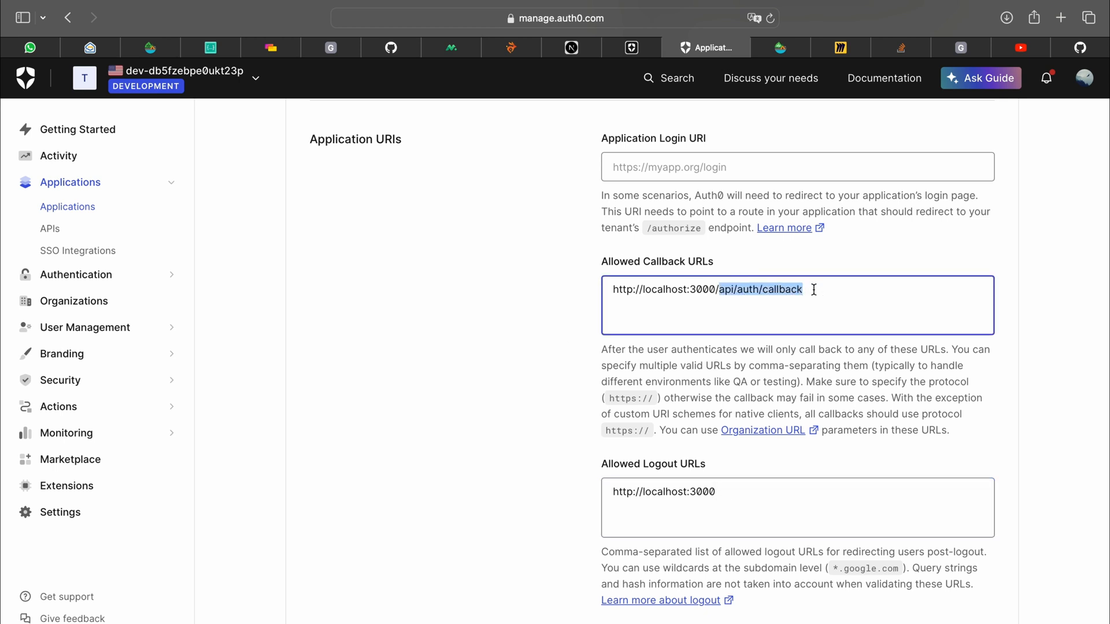
left_click(733, 493)
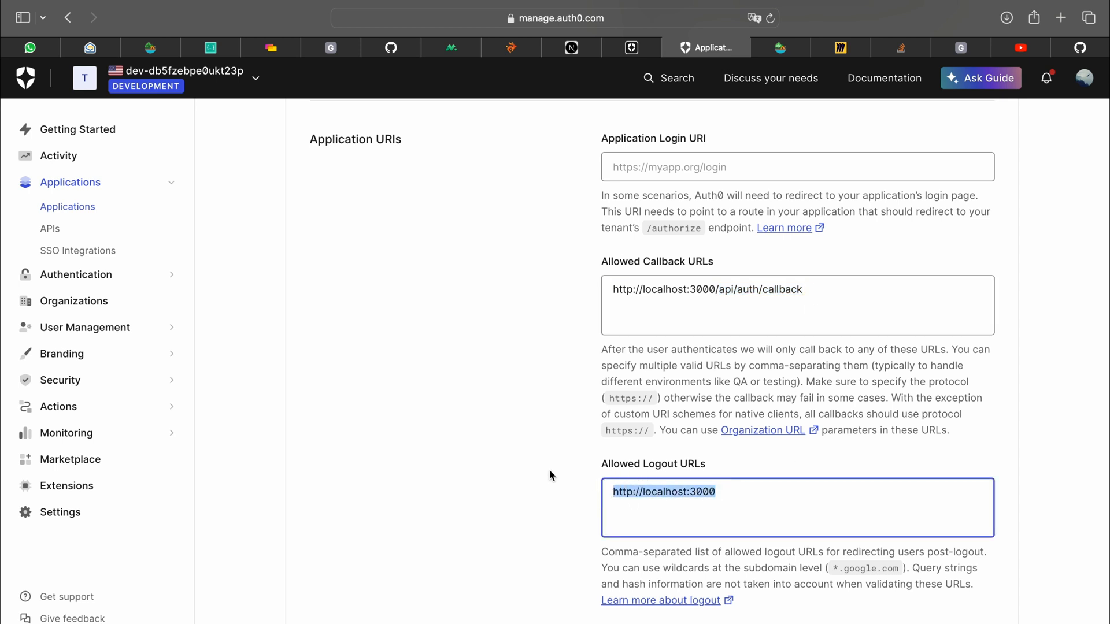
left_click(421, 209)
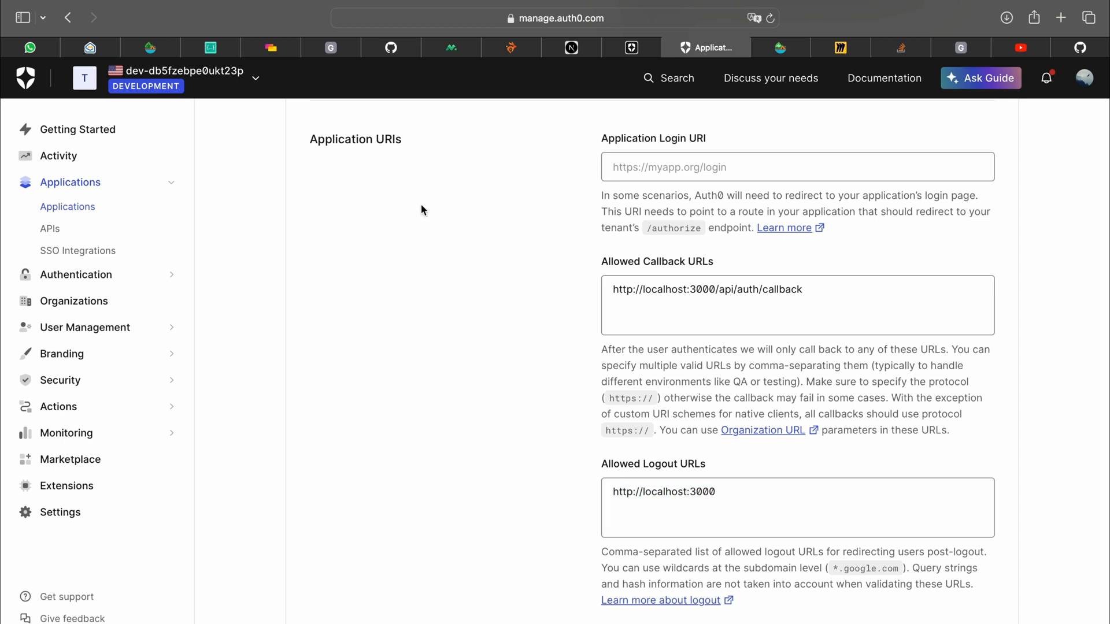
scroll("up", 3)
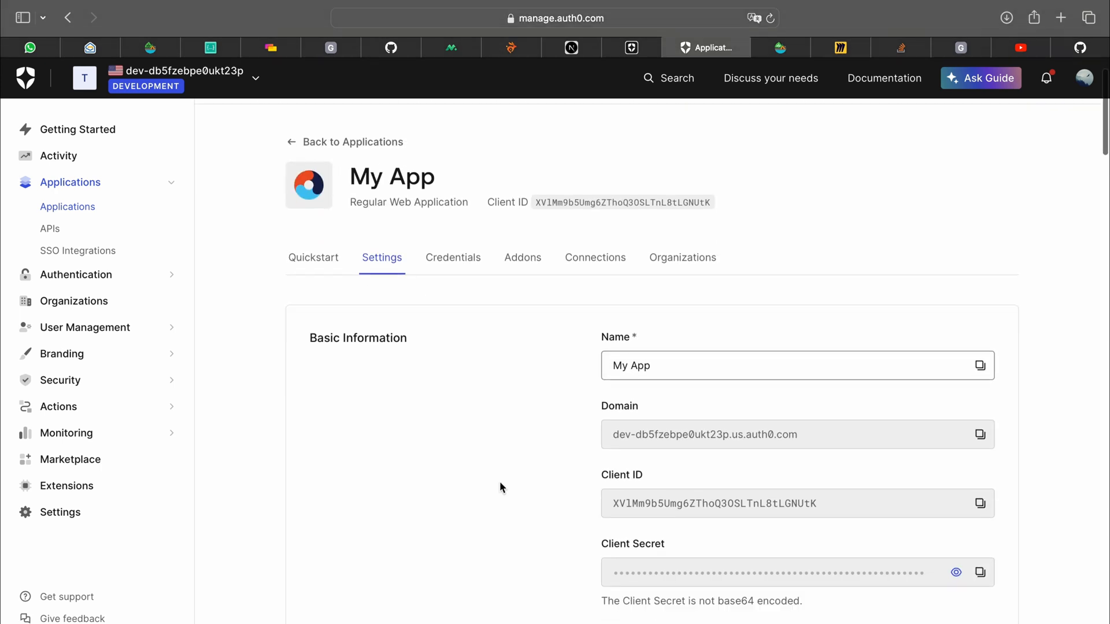
- Show the quickstart's Configure Callback URLs section
left_click(313, 256)
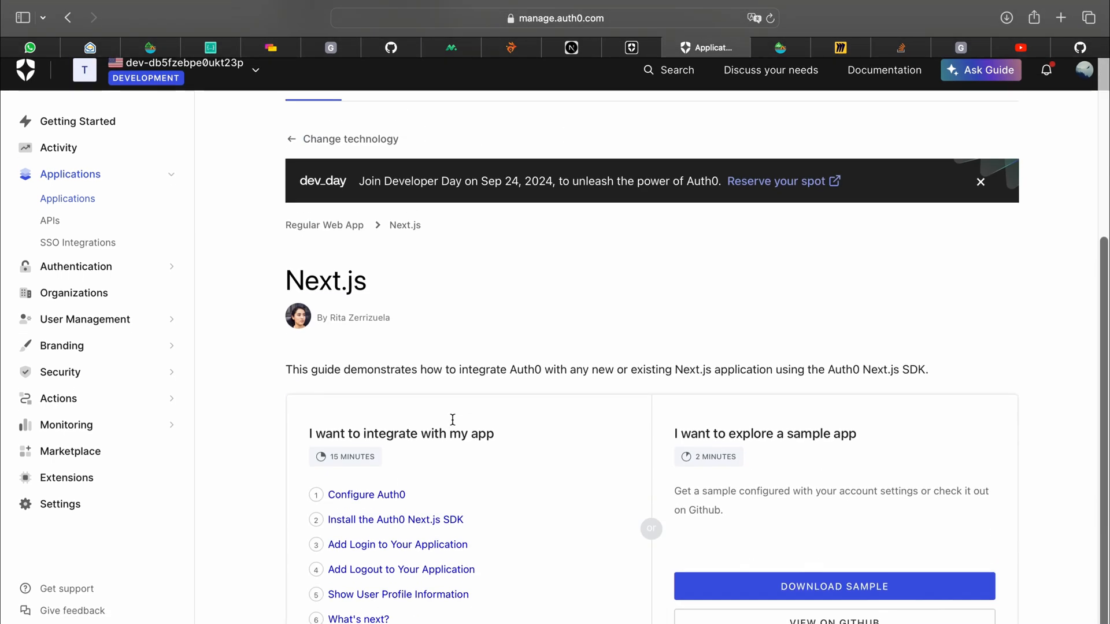
scroll("down", 3)
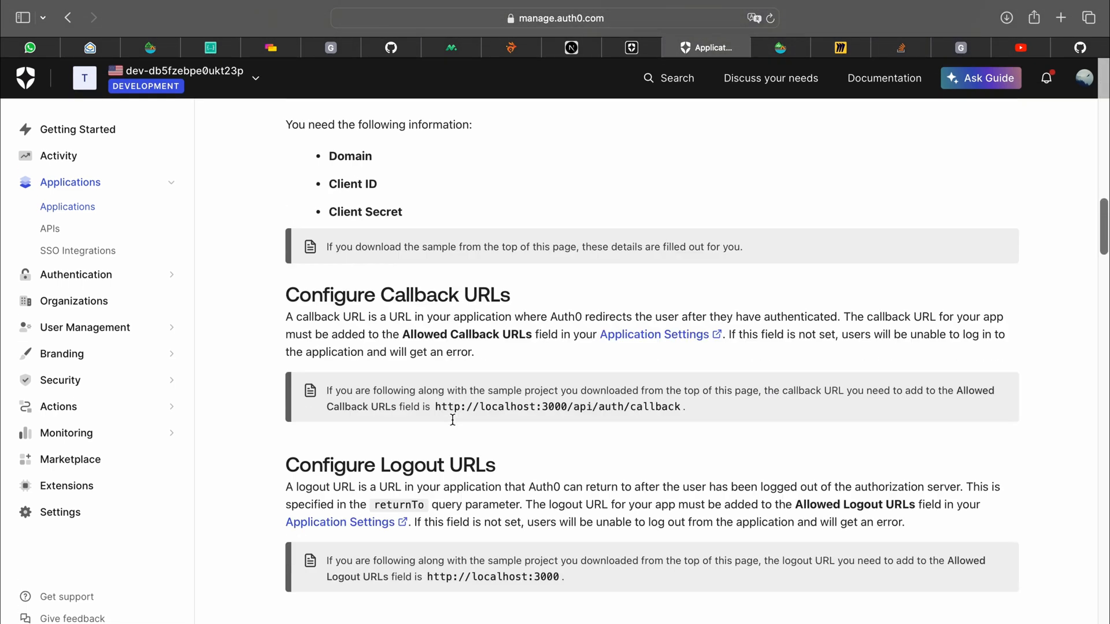
scroll("down", 3)
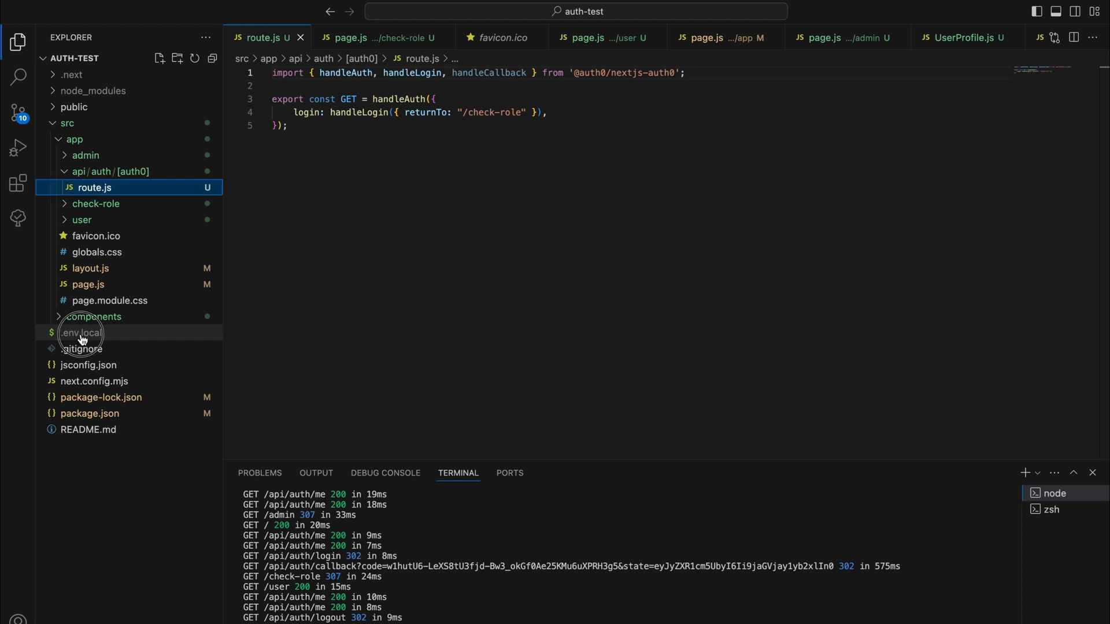
- View .env.local's Auth0 variables and route.js under api/auth/[auth0] in VS Code
left_click(81, 333)
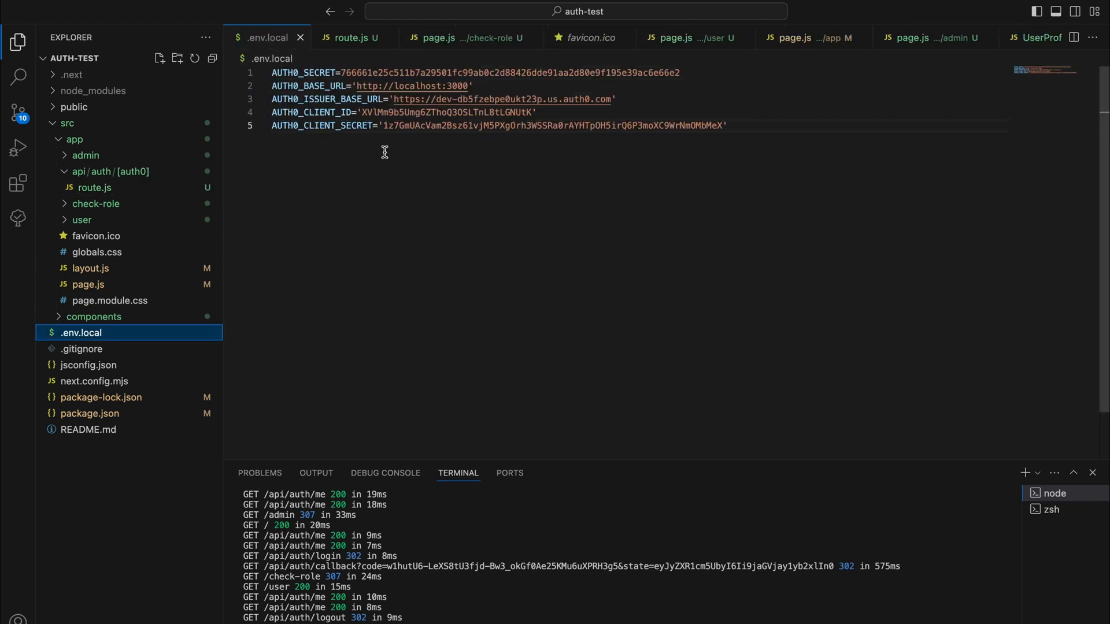
mouse_move(110, 171)
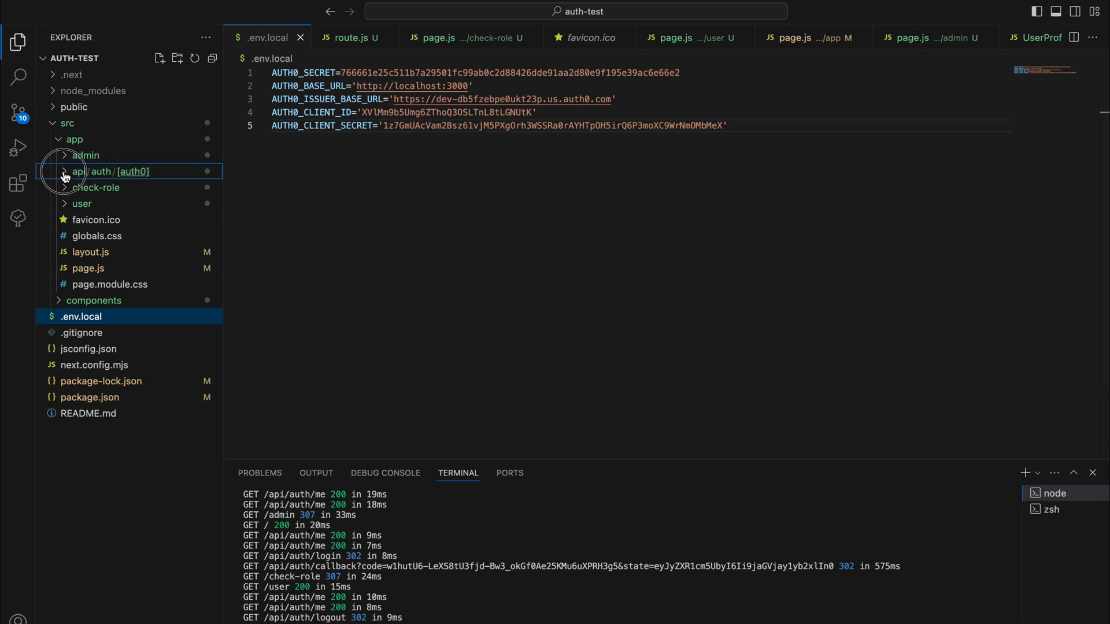
left_click(110, 171)
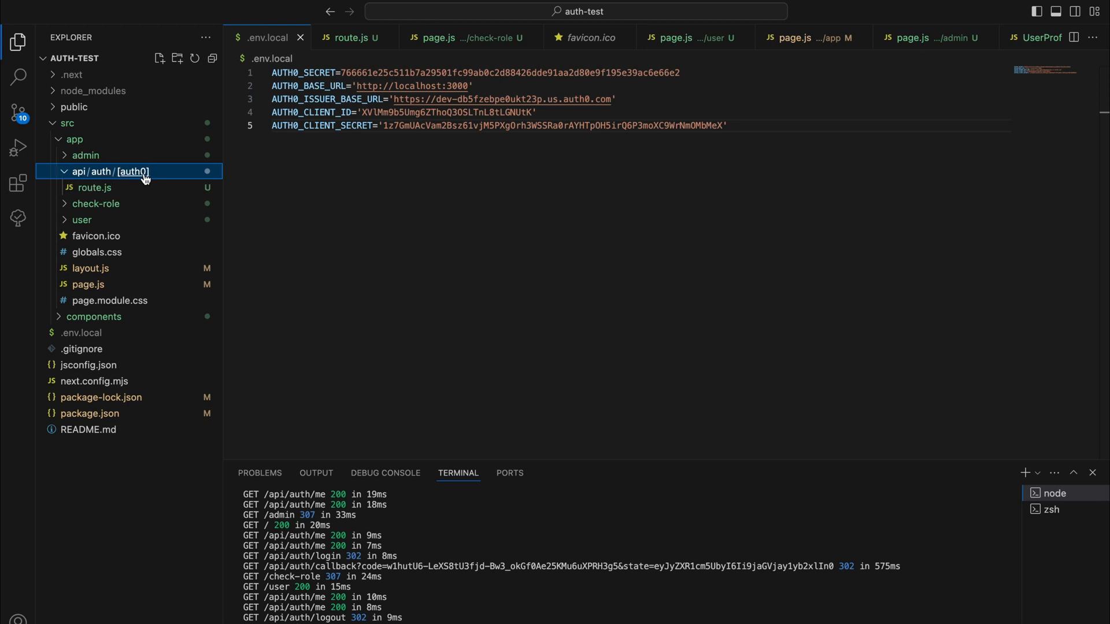
left_click(92, 187)
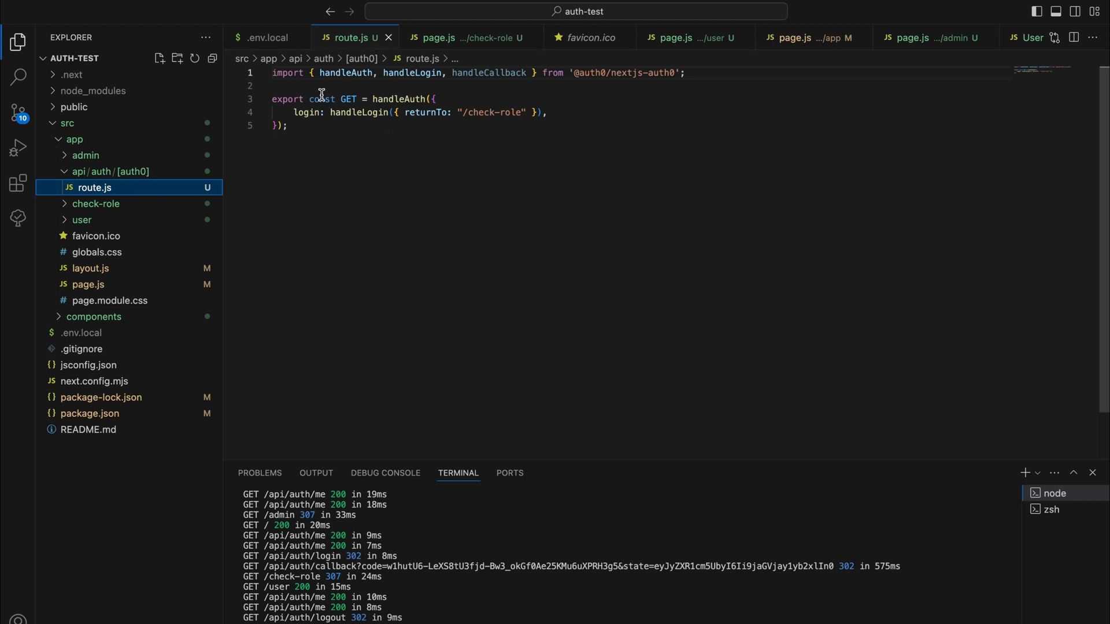
mouse_move(346, 137)
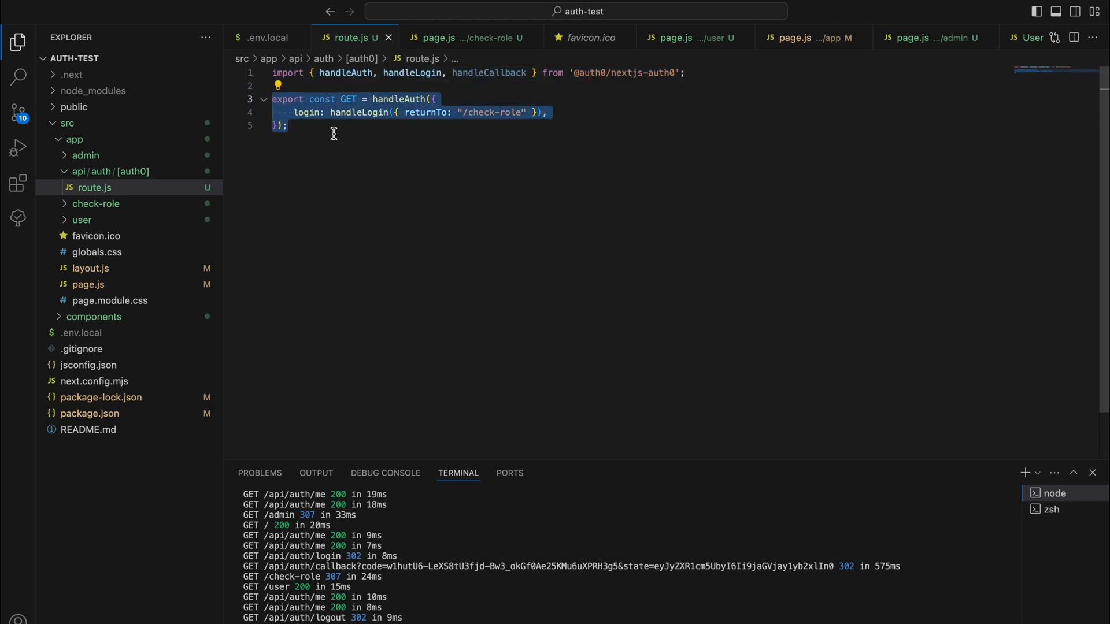
left_click(351, 145)
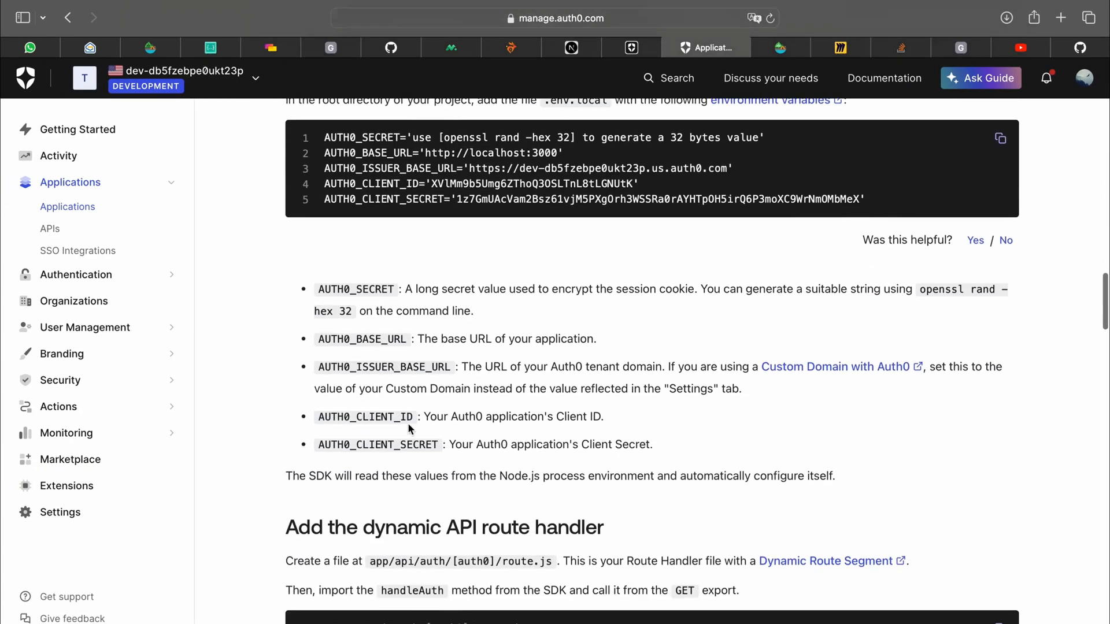
- Show the quickstart's dynamic API route handler sample code
scroll("down", 3)
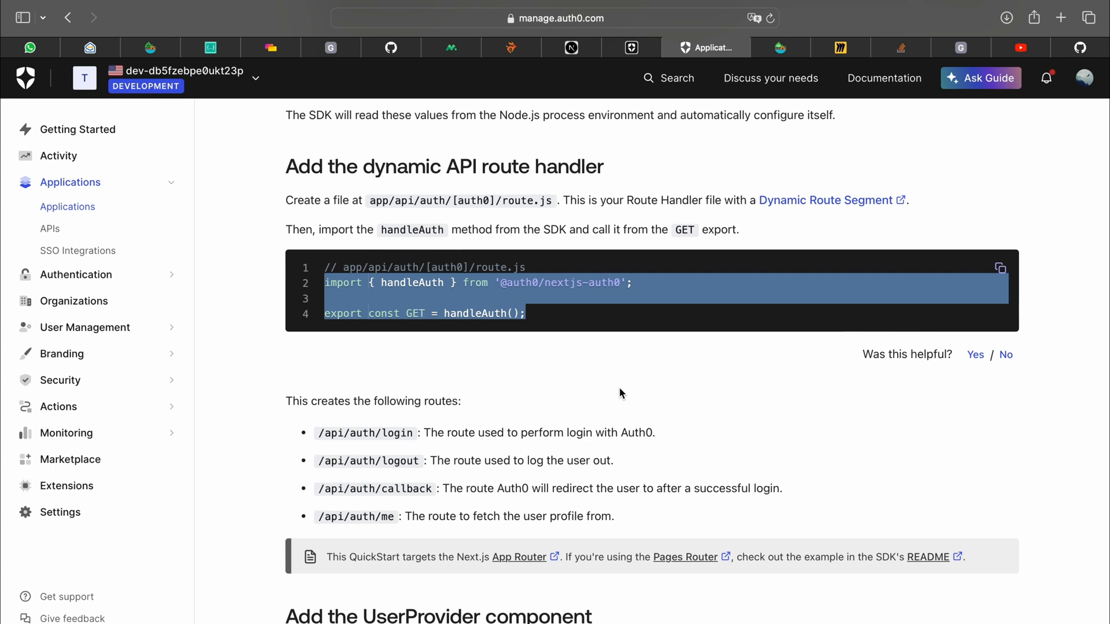
left_click(527, 311)
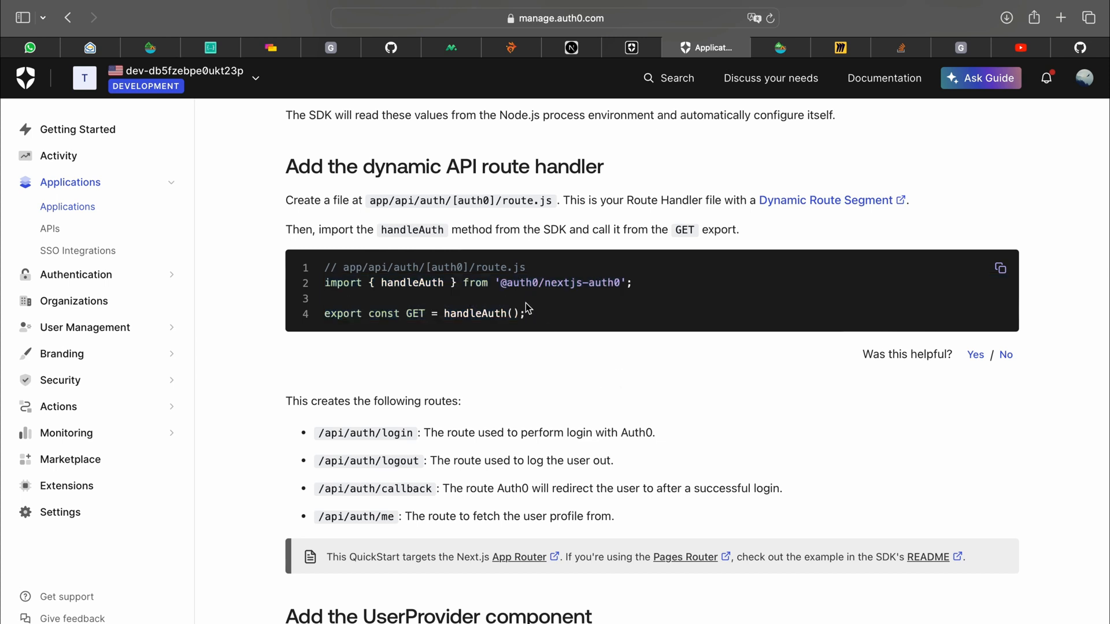
mouse_move(581, 319)
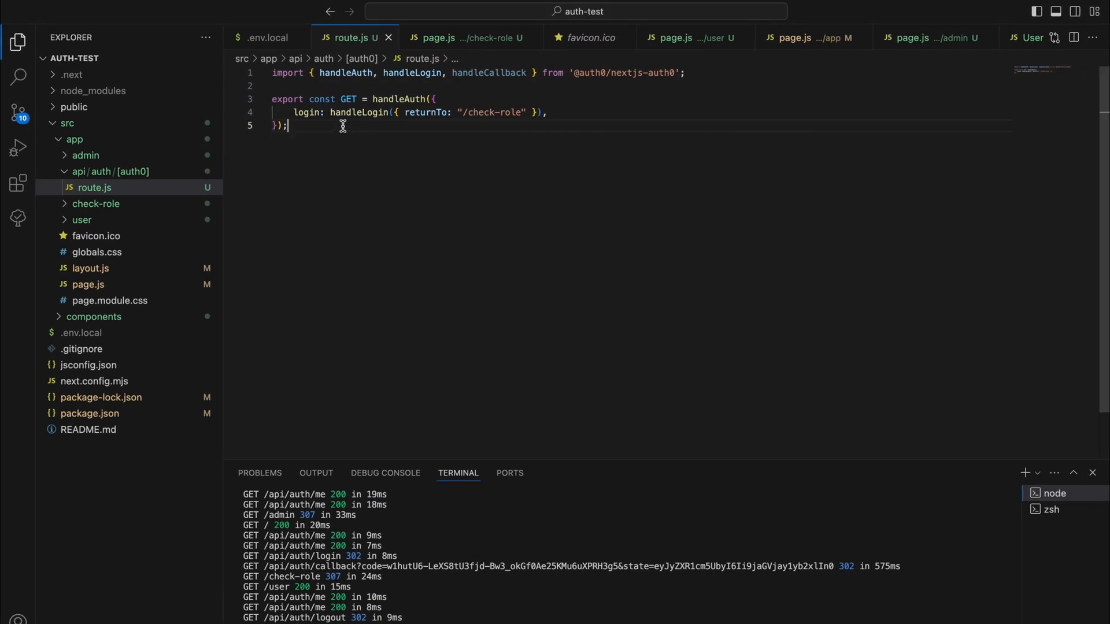
- Highlight the returnTo /check-role option in route.js and expand the check-role folder
left_click(347, 112)
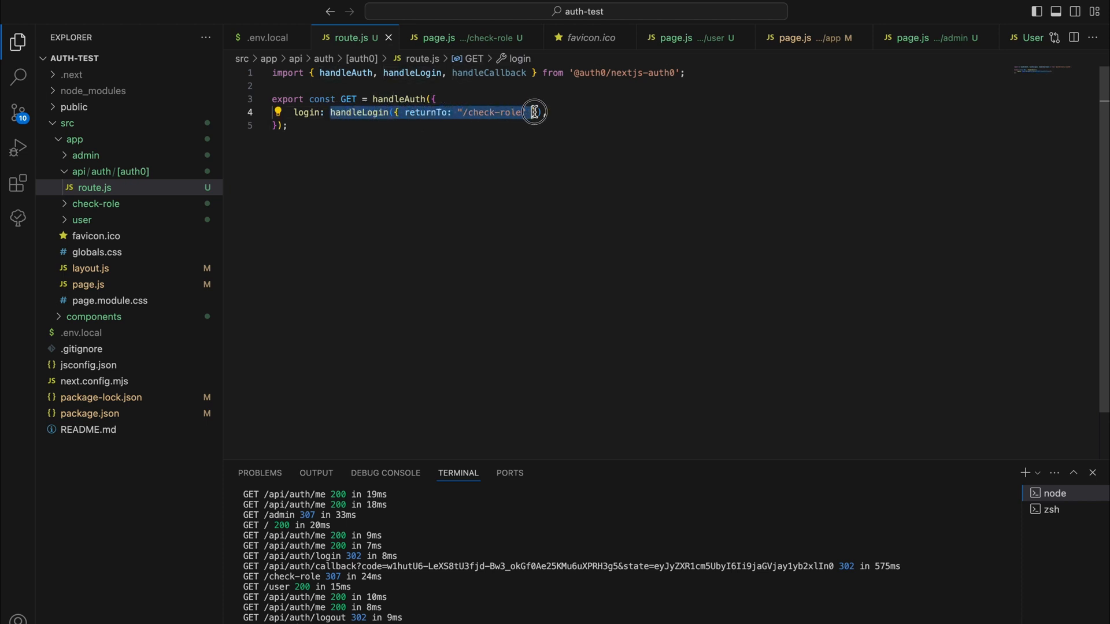
left_click(353, 112)
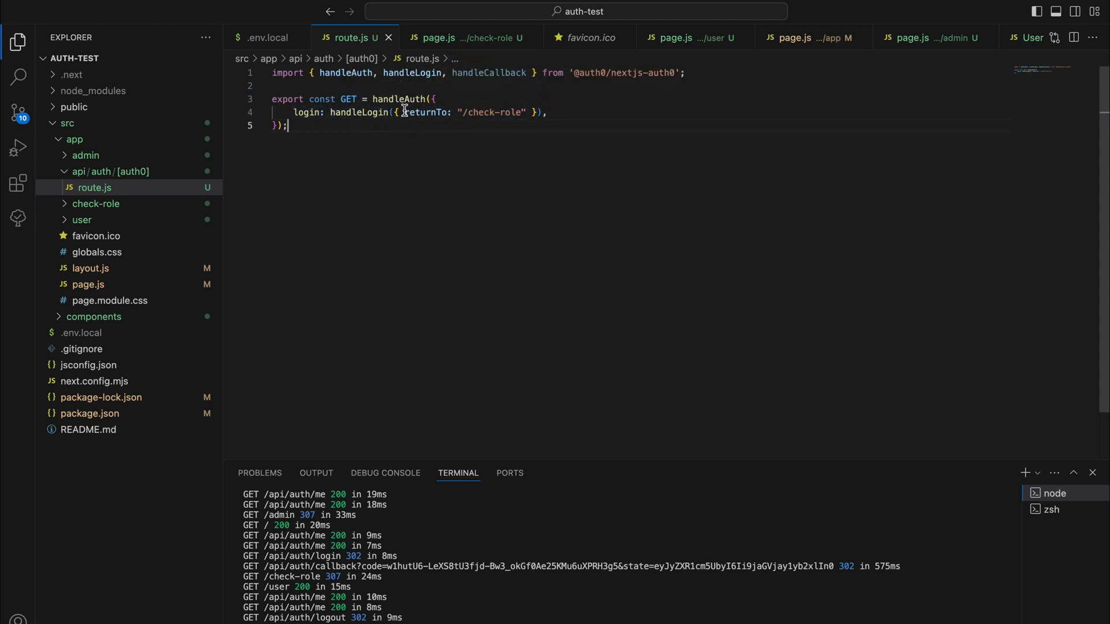
double_click(503, 112)
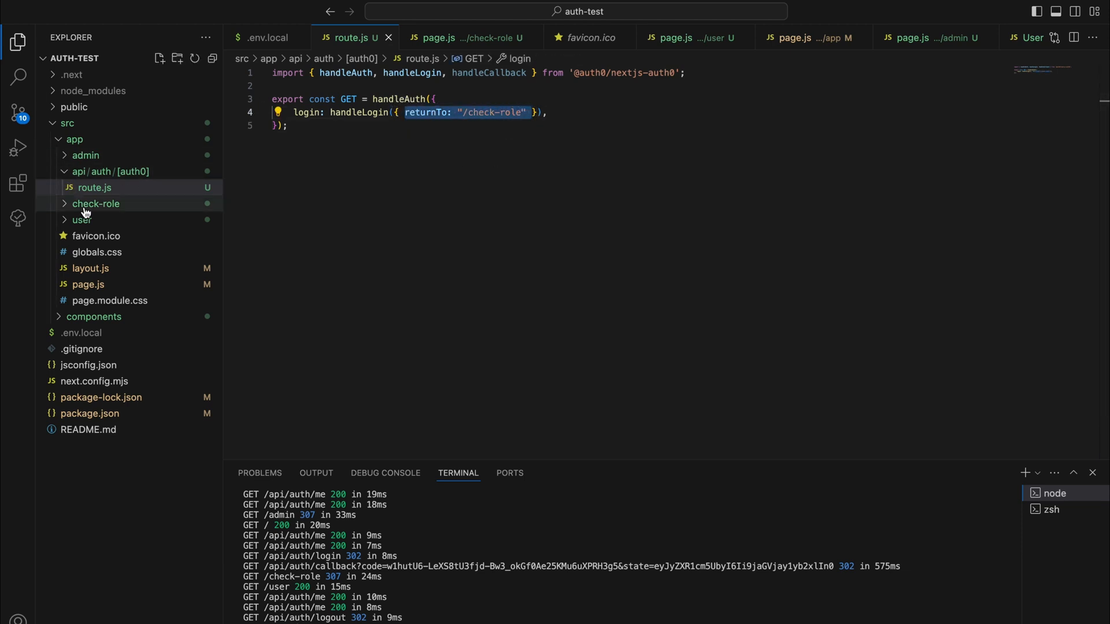
left_click(96, 203)
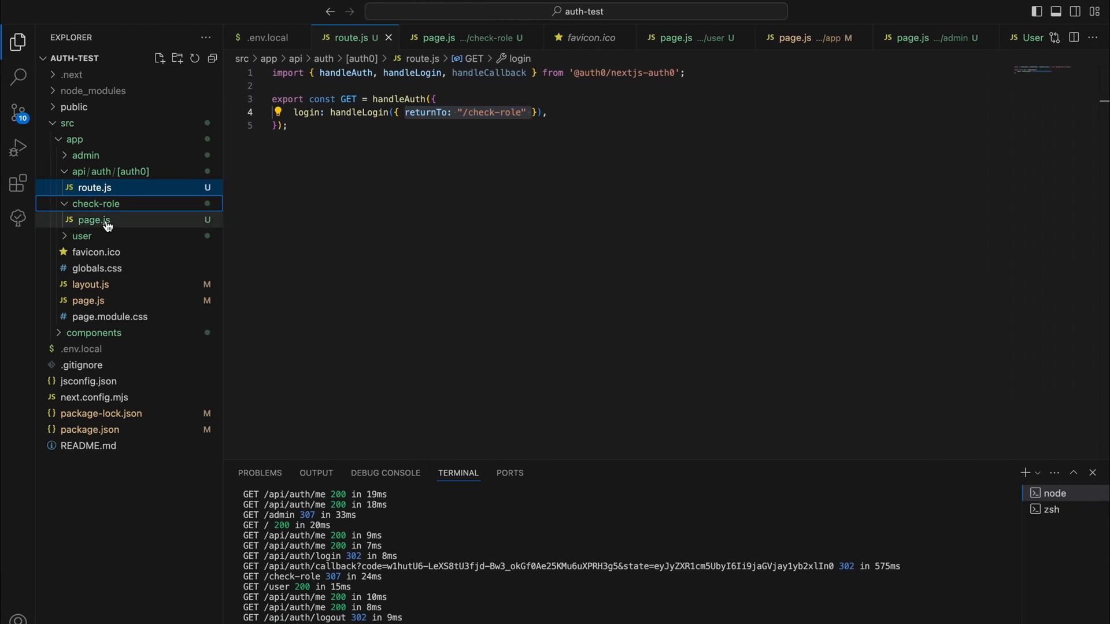
mouse_move(79, 218)
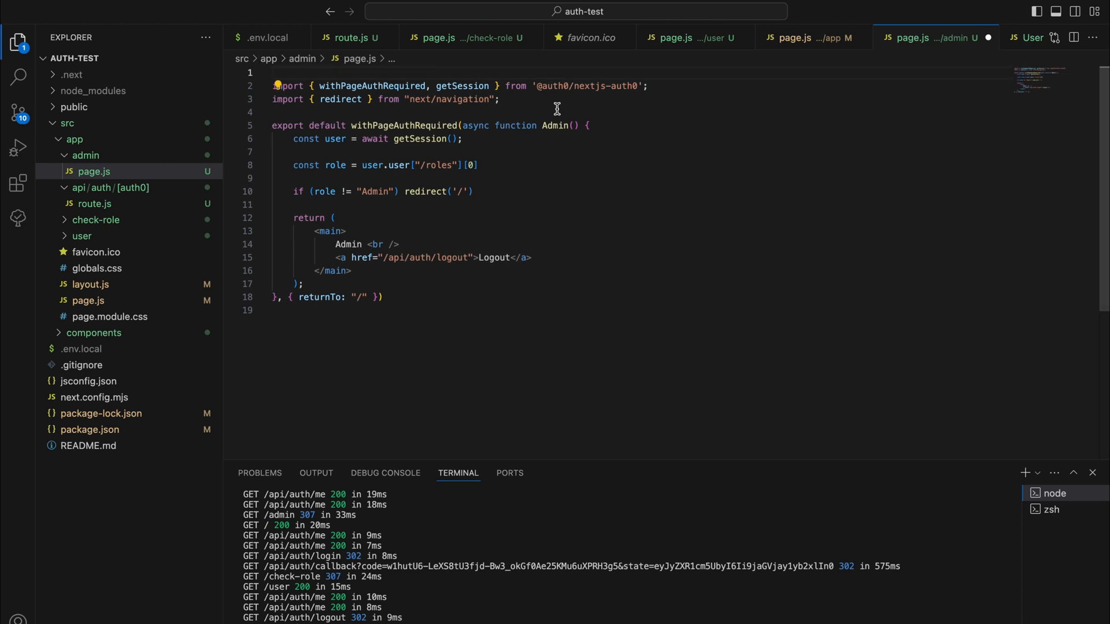
- Review the admin page's session fetch and Admin role check, then show user/page.js
left_click(276, 125)
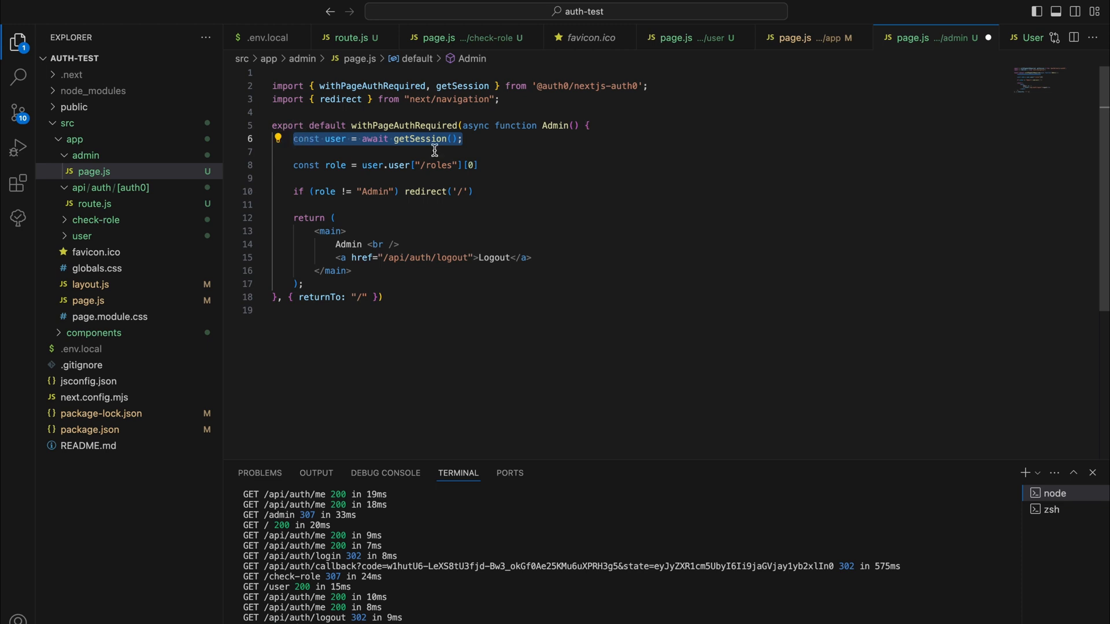
mouse_move(545, 165)
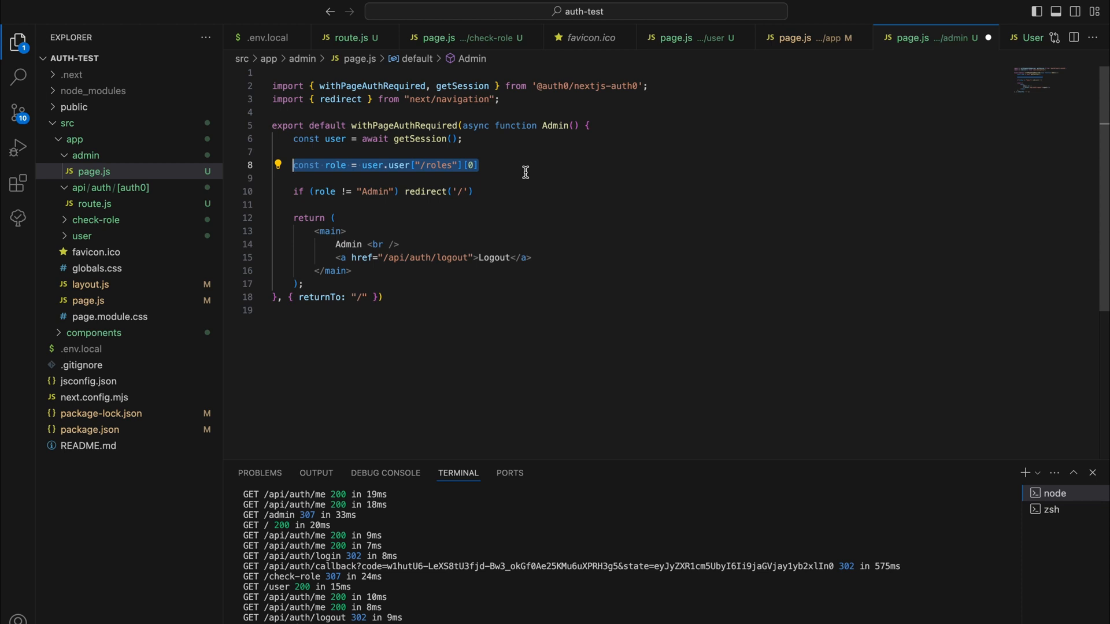
left_click(386, 166)
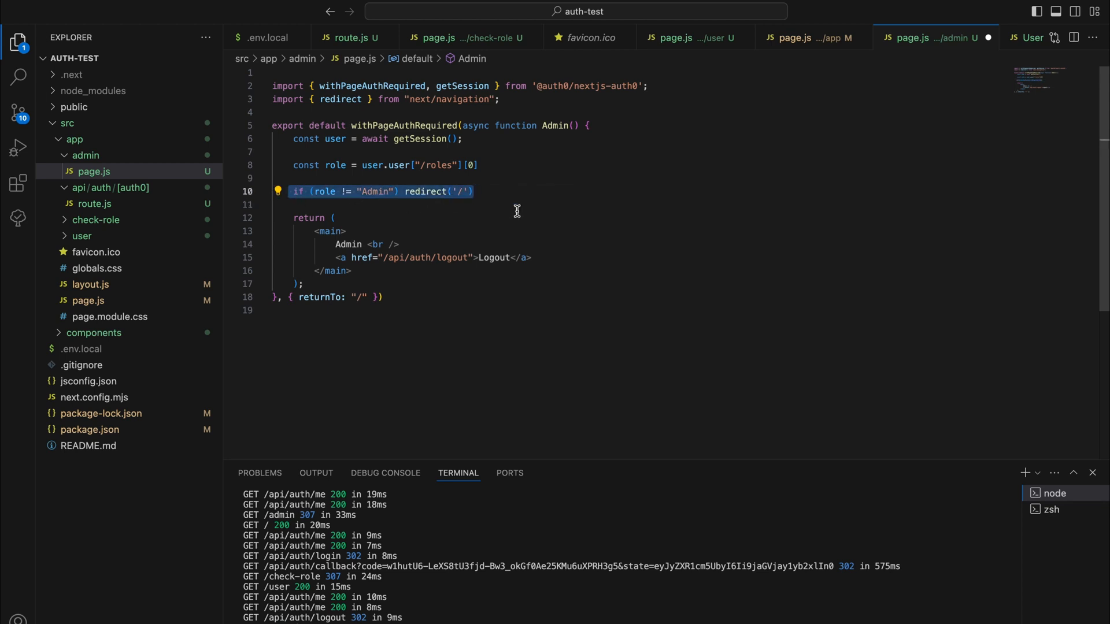
mouse_move(378, 287)
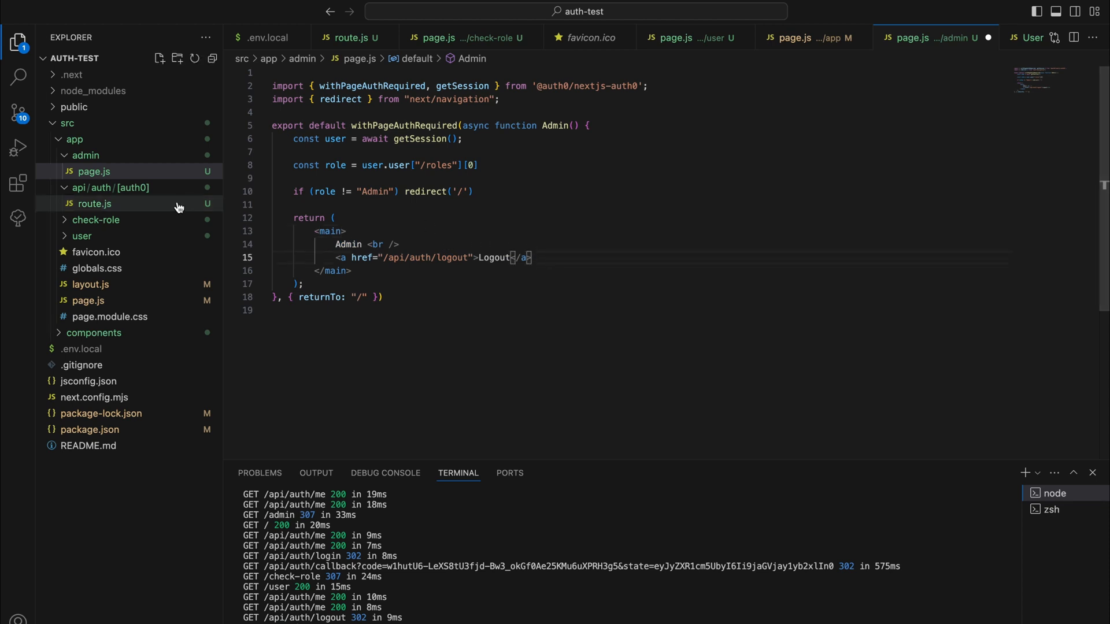
left_click(81, 236)
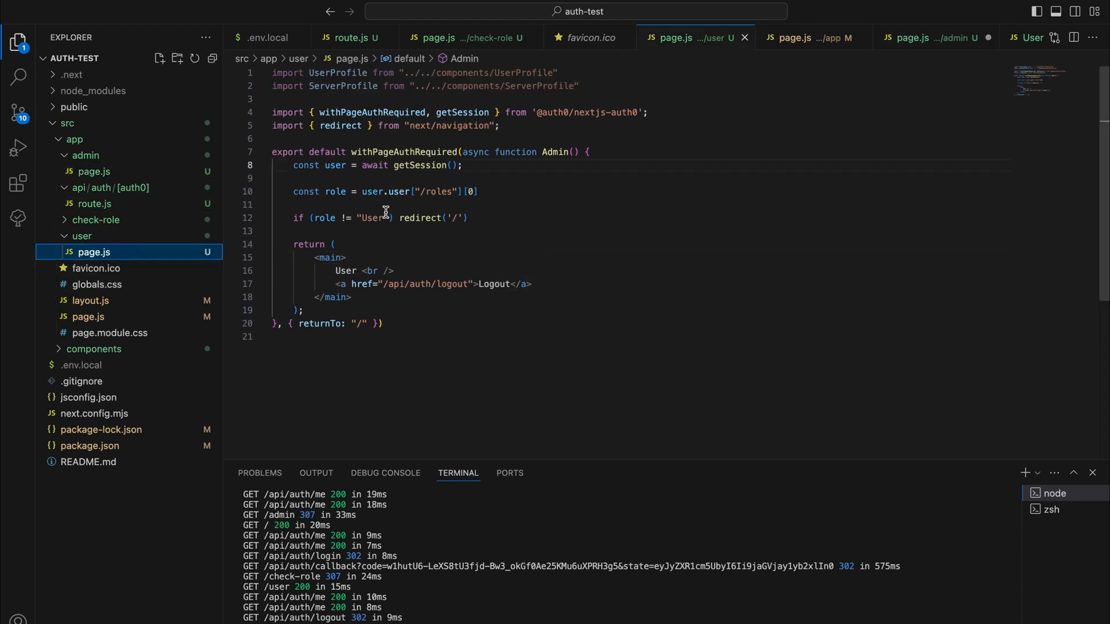
- Review app/page.js and the UserProvider-wrapped app/layout.js, then return to the Auth0 quickstart
double_click(370, 217)
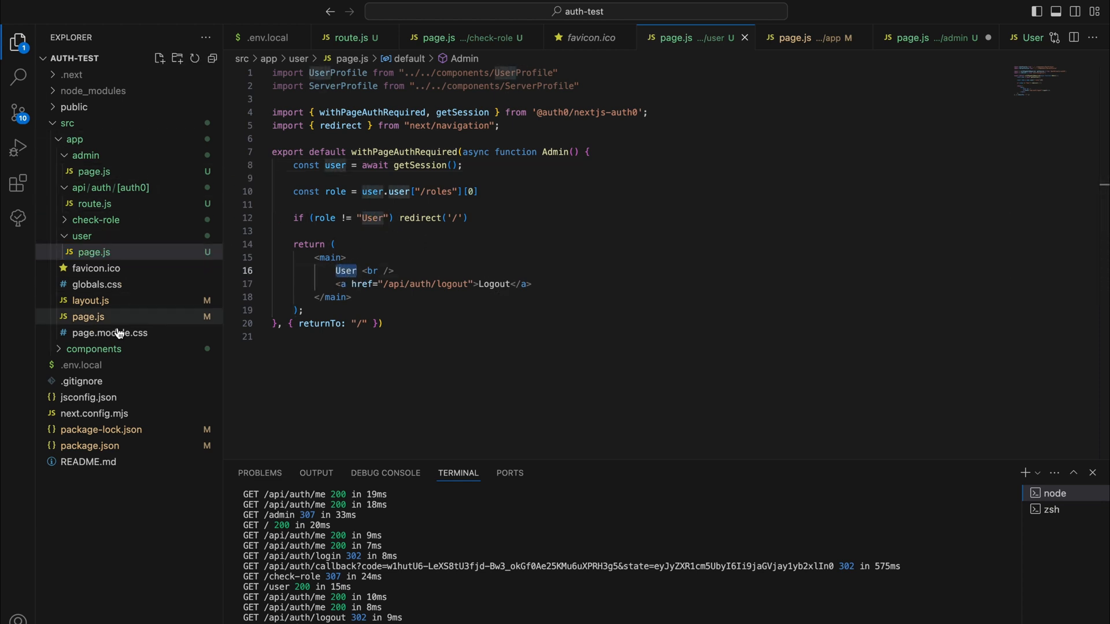
left_click(89, 317)
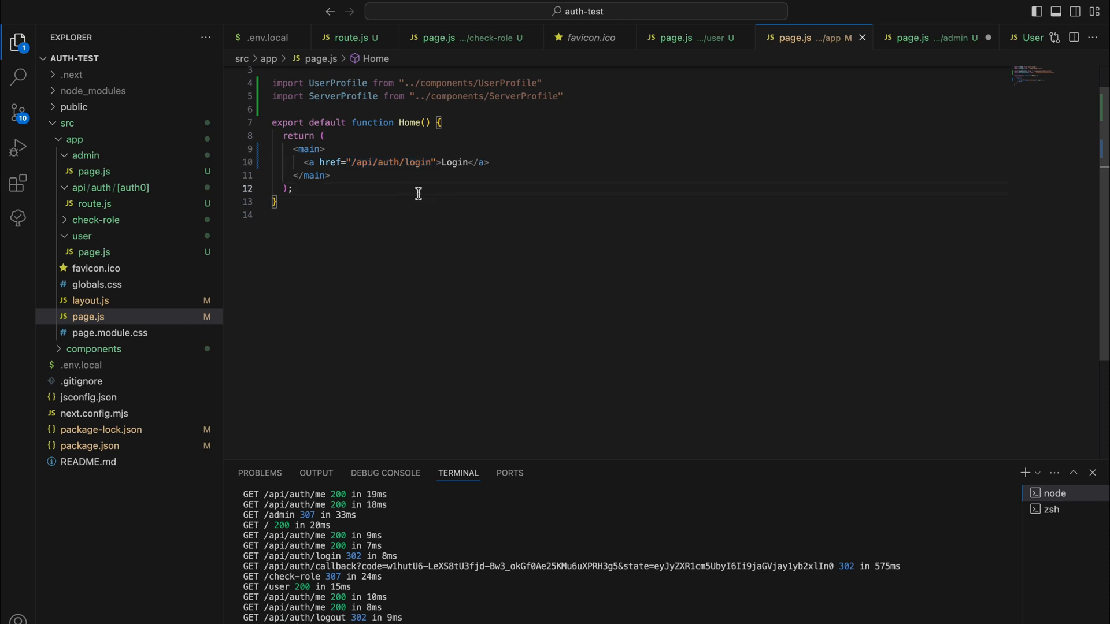
mouse_move(138, 304)
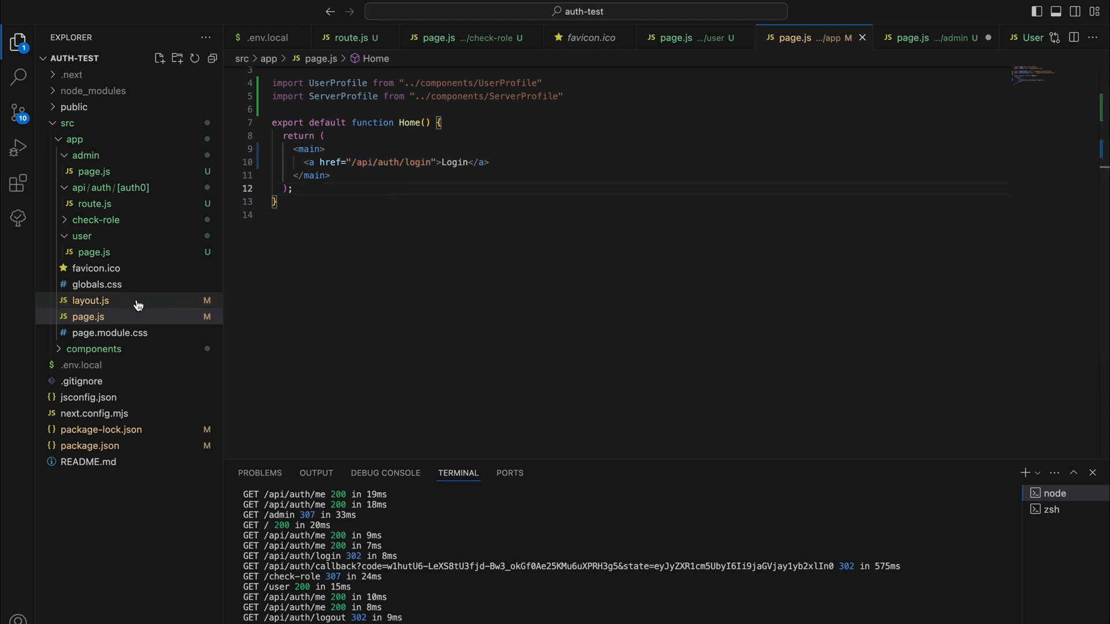
left_click(89, 301)
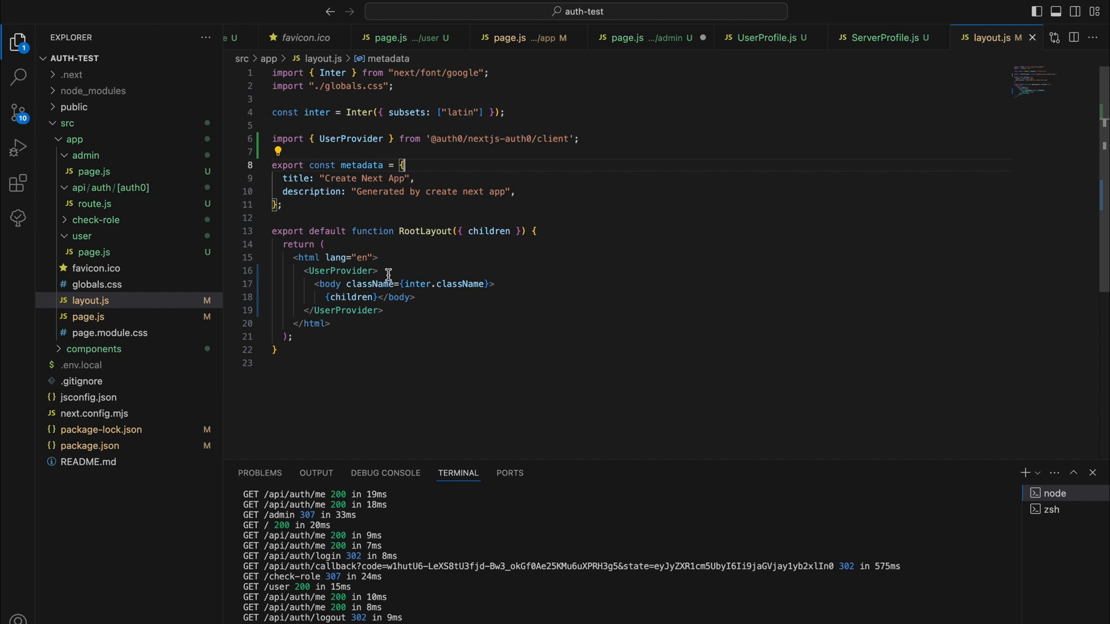
left_click(396, 310)
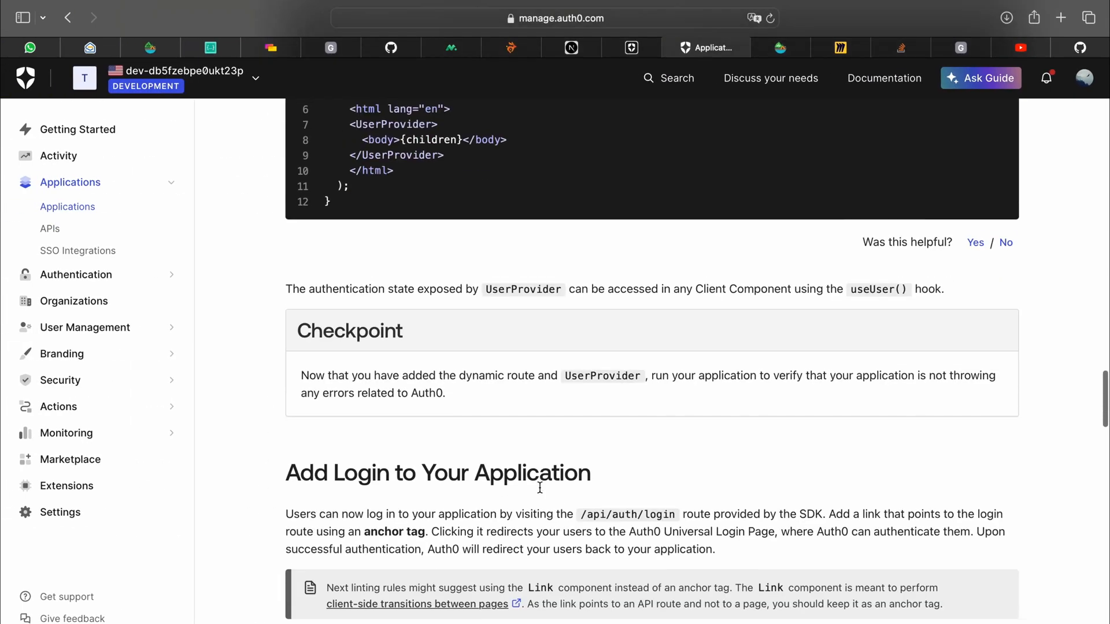
- Read the quickstart's client-side profile example, highlighting the useUser hook and user property
scroll("up", 3)
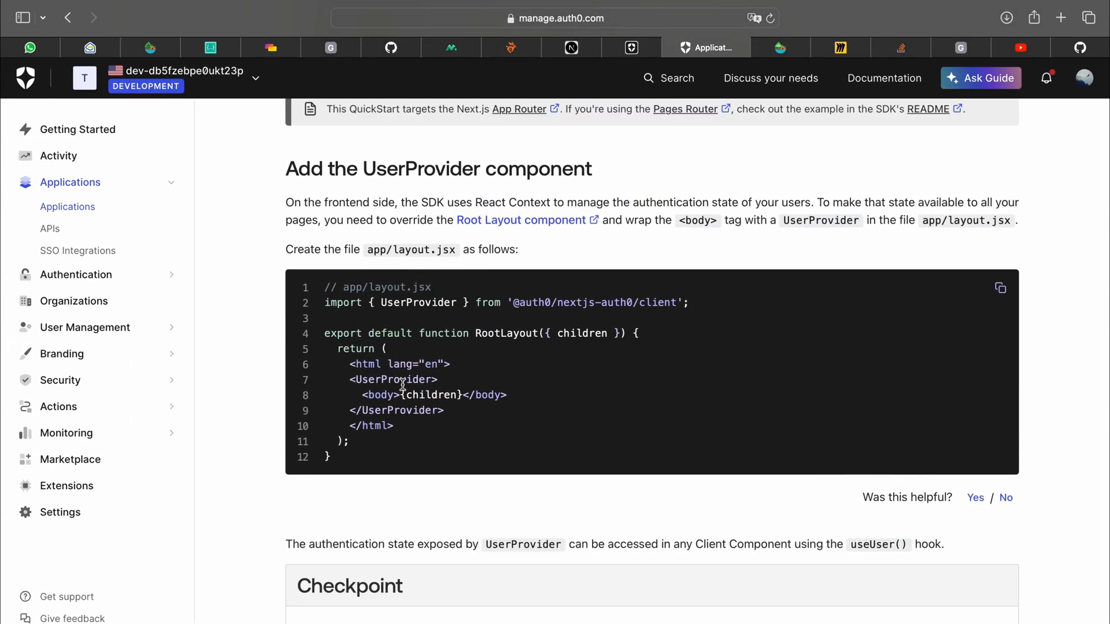
scroll("down", 3)
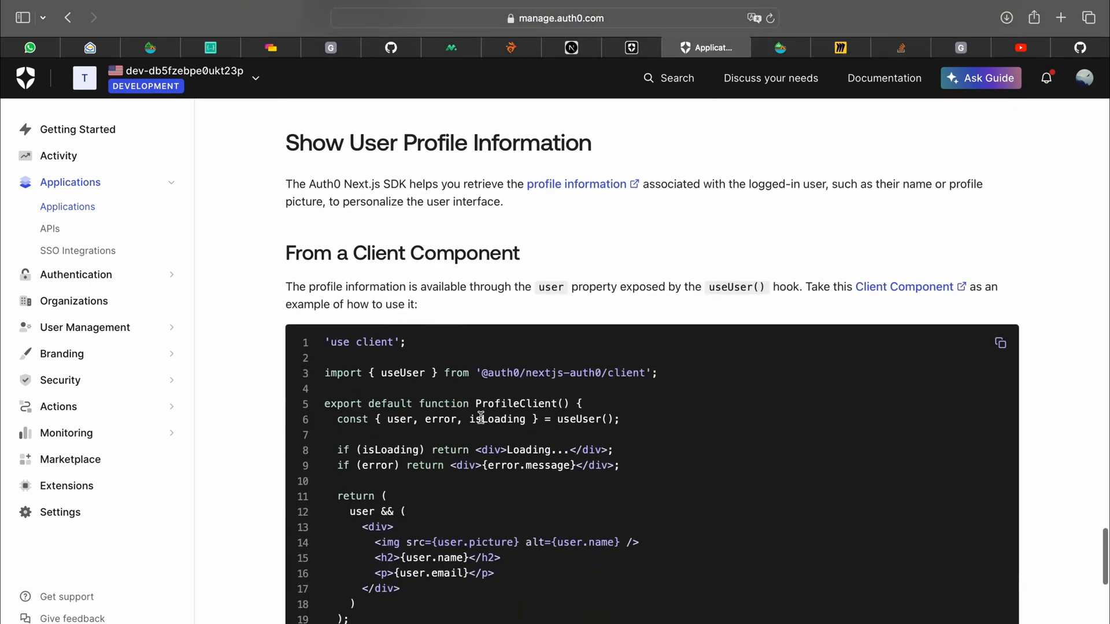
scroll("down", 3)
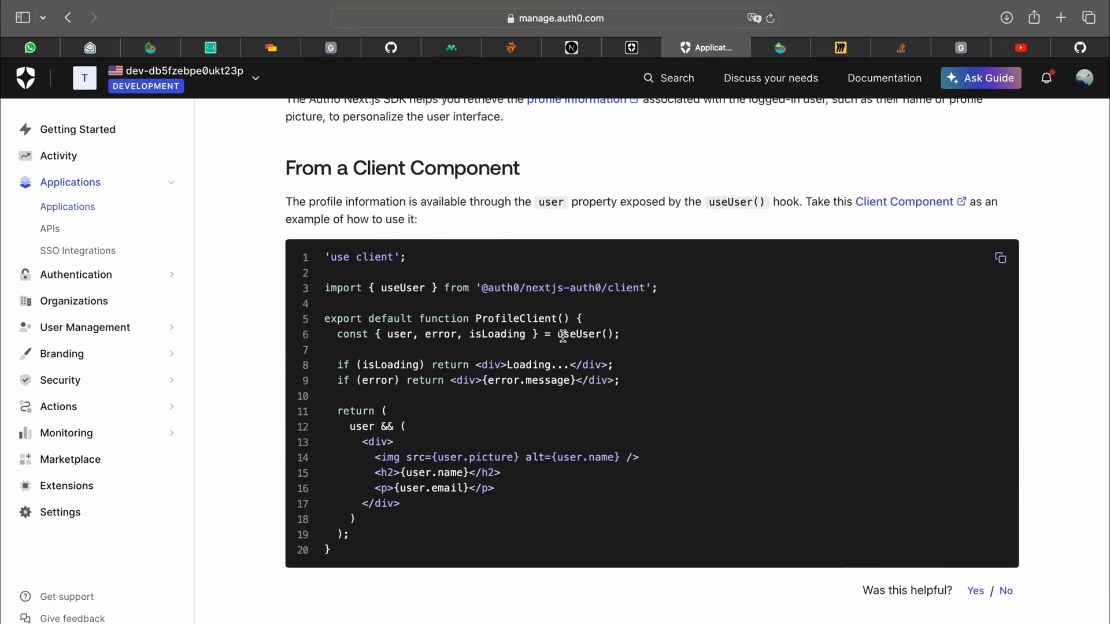
double_click(581, 334)
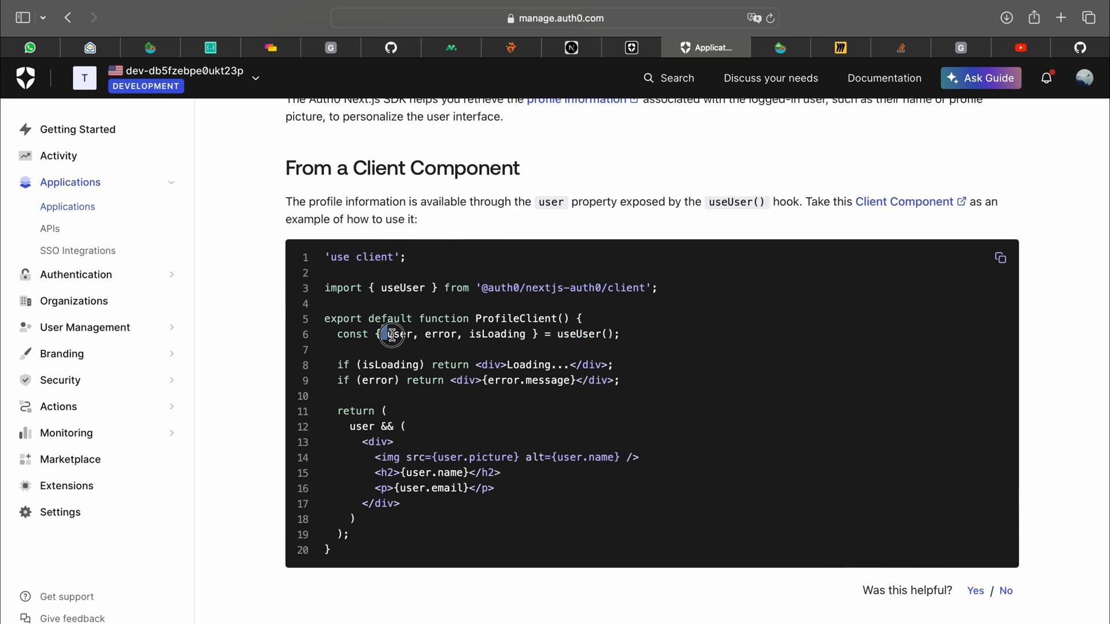
double_click(399, 335)
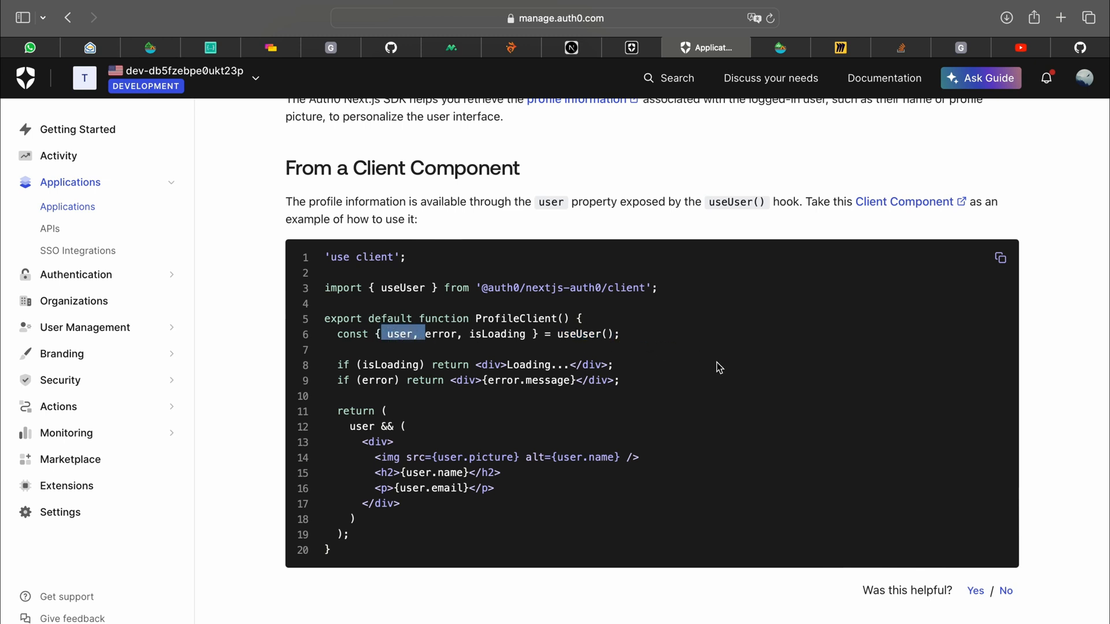
mouse_move(373, 283)
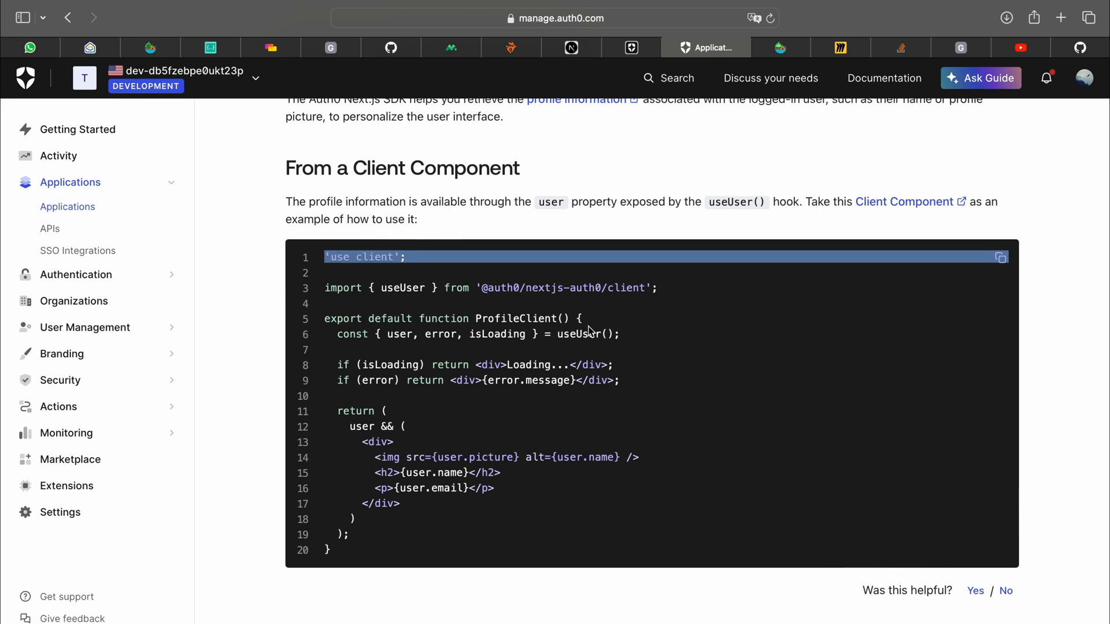
- Continue to the server-component getSession example, then reveal the check-role folder in VS Code
scroll("down", 3)
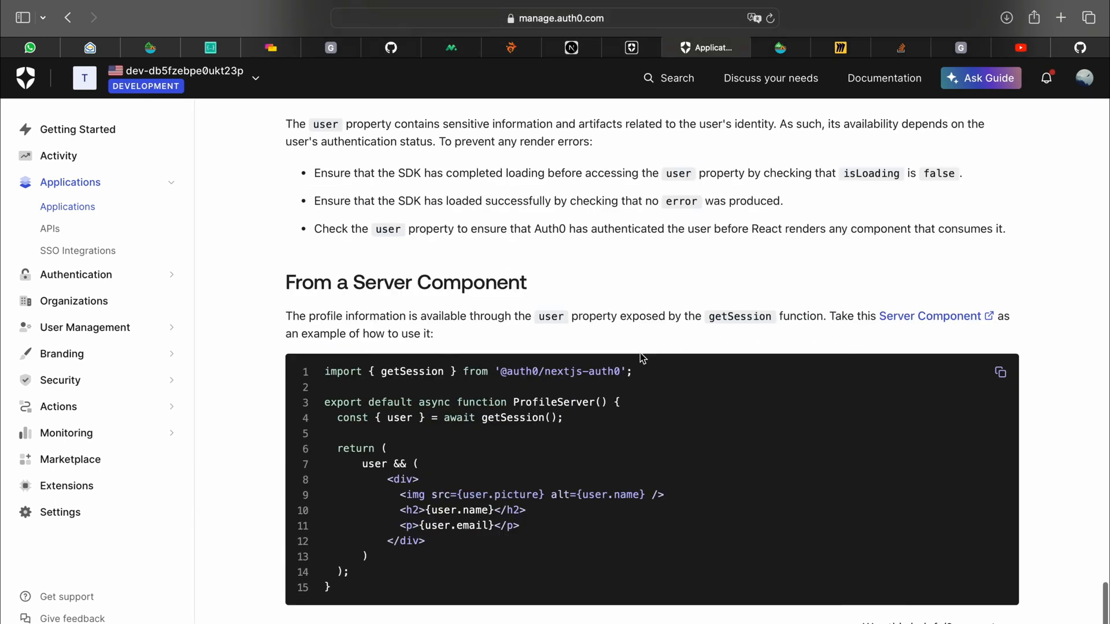
scroll("down", 3)
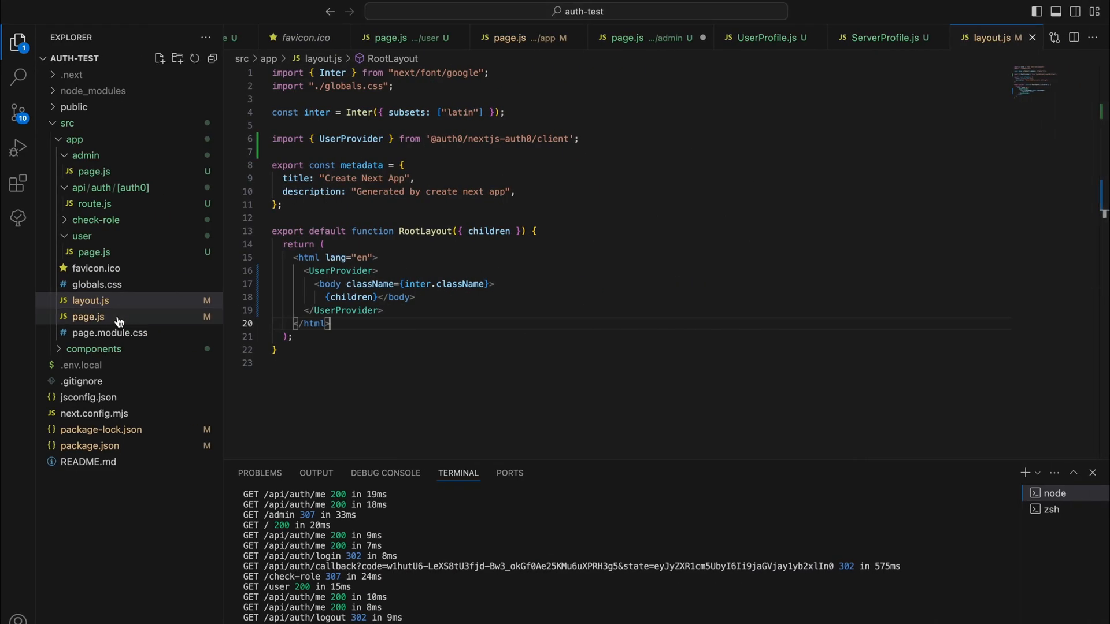
mouse_move(94, 349)
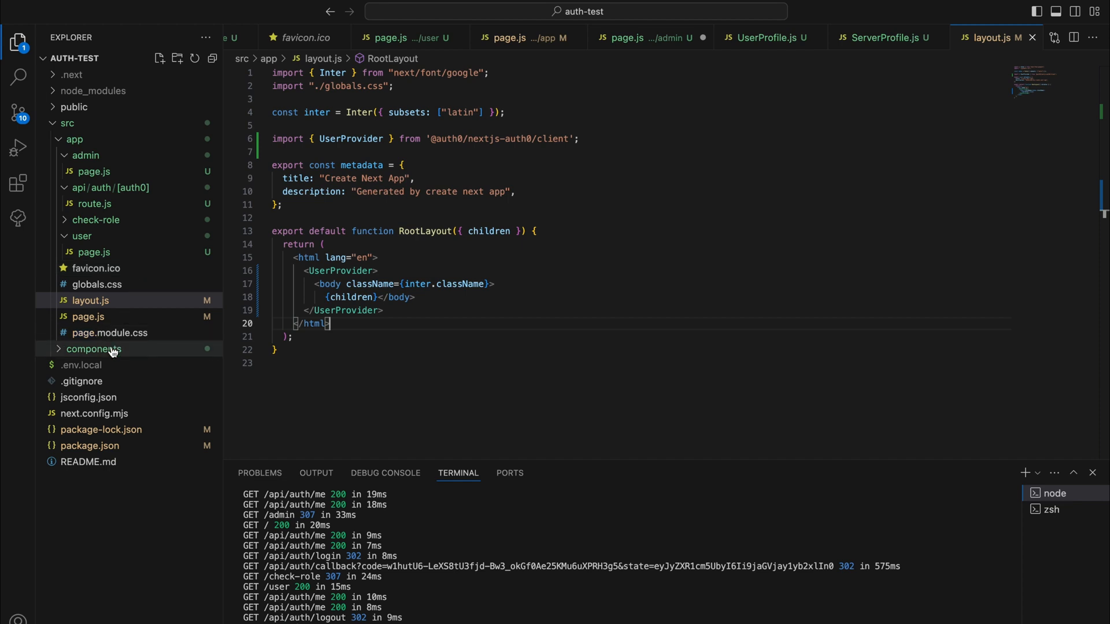
left_click(96, 220)
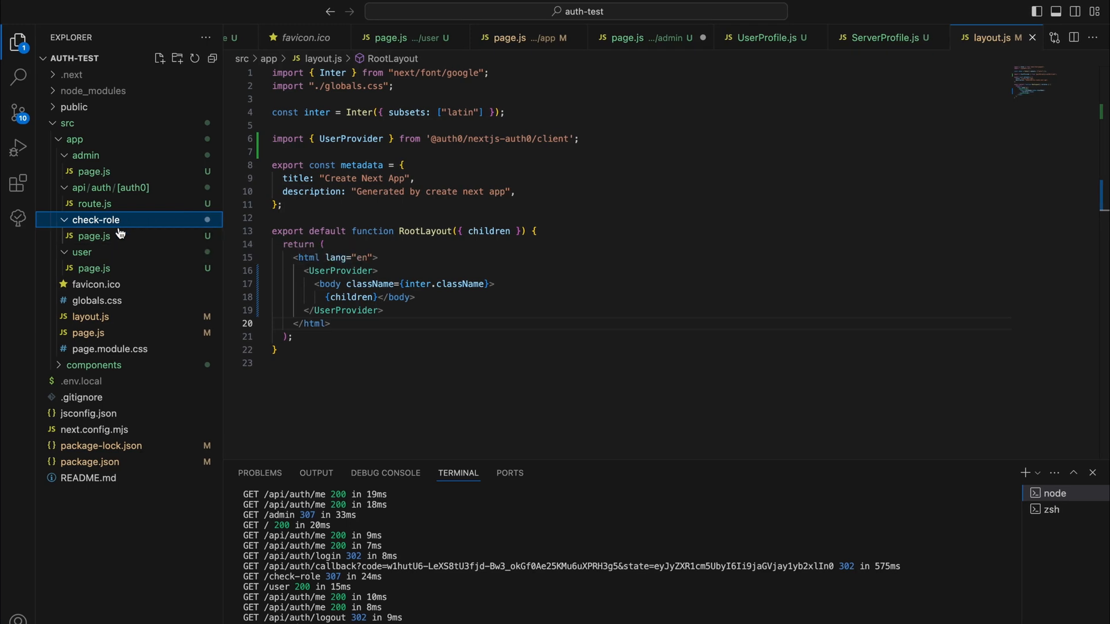
mouse_move(129, 237)
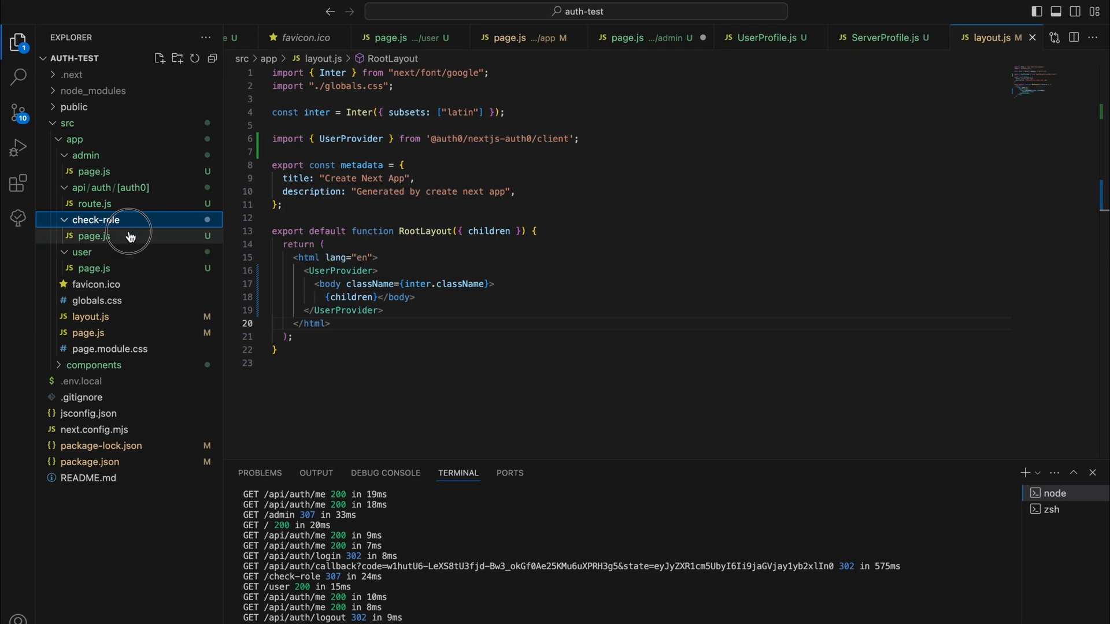
- Review check-role/page.js redirecting User to /user and Admin to /admin, then go to Auth0 Actions Flows
left_click(94, 236)
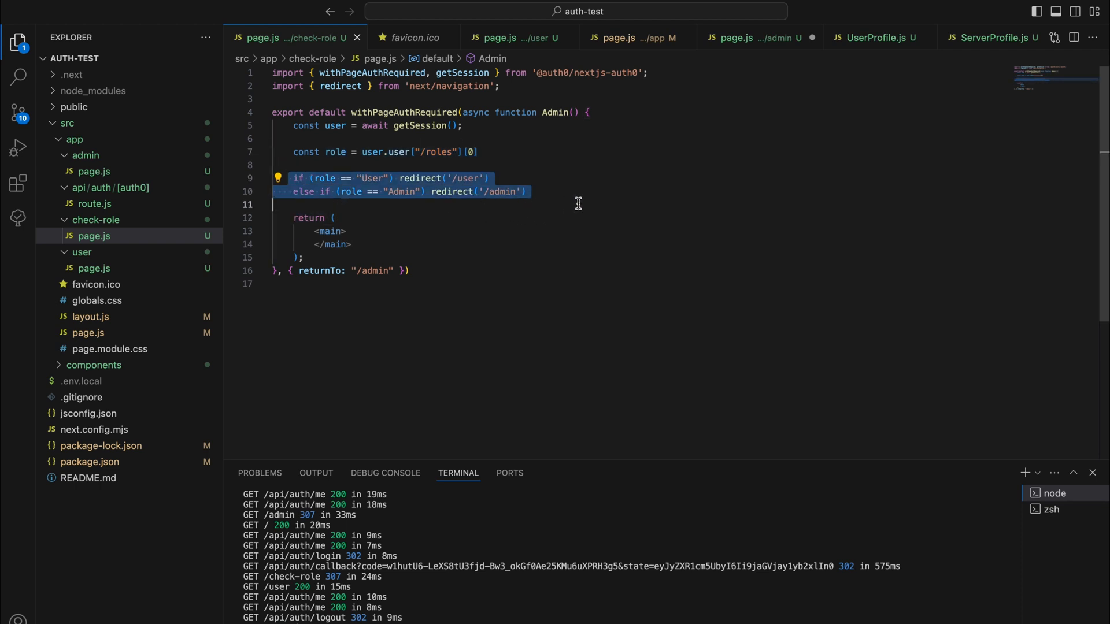
left_click(347, 244)
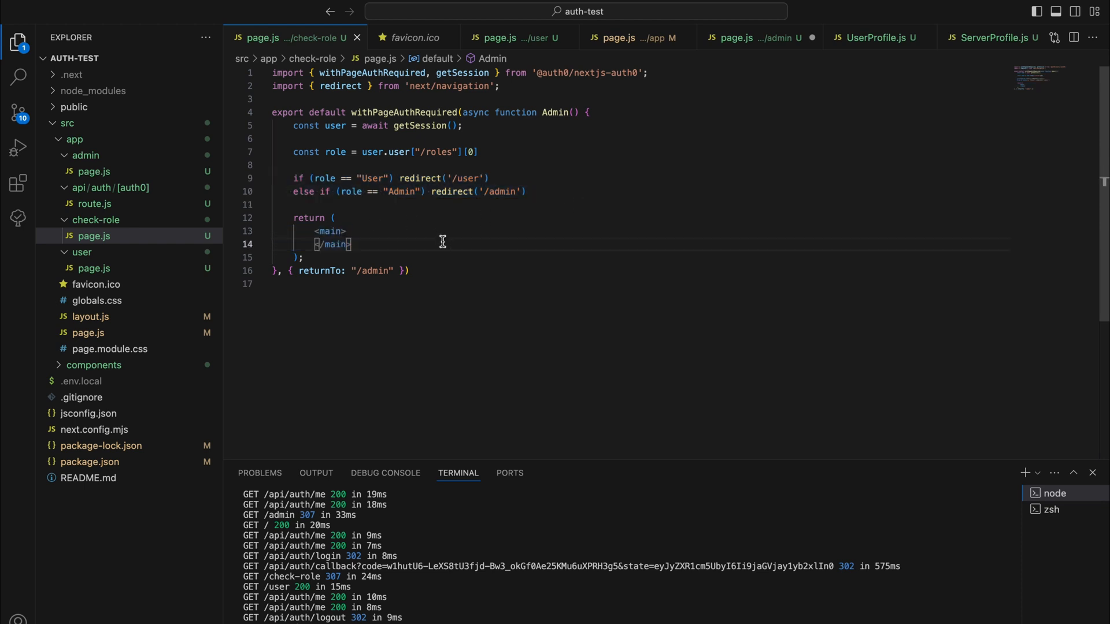
mouse_move(505, 147)
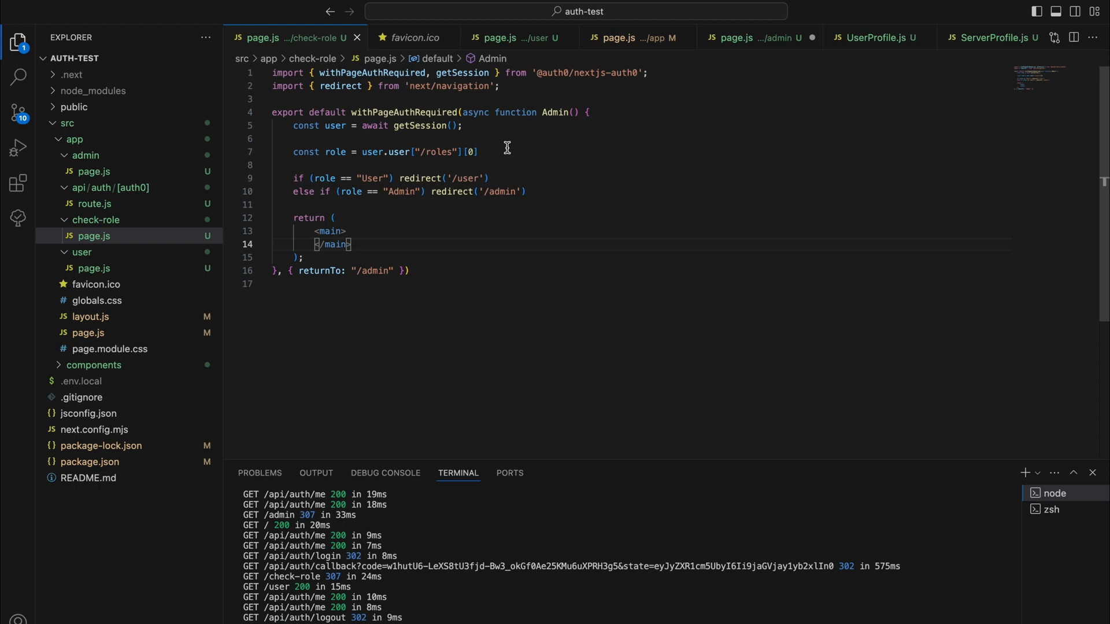
left_click(322, 125)
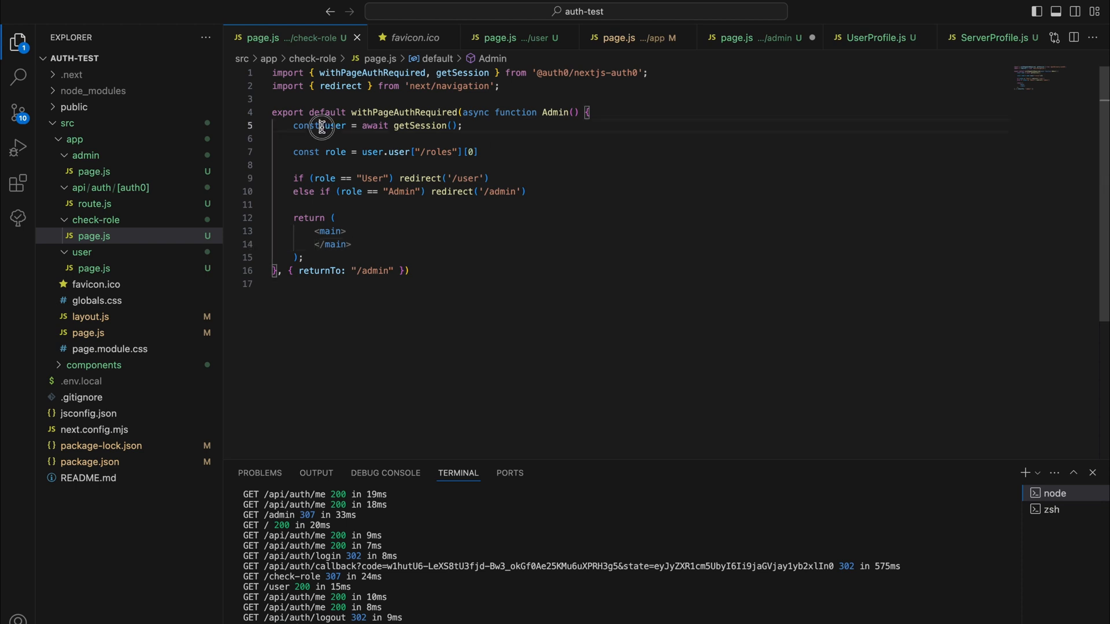
left_click(391, 125)
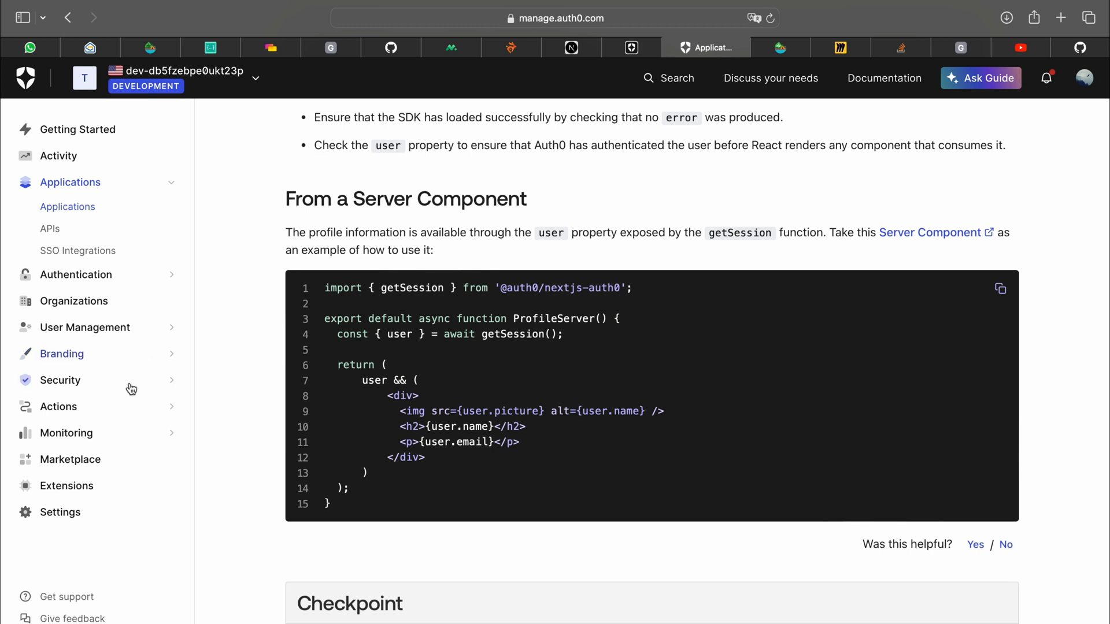
left_click(58, 406)
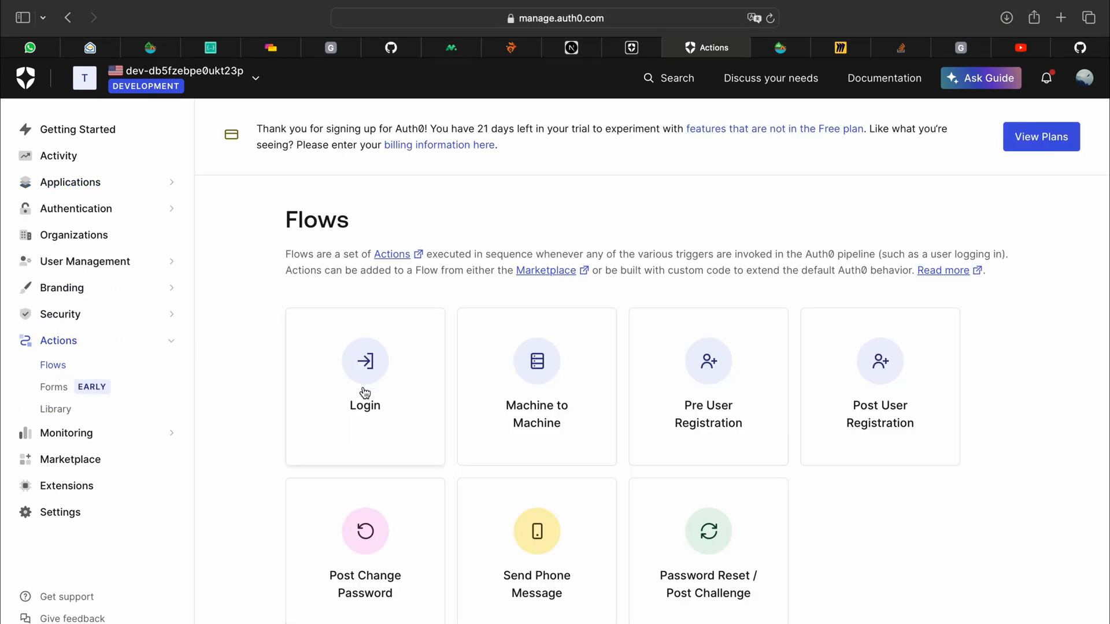
- Open the Login flow and show the Role based Redirect action's details
left_click(364, 375)
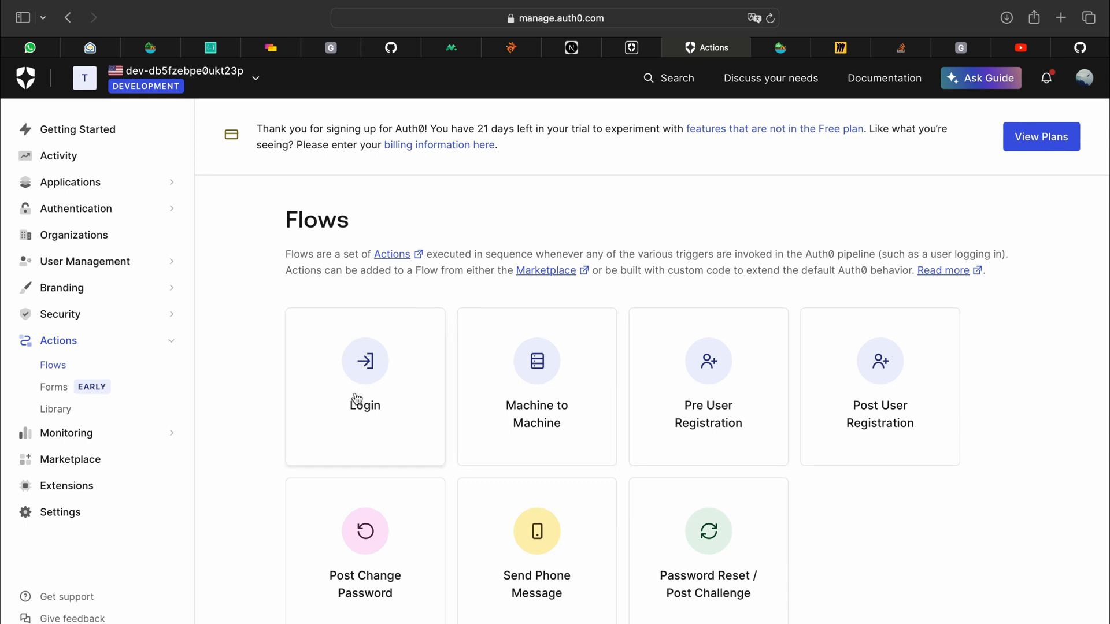
left_click(364, 386)
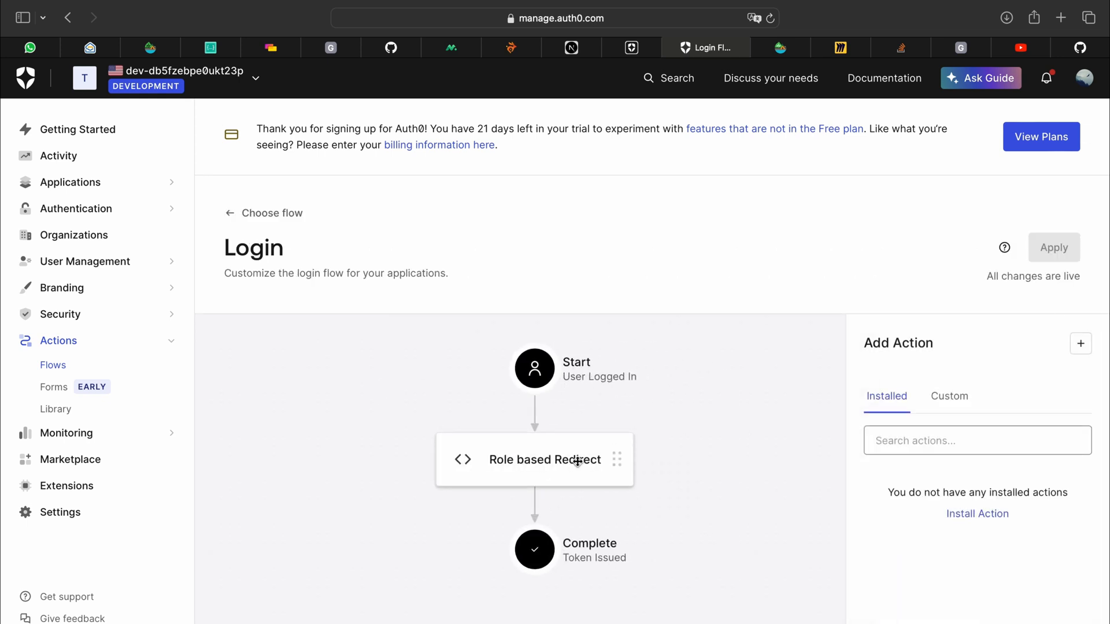
left_click(534, 459)
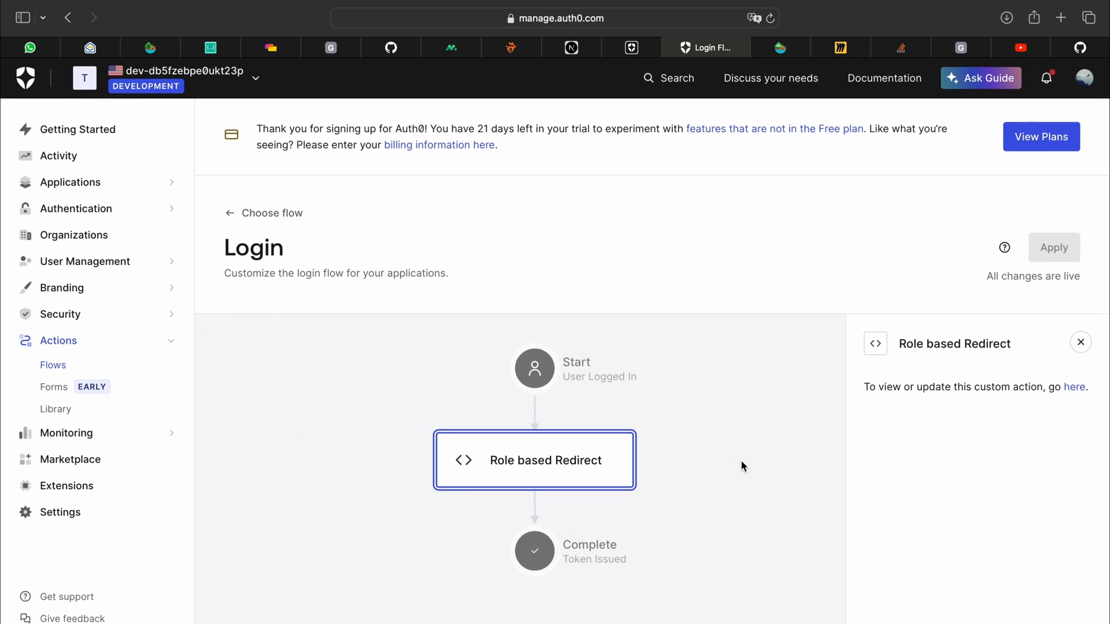
mouse_move(773, 362)
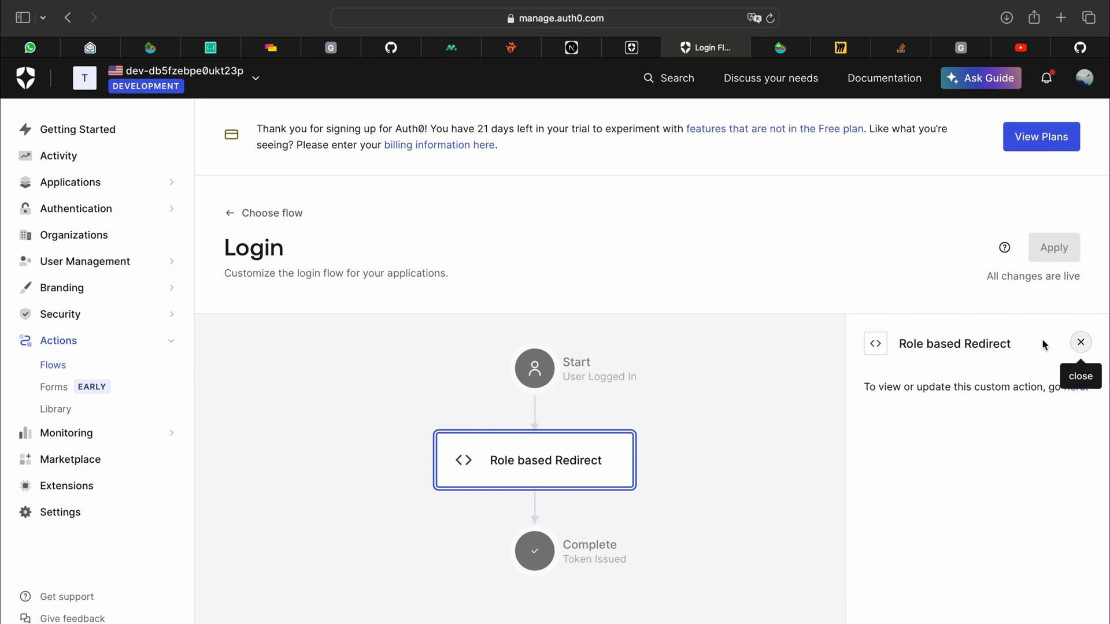
mouse_move(1076, 389)
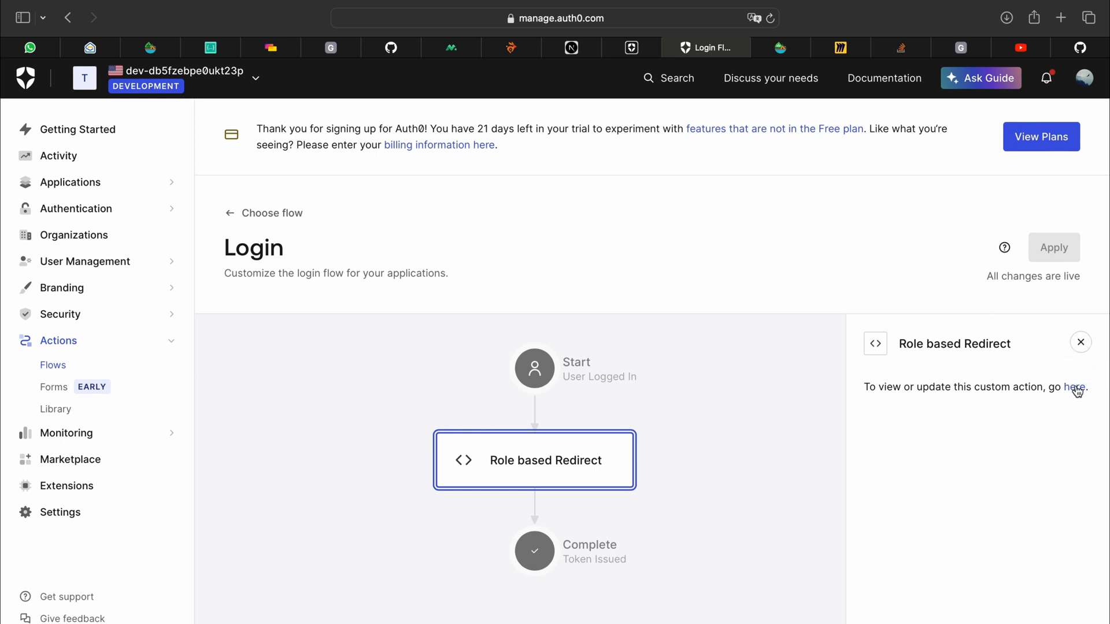
- Walk through Add Action > Custom > Build from scratch, cancel it, and reselect Role based Redirect
left_click(1077, 387)
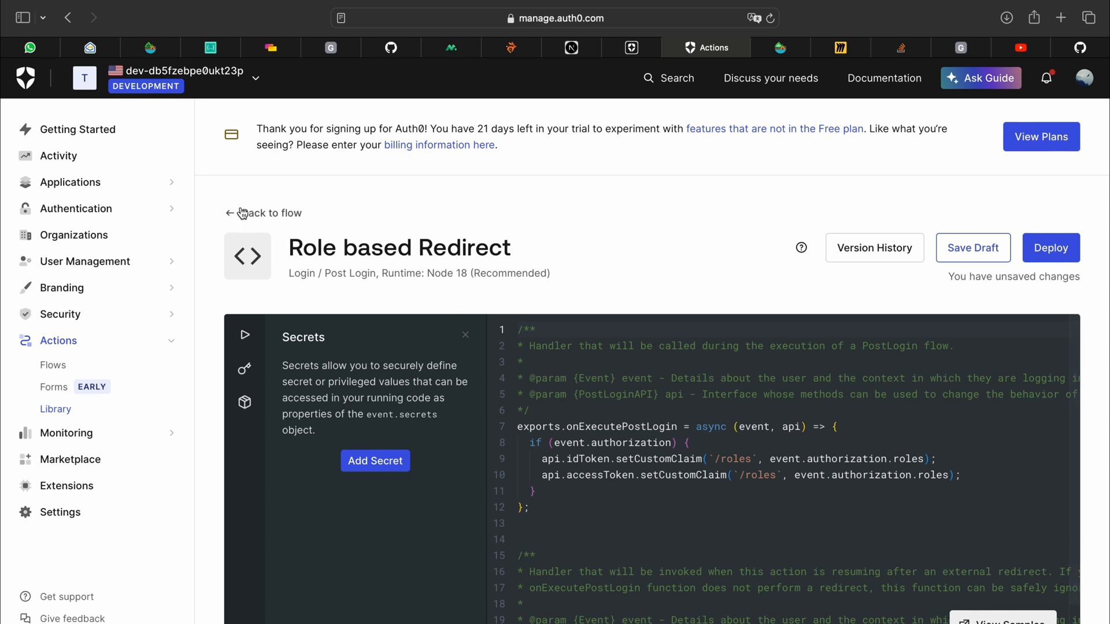
left_click(271, 213)
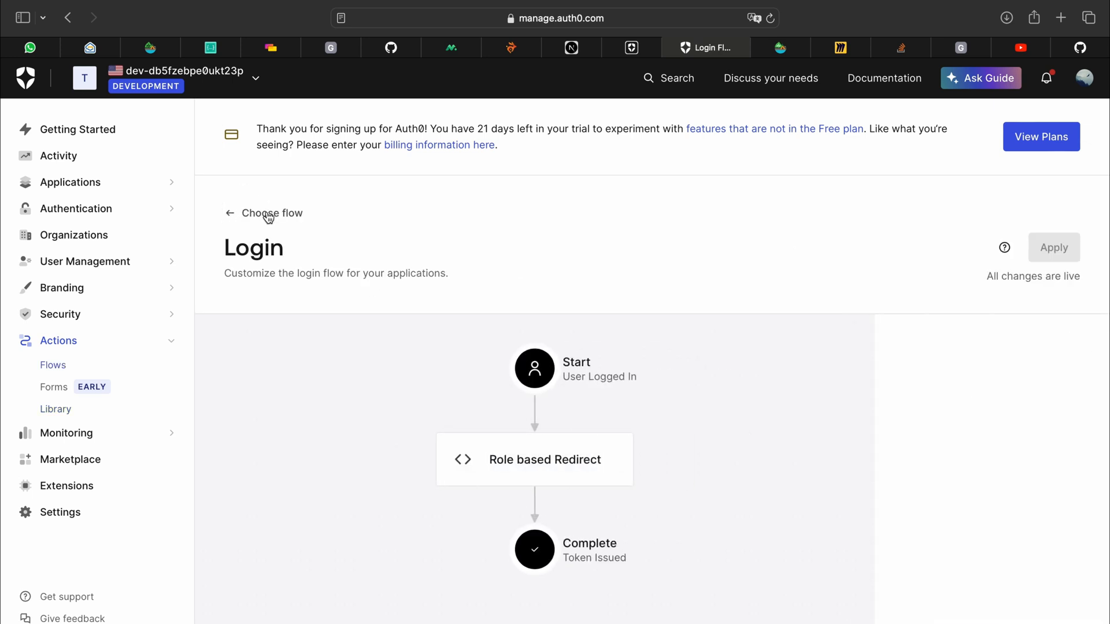
left_click(1081, 345)
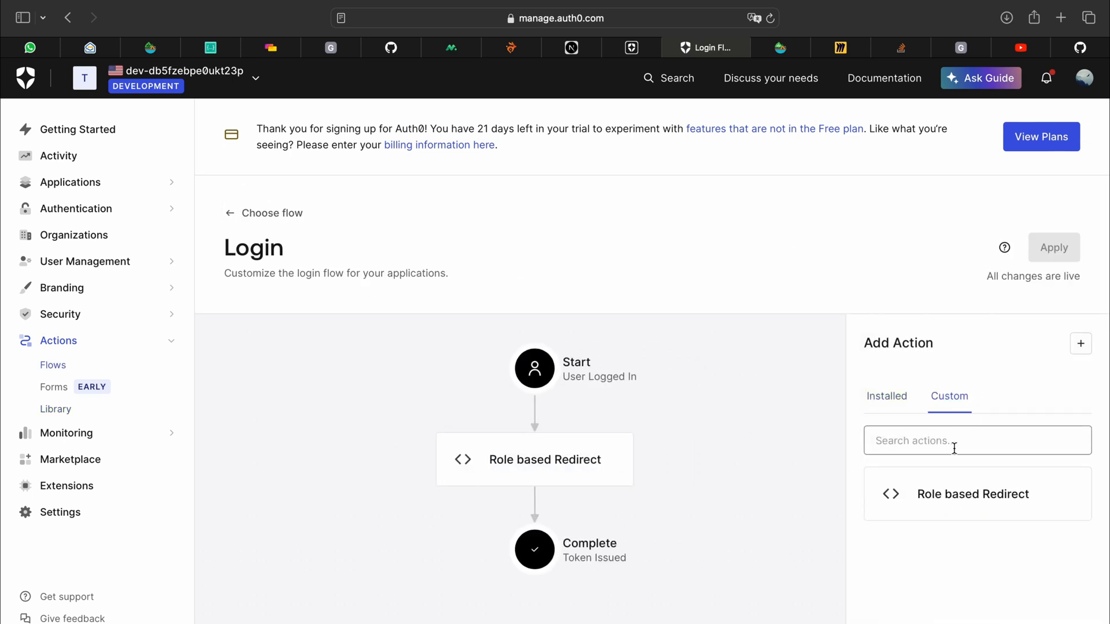
left_click(1080, 343)
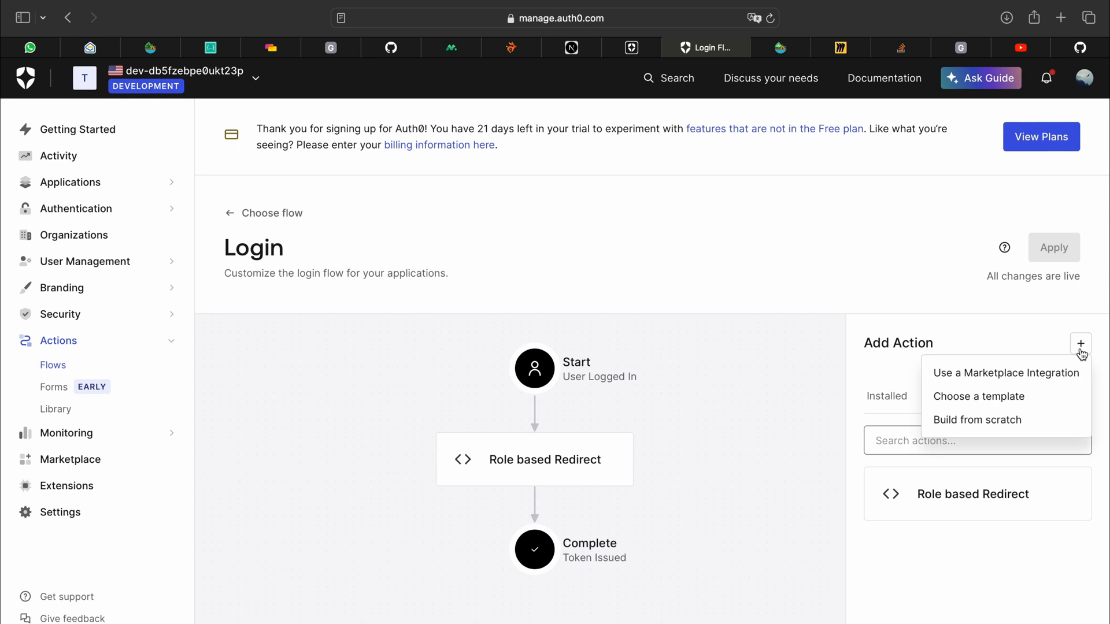
left_click(977, 420)
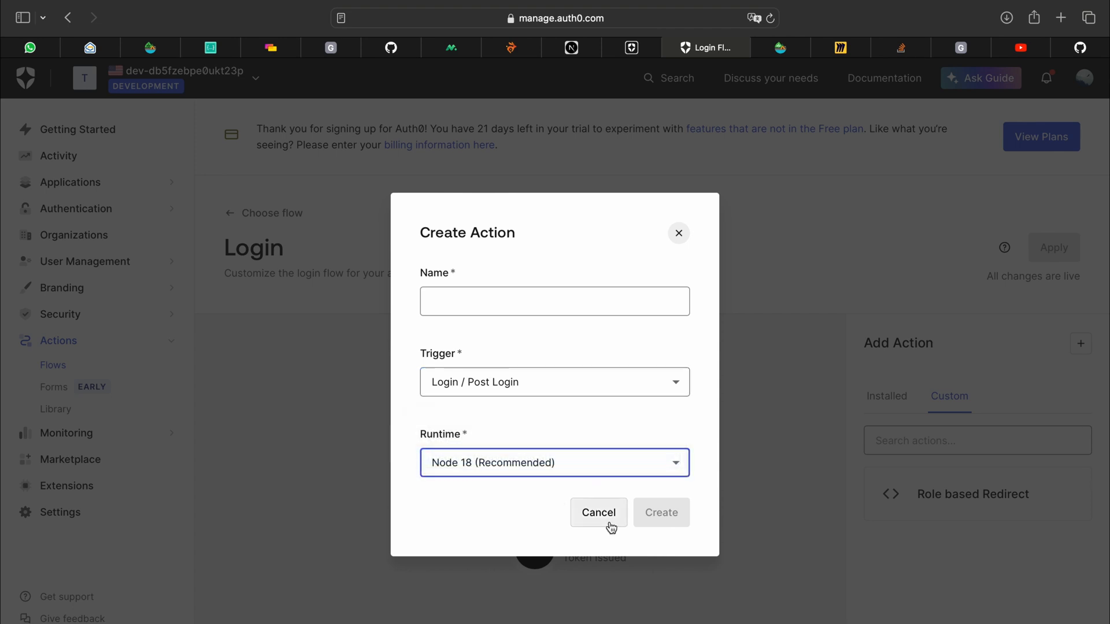
left_click(597, 512)
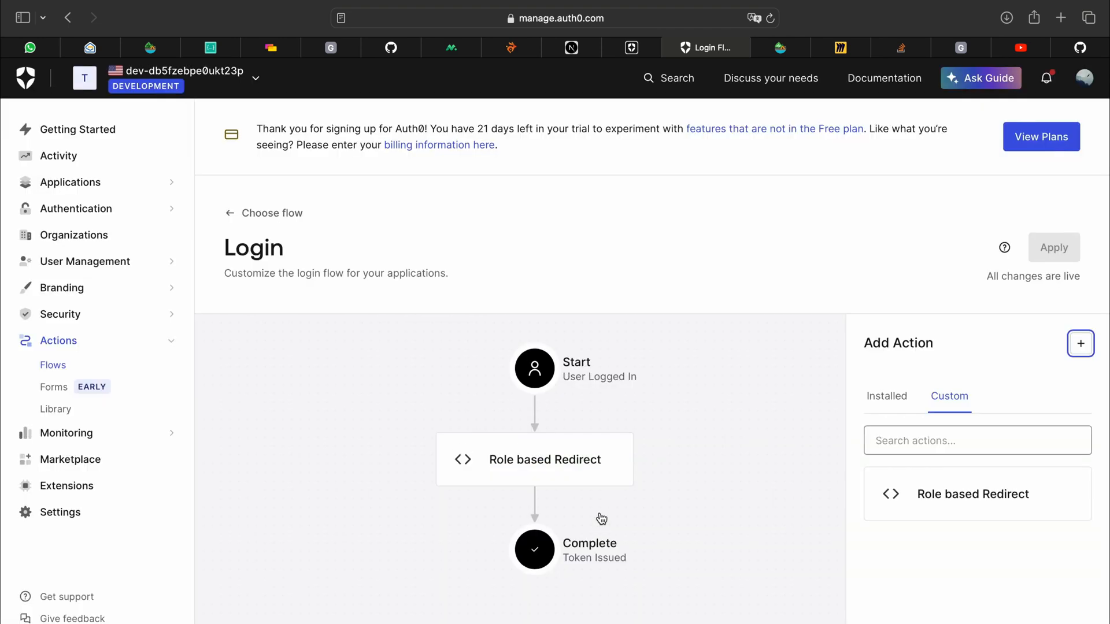
left_click(535, 459)
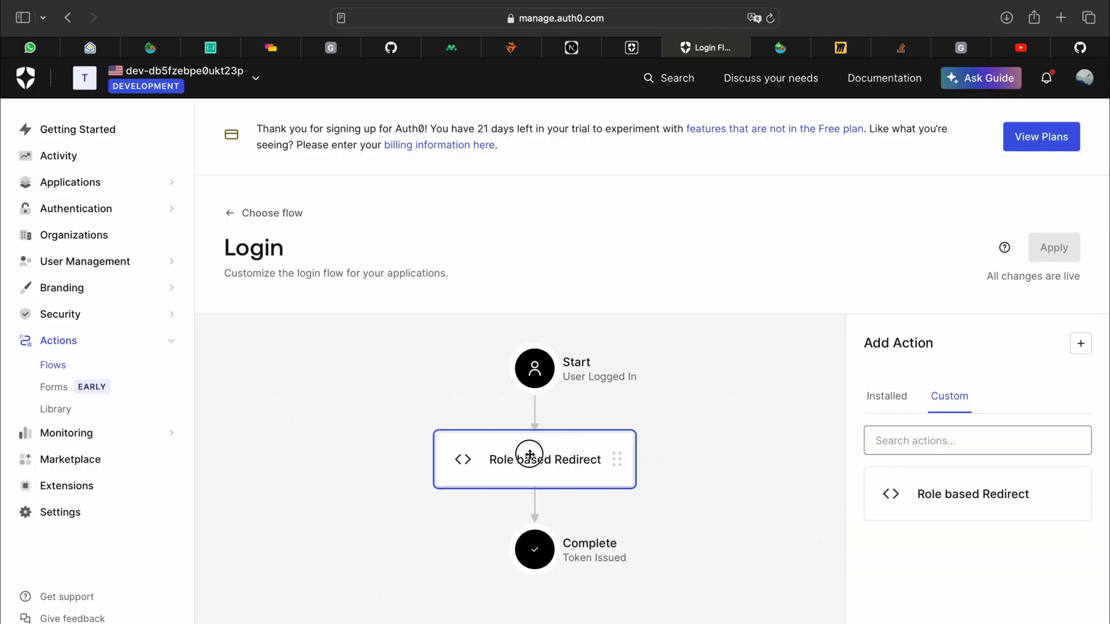
- Review Role based Redirect's setCustomClaim lines adding /roles to ID and access tokens, then return to Flows
left_click(544, 459)
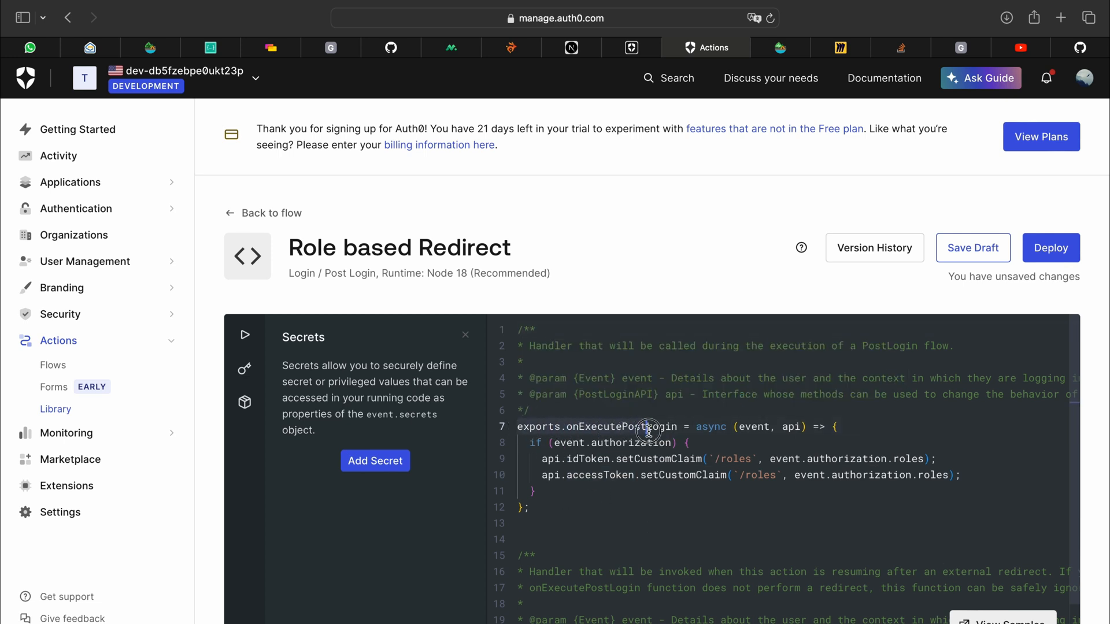
mouse_move(692, 442)
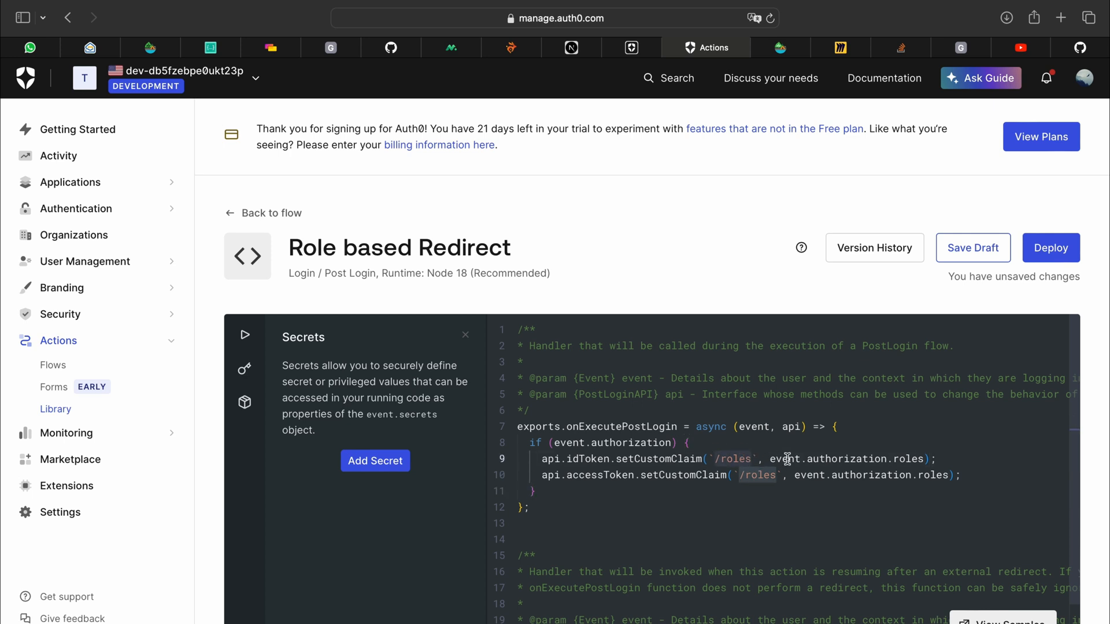
mouse_move(921, 459)
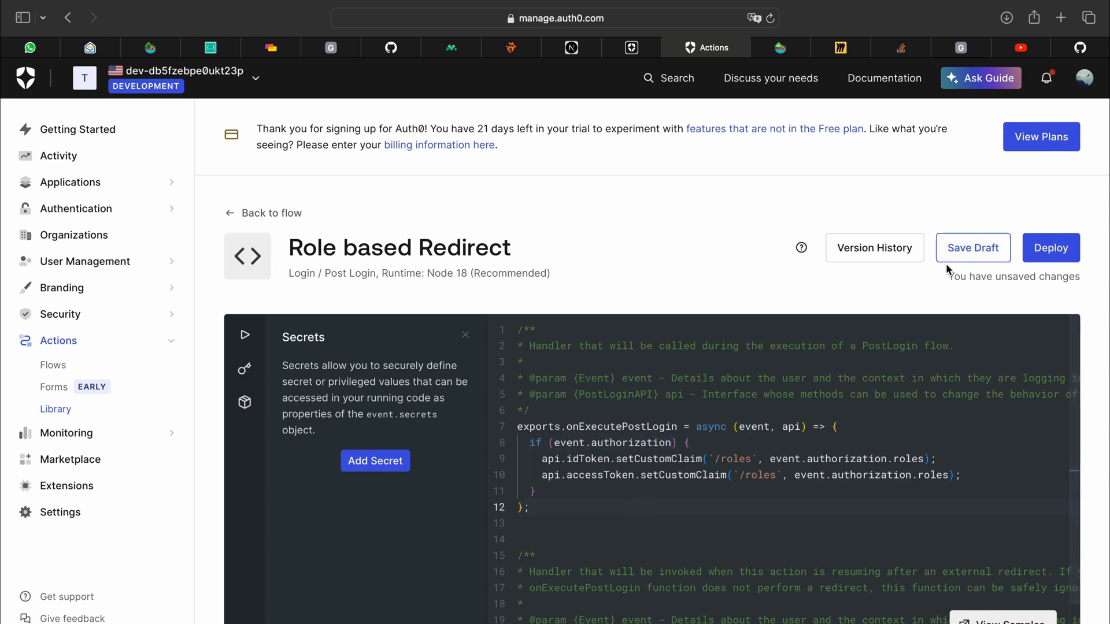
mouse_move(52, 365)
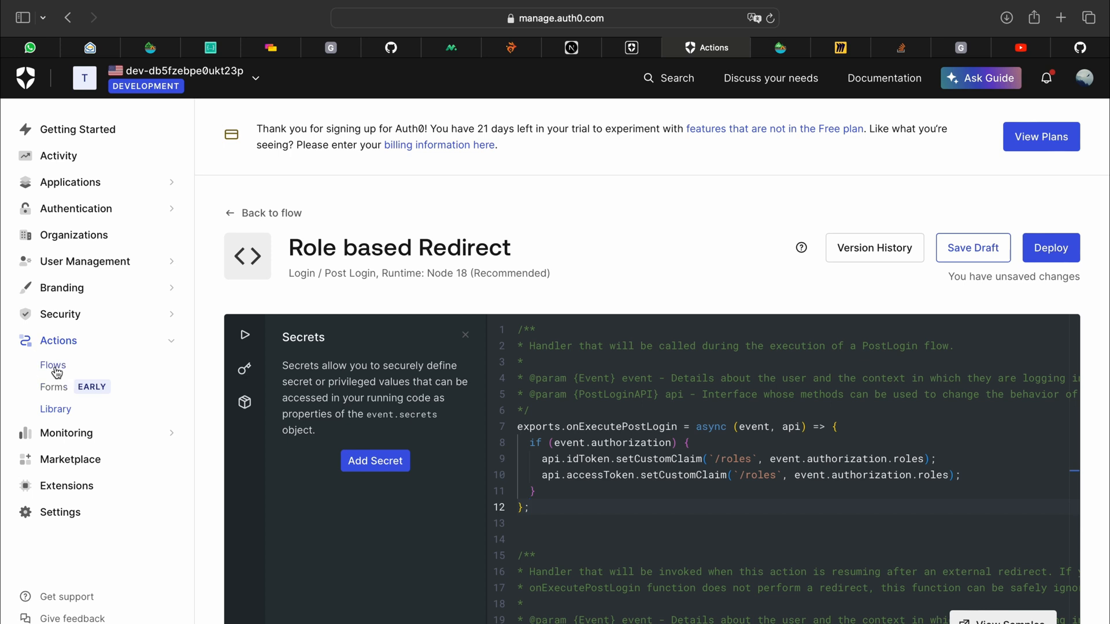
left_click(270, 213)
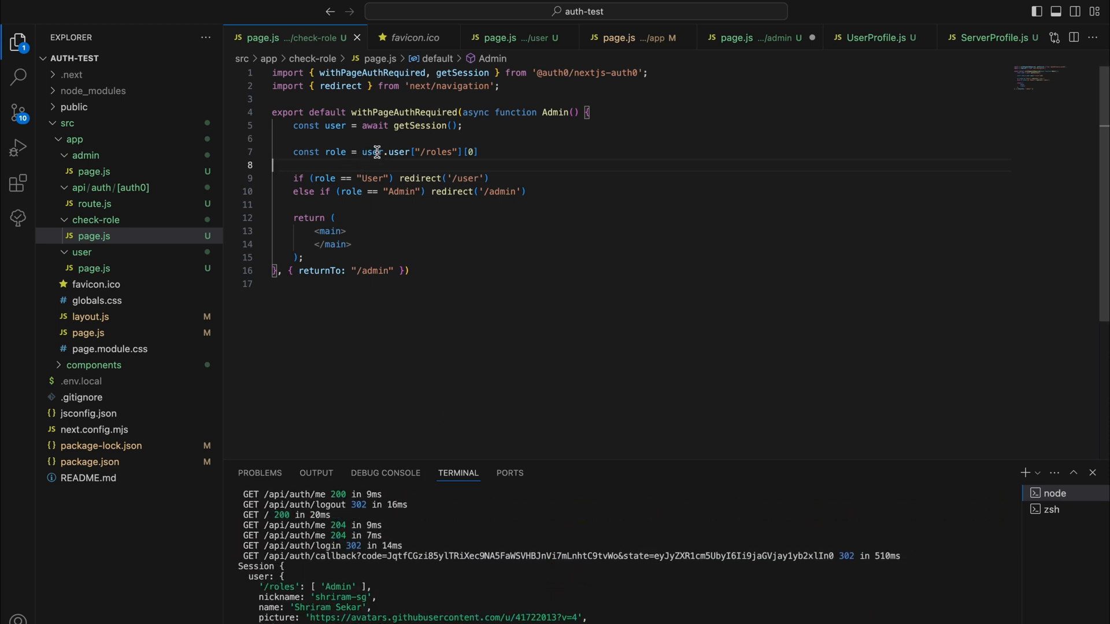
mouse_move(262, 586)
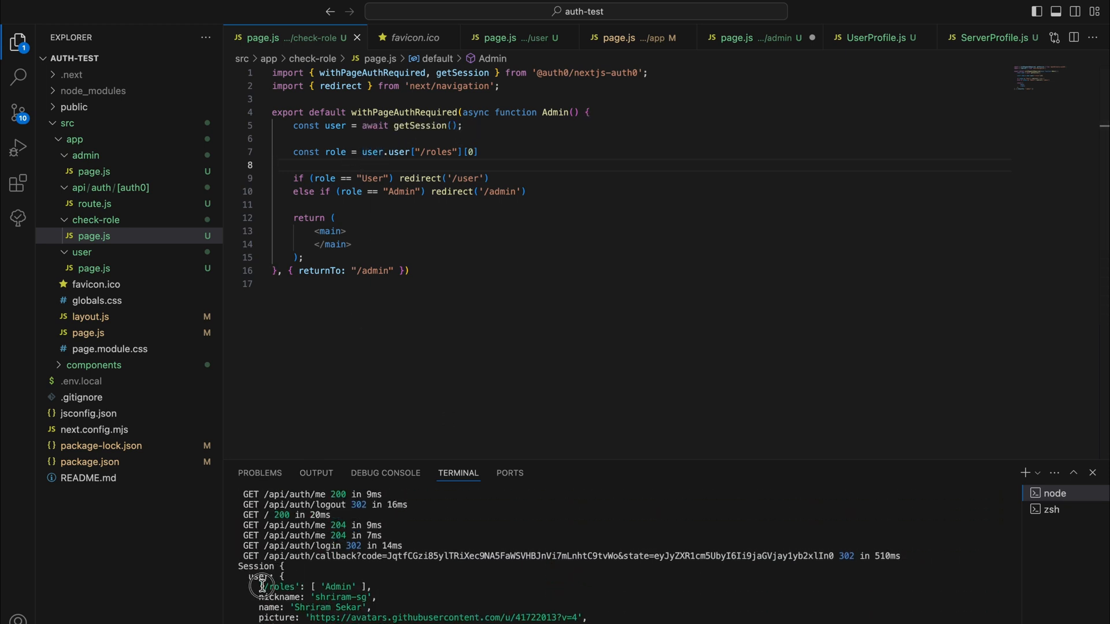
- Highlight the /roles claim in the terminal's session log beside check-role/page.js
double_click(336, 587)
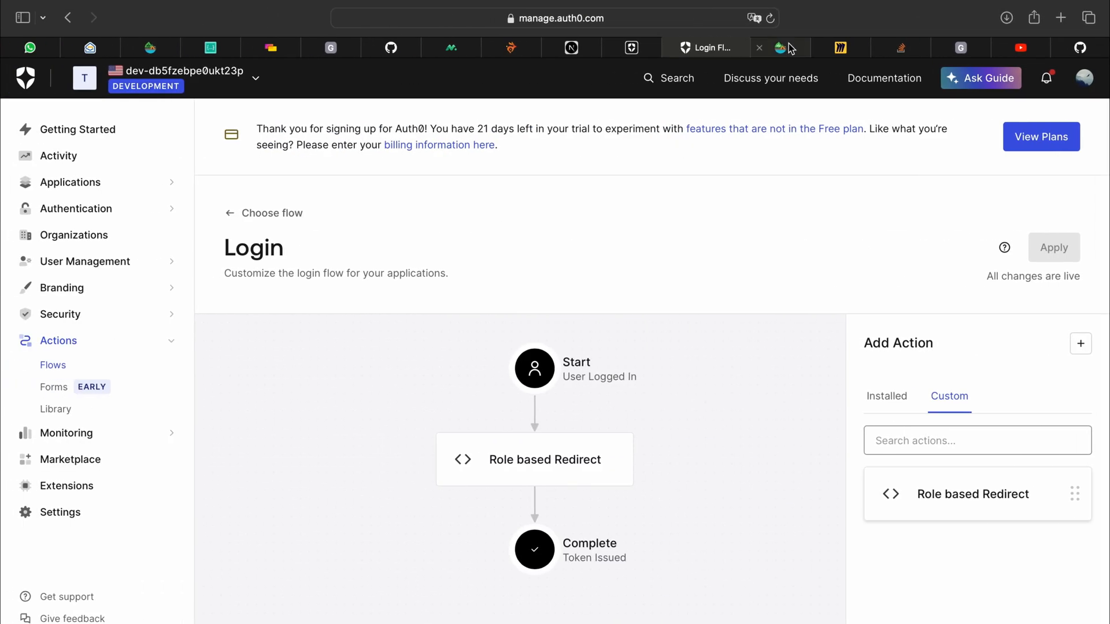
- Switch to My App's Welcome login page, look over the options, and choose Continue with GitHub
left_click(765, 48)
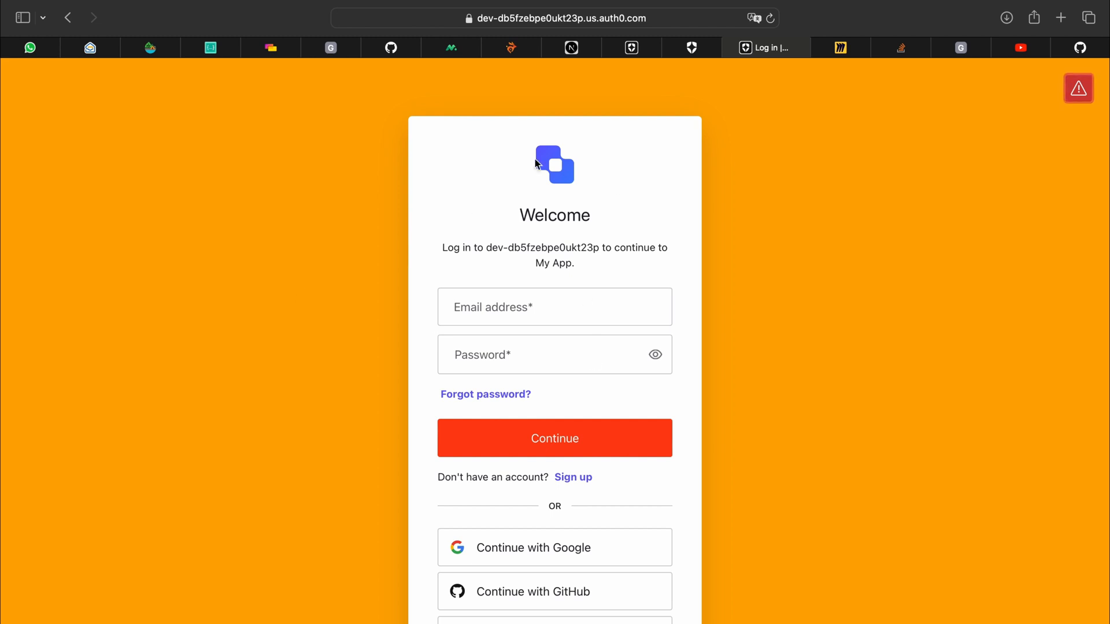
scroll("down", 3)
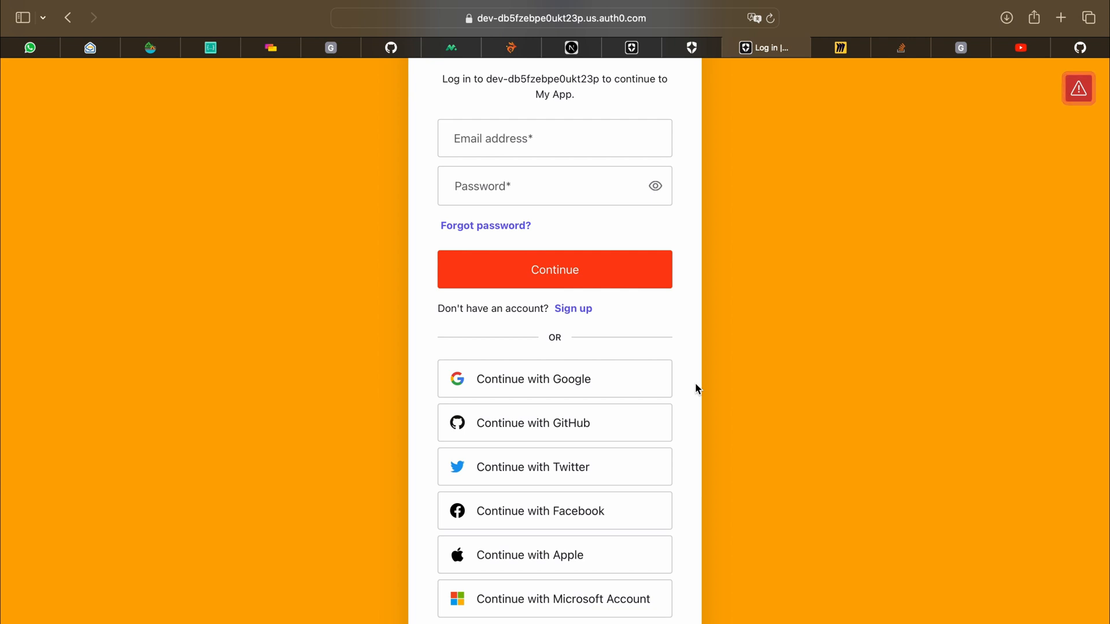
scroll("up", 3)
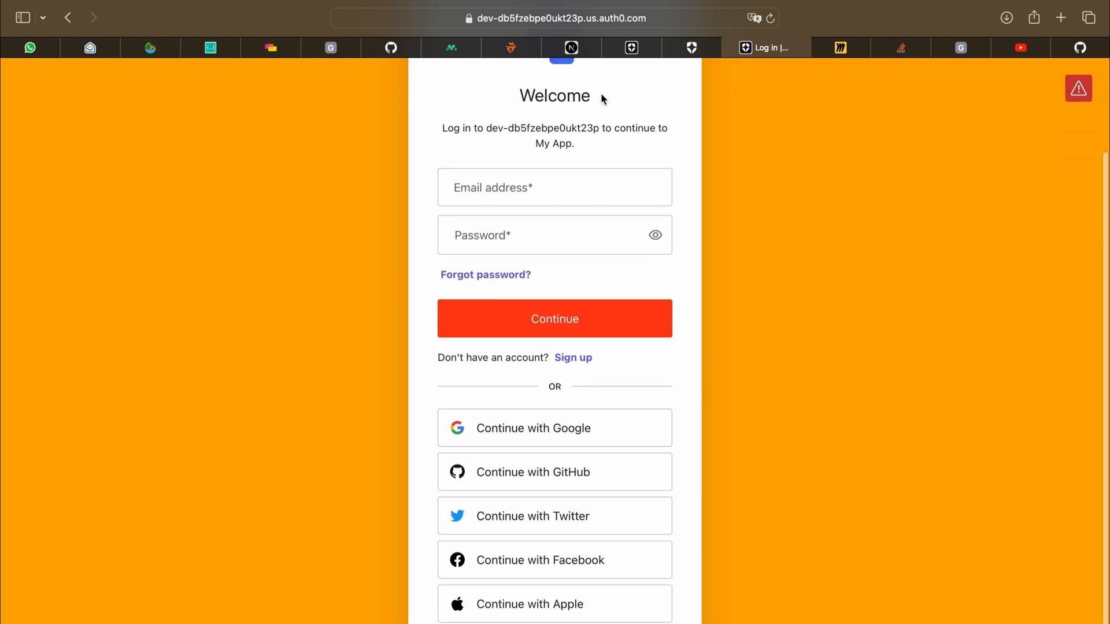
mouse_move(554, 471)
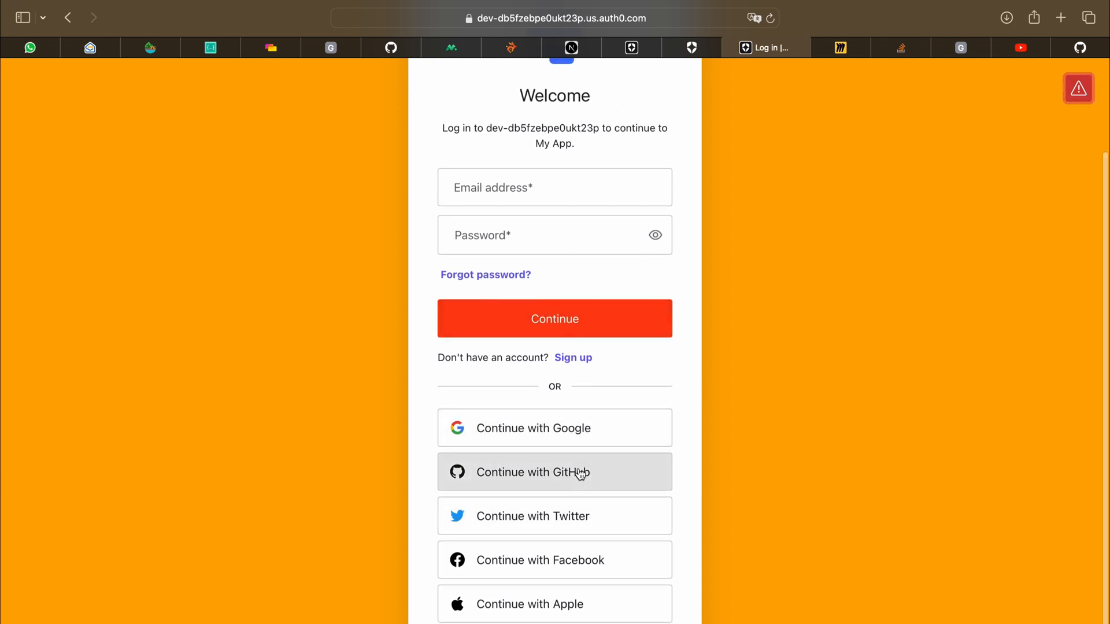
left_click(554, 472)
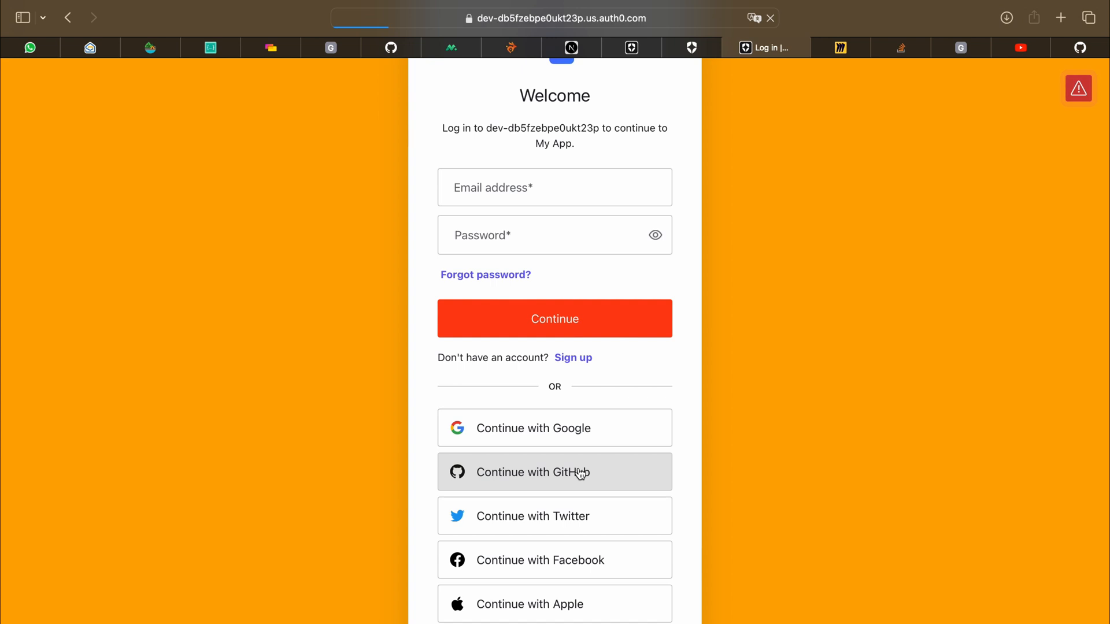
left_click(553, 471)
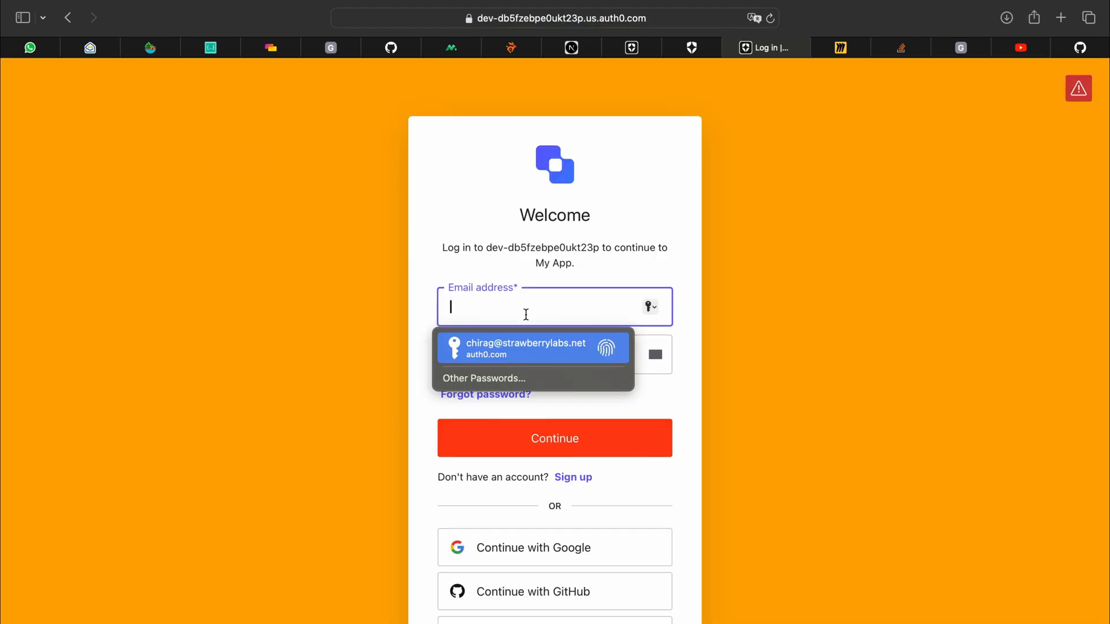
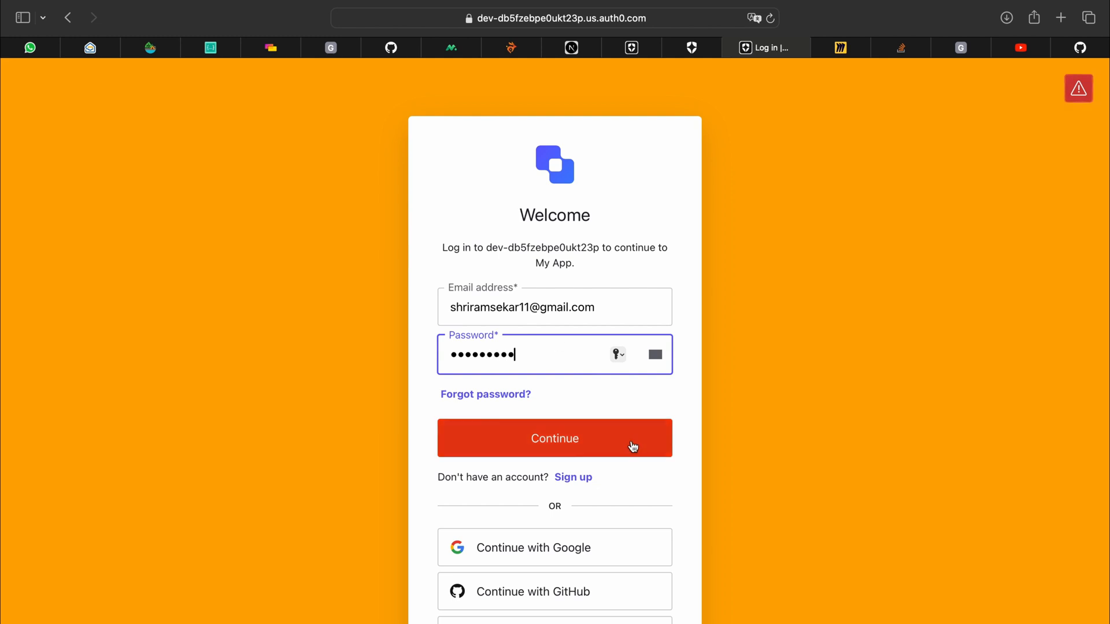
left_click(554, 437)
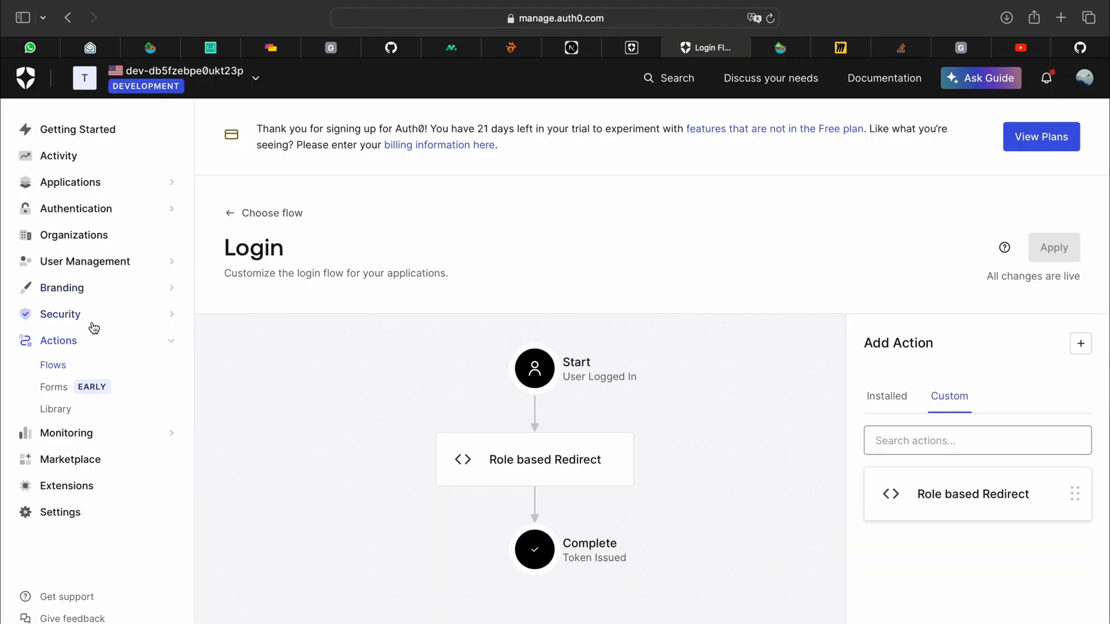
mouse_move(107, 262)
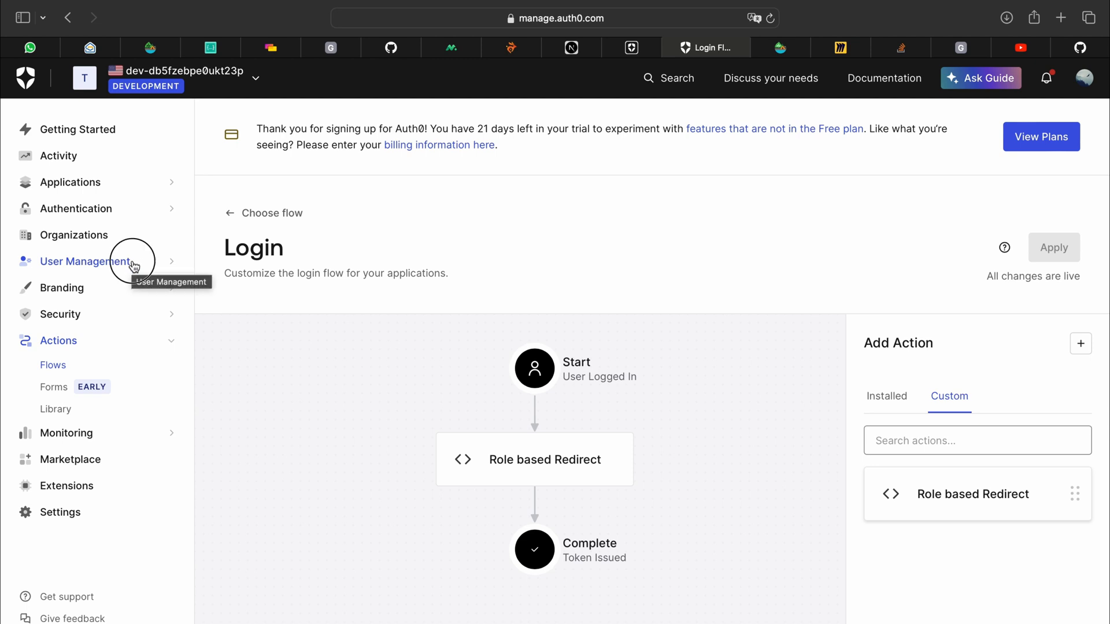
- Show the Users list under User Management with its three accounts
left_click(85, 261)
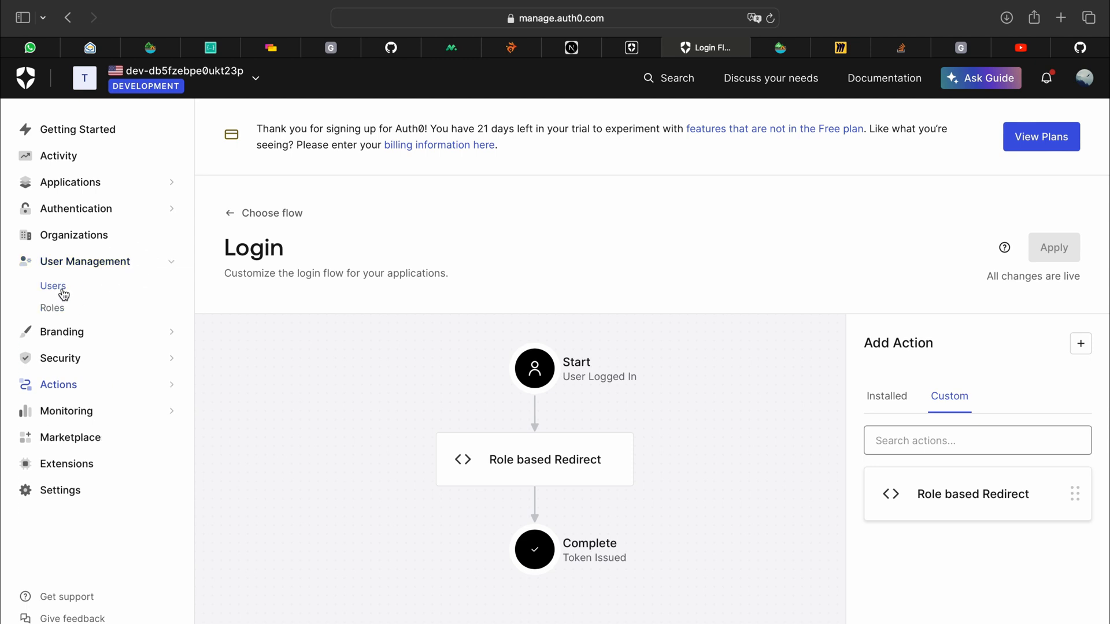
left_click(52, 286)
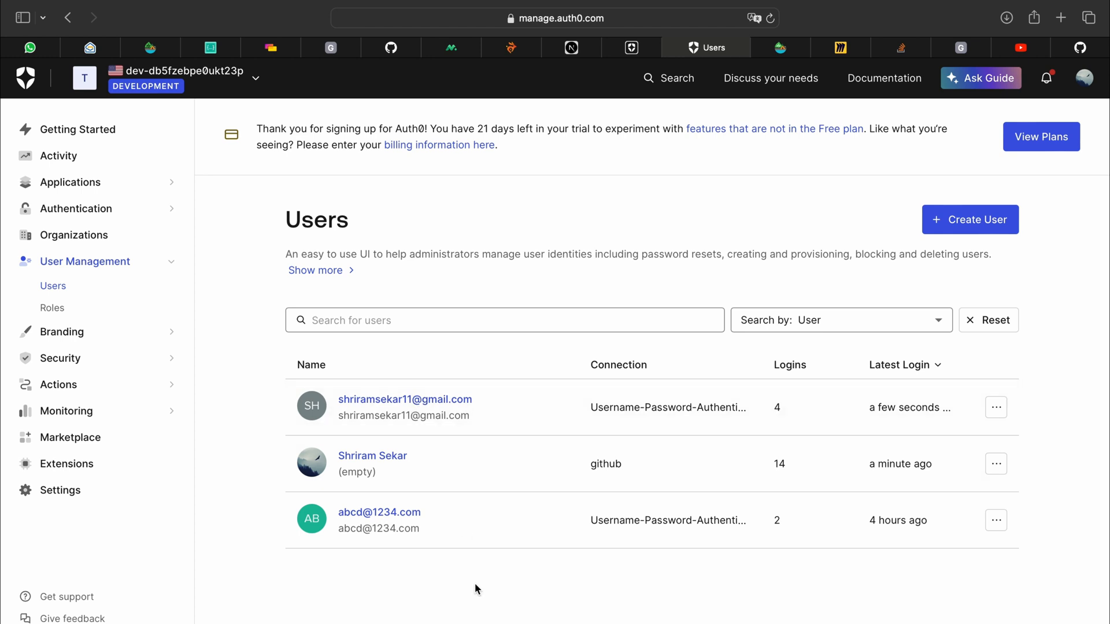
mouse_move(970, 220)
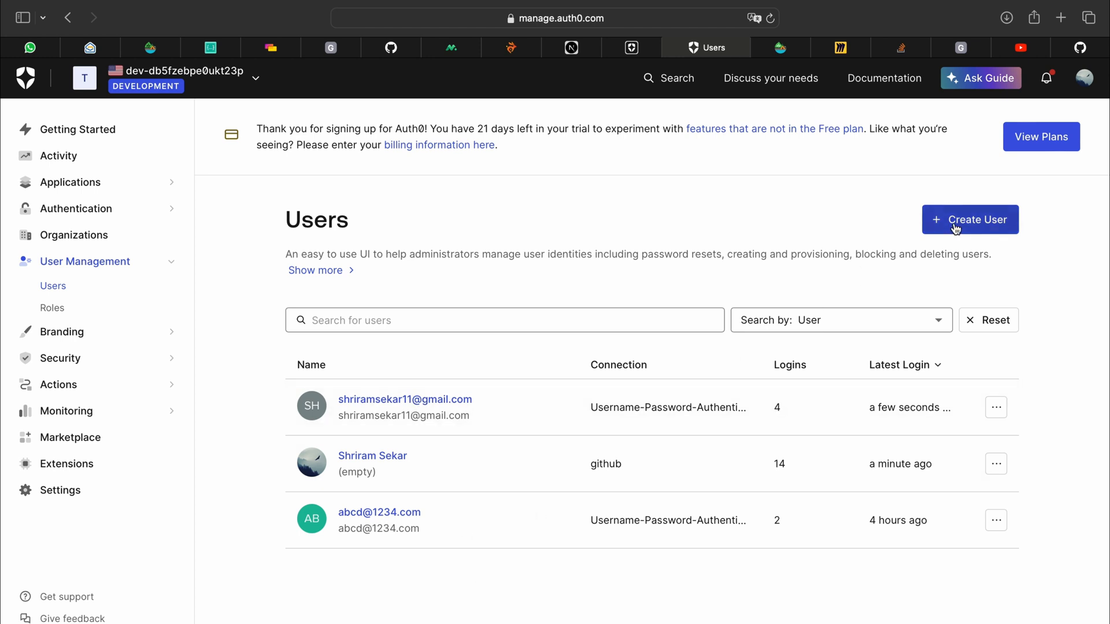
mouse_move(829, 253)
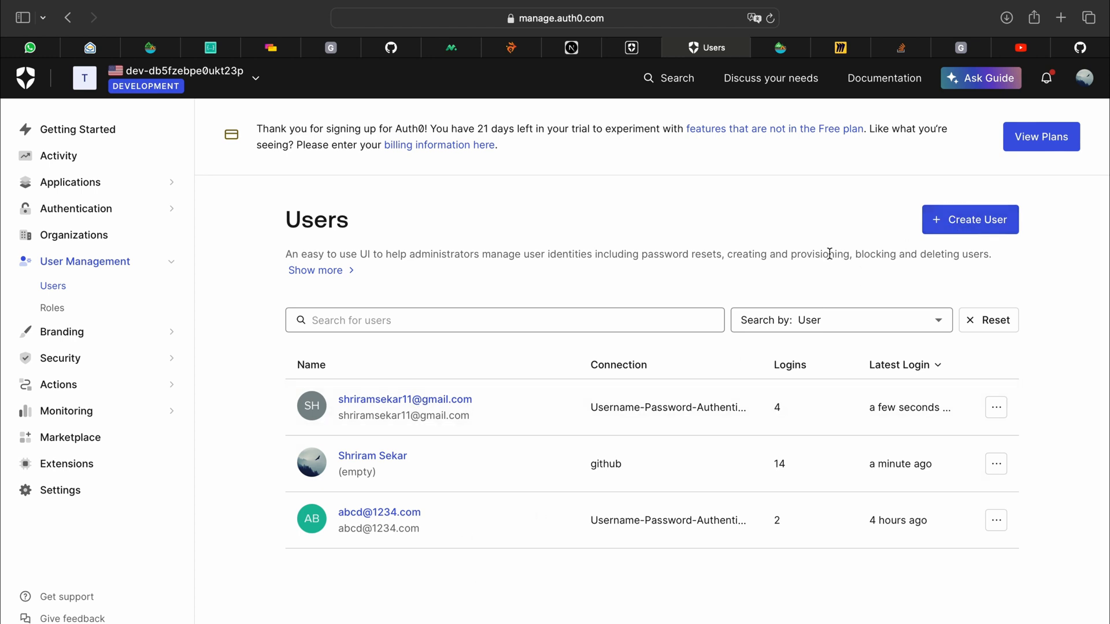
mouse_move(65, 319)
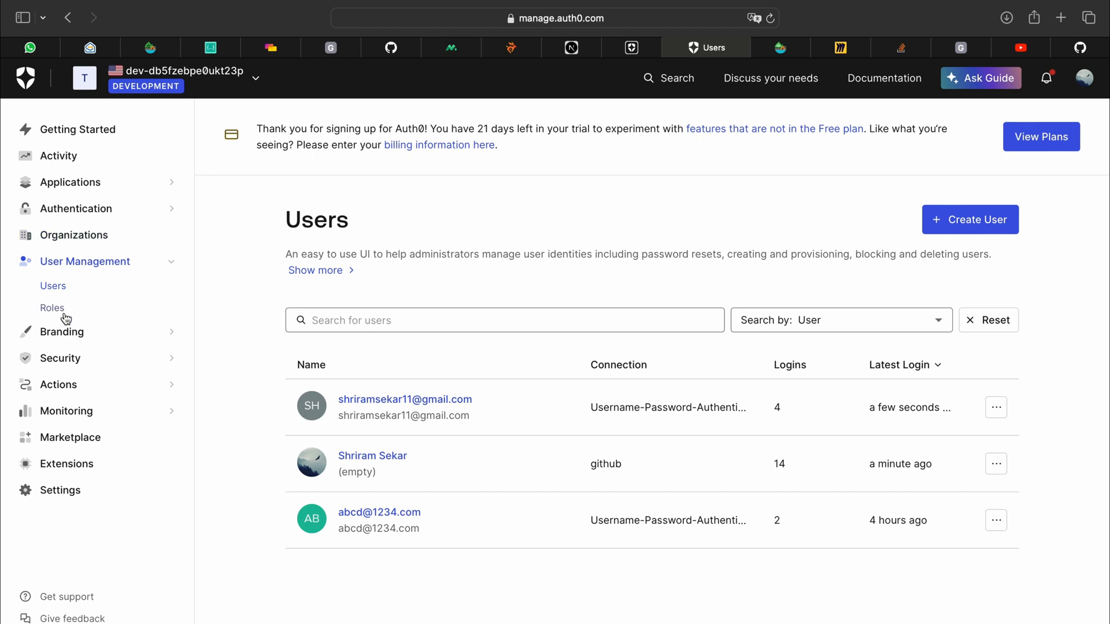
- Create a role named 'test' with description 'test' and return to the Roles list
left_click(52, 307)
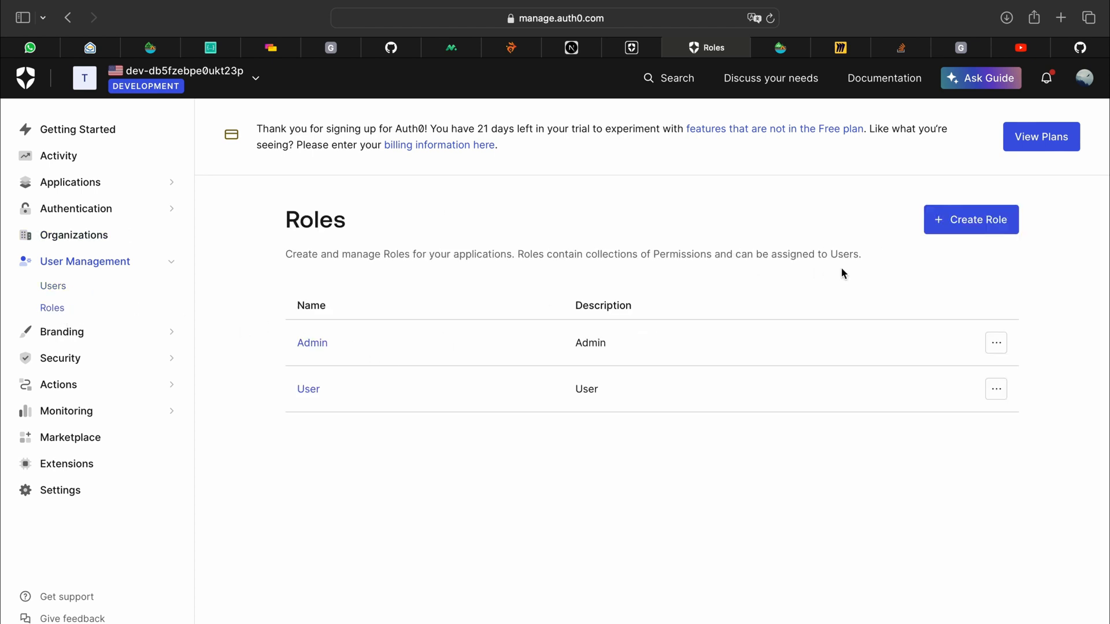
left_click(970, 220)
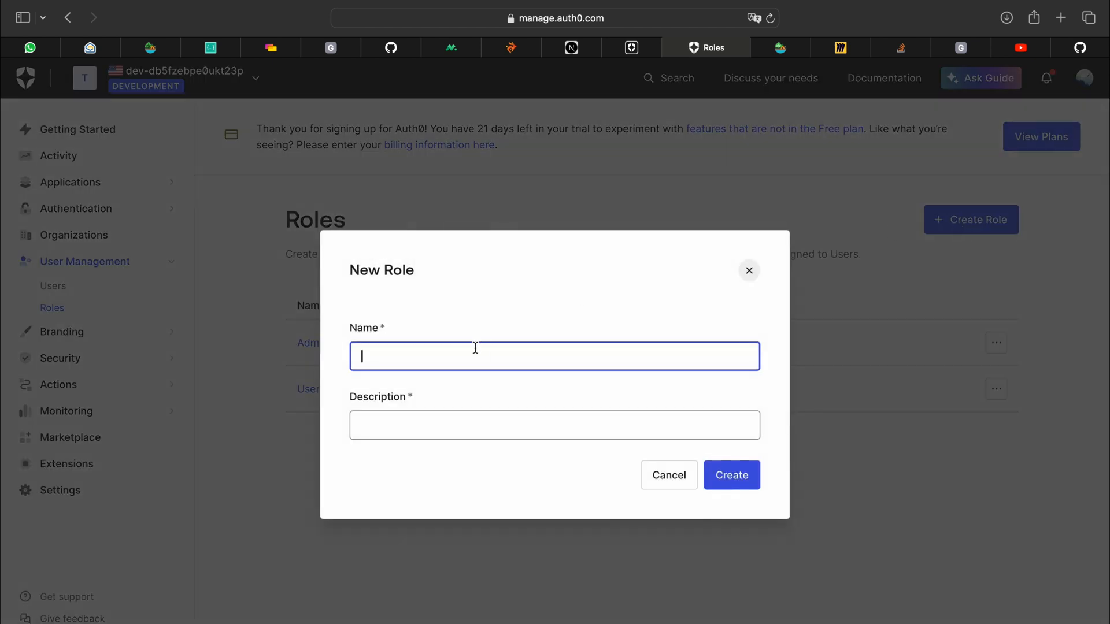
type("tes")
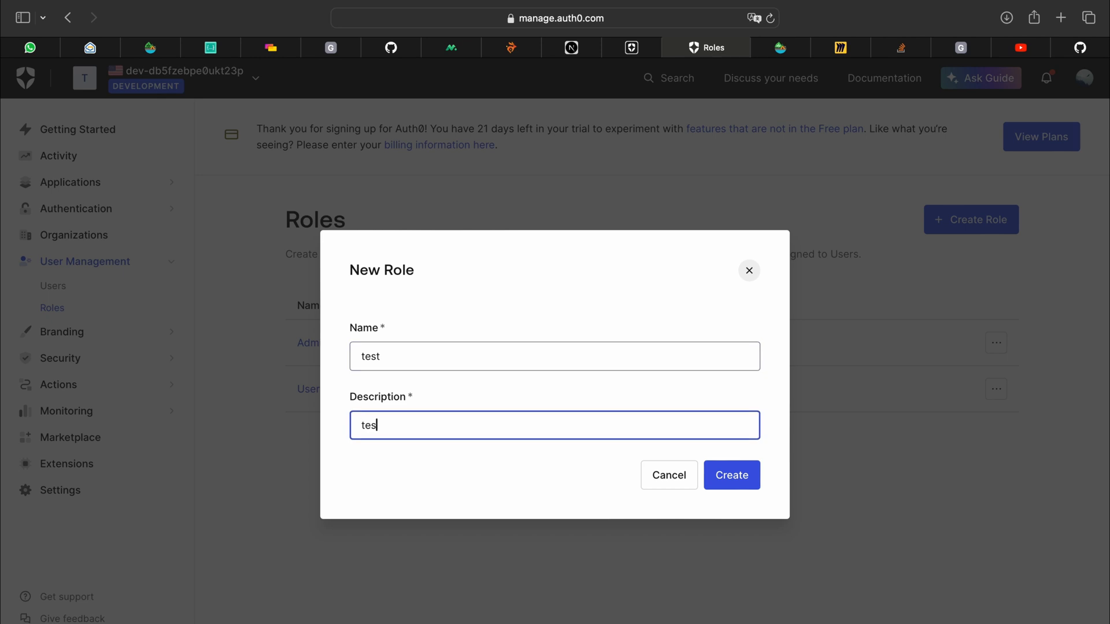
left_click(730, 475)
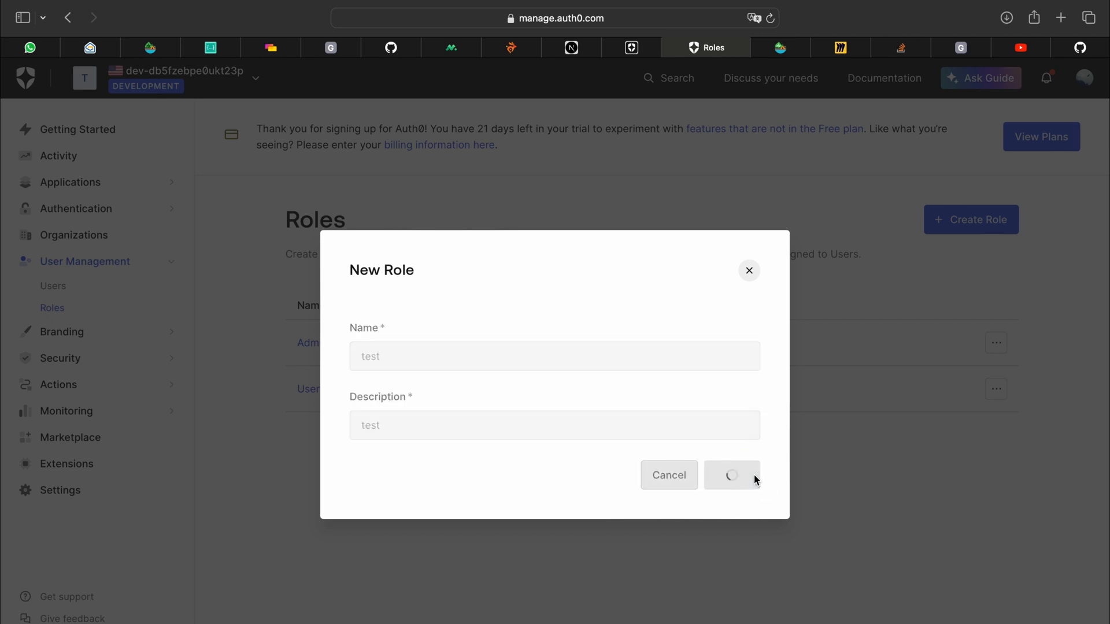
left_click(732, 475)
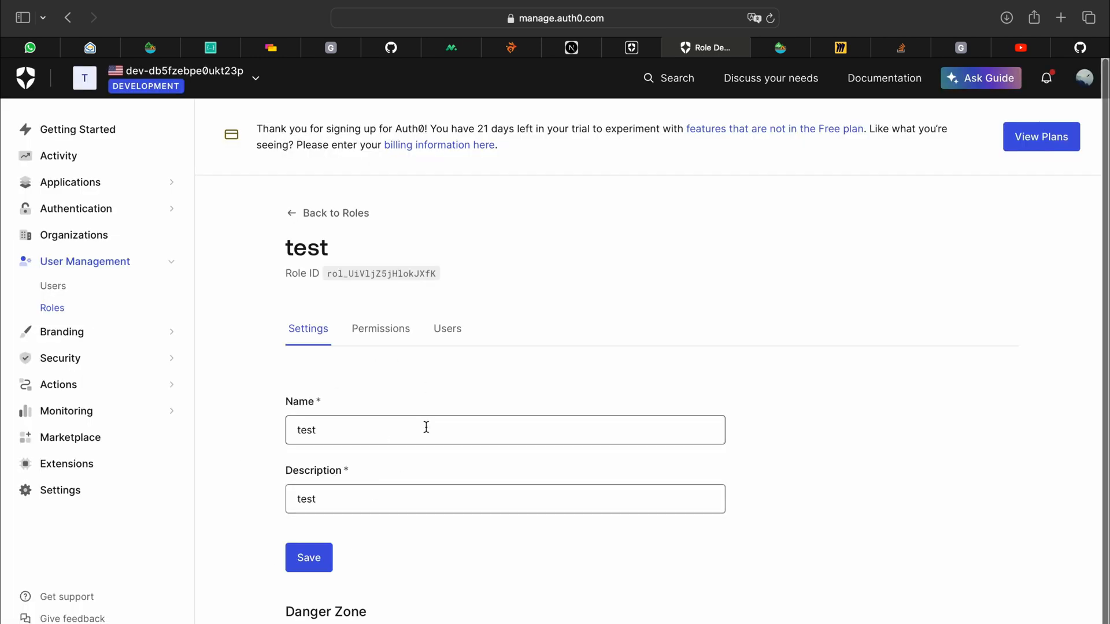
left_click(52, 308)
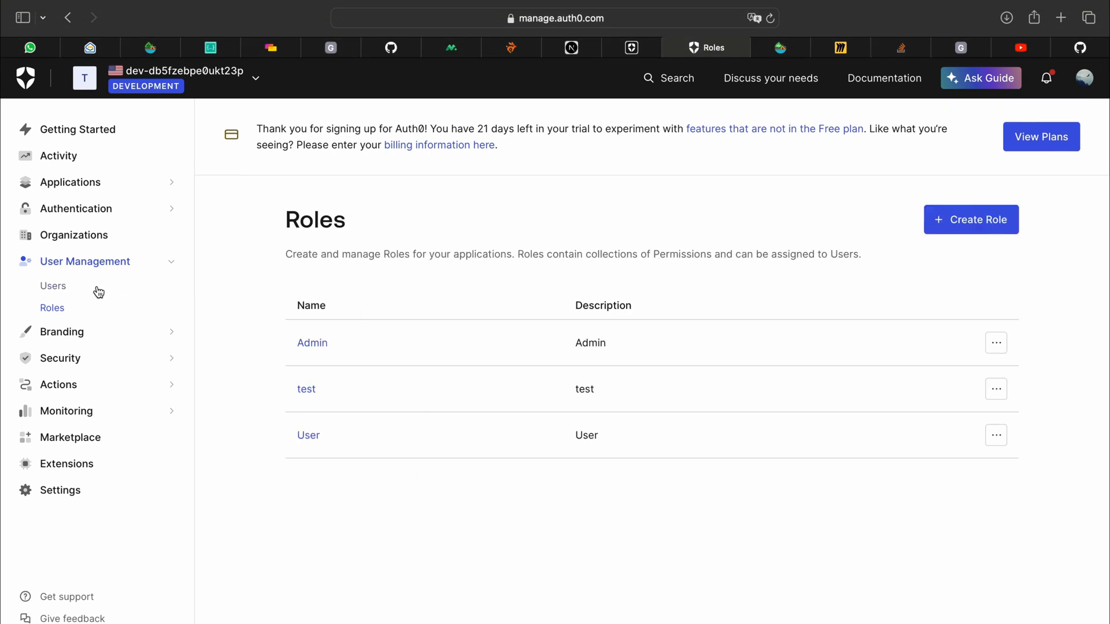
left_click(52, 285)
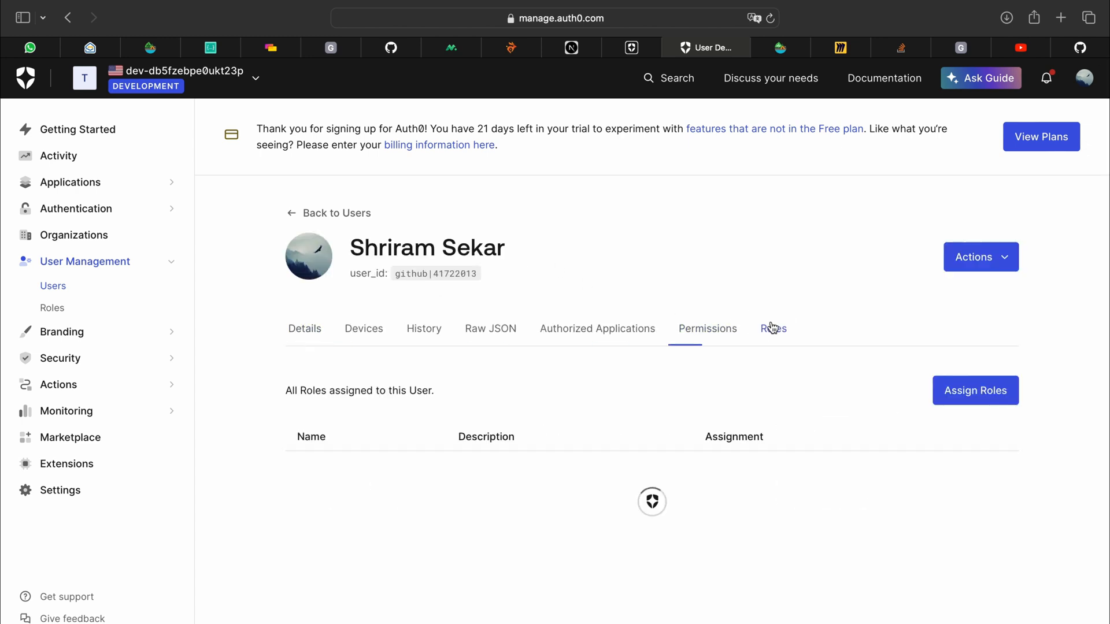
left_click(974, 389)
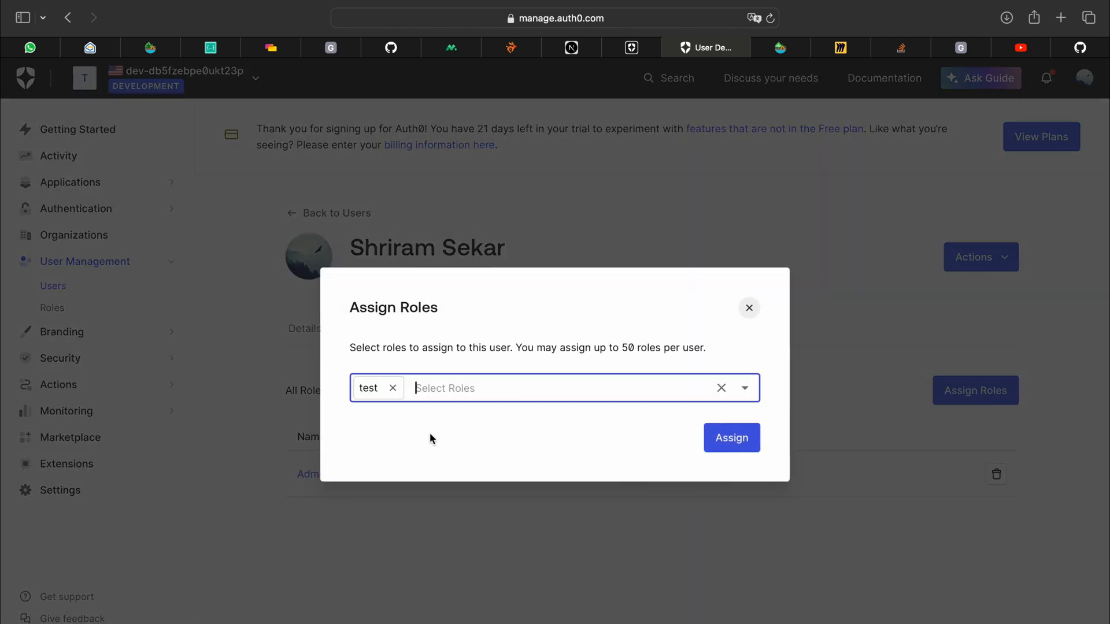
left_click(731, 437)
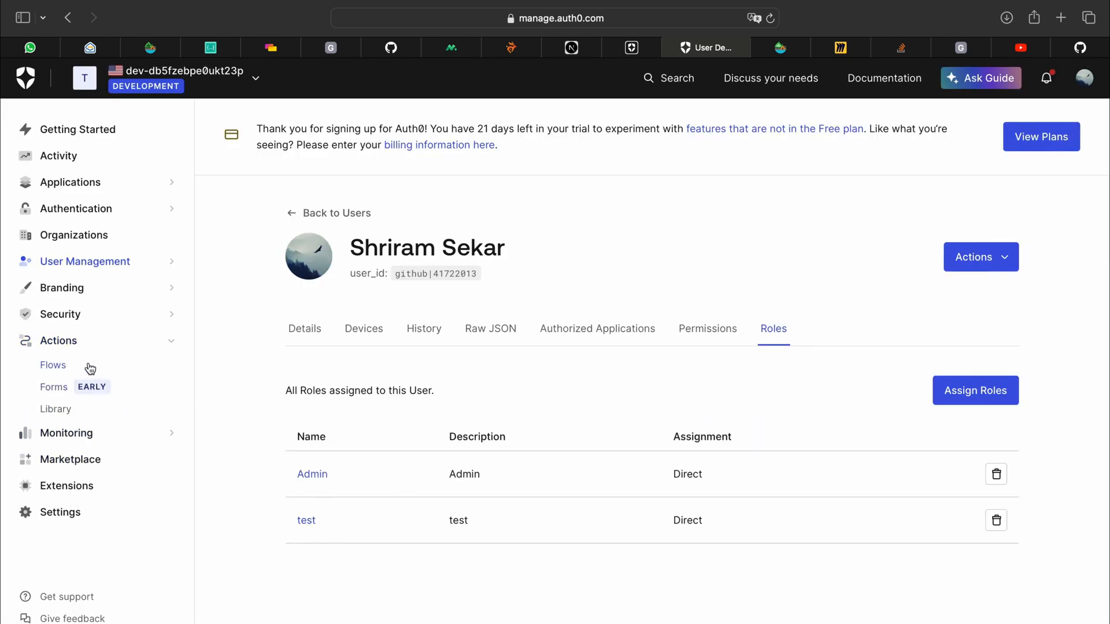
mouse_move(437, 475)
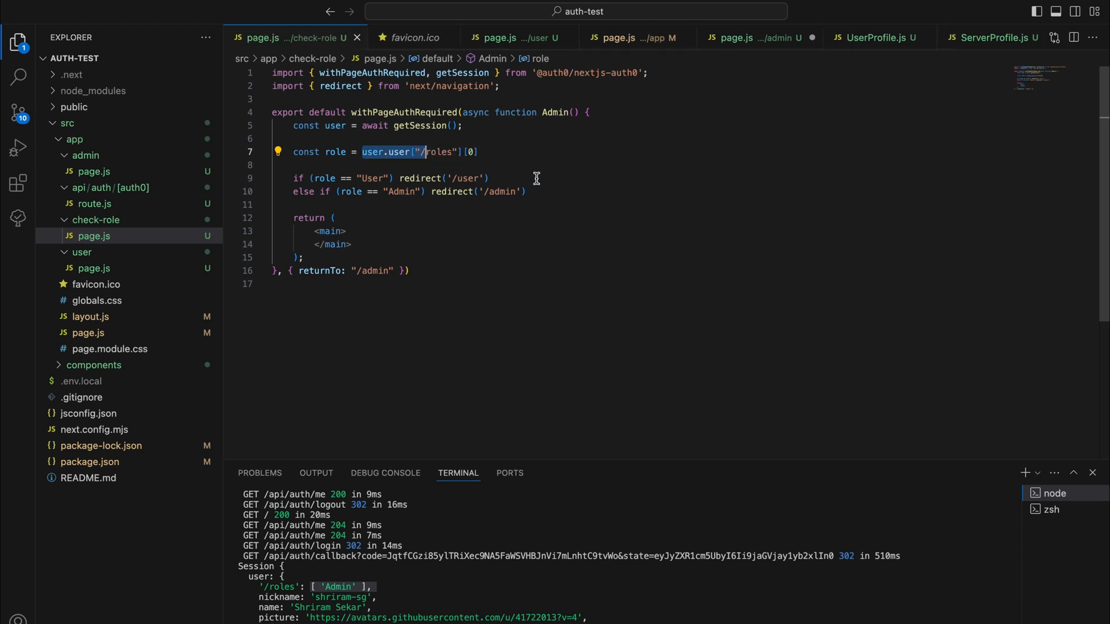
left_click(464, 125)
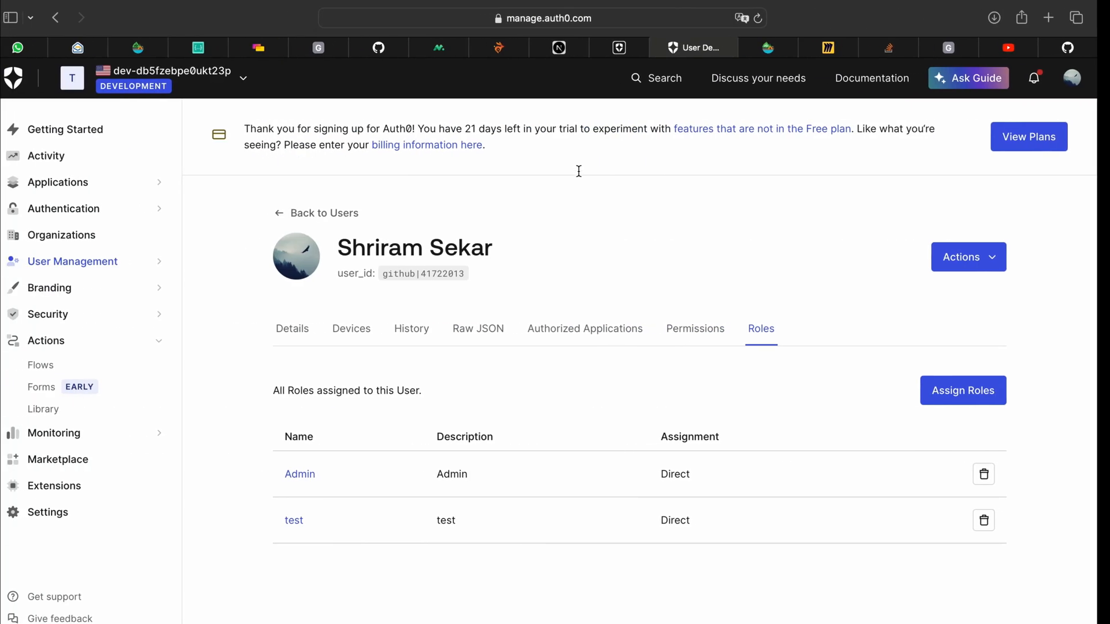
left_click(823, 47)
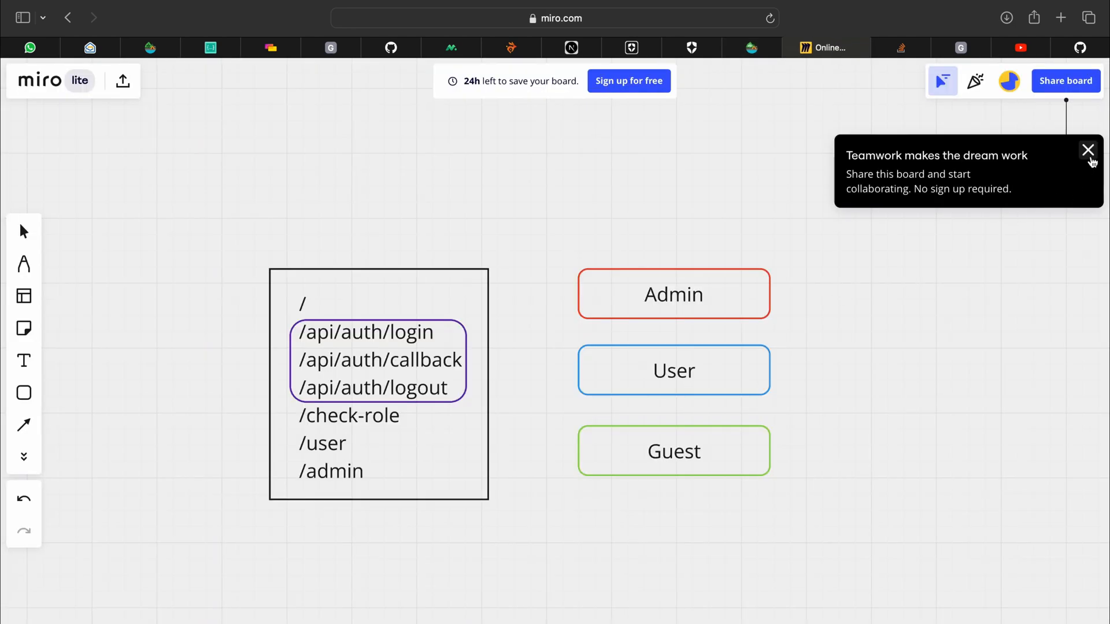
left_click(1088, 149)
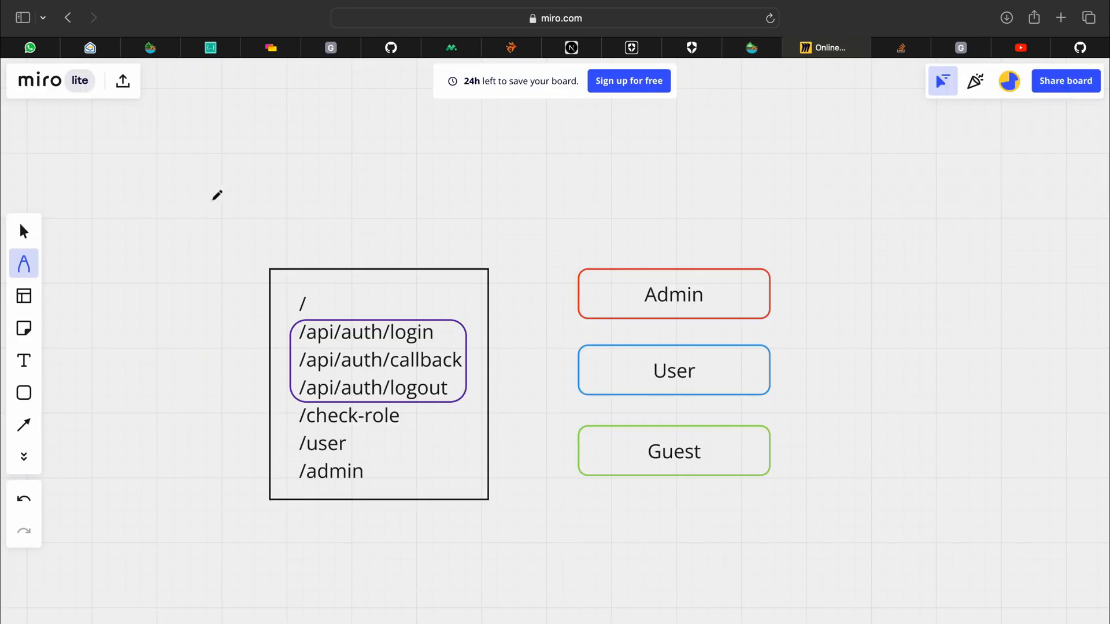
mouse_move(437, 506)
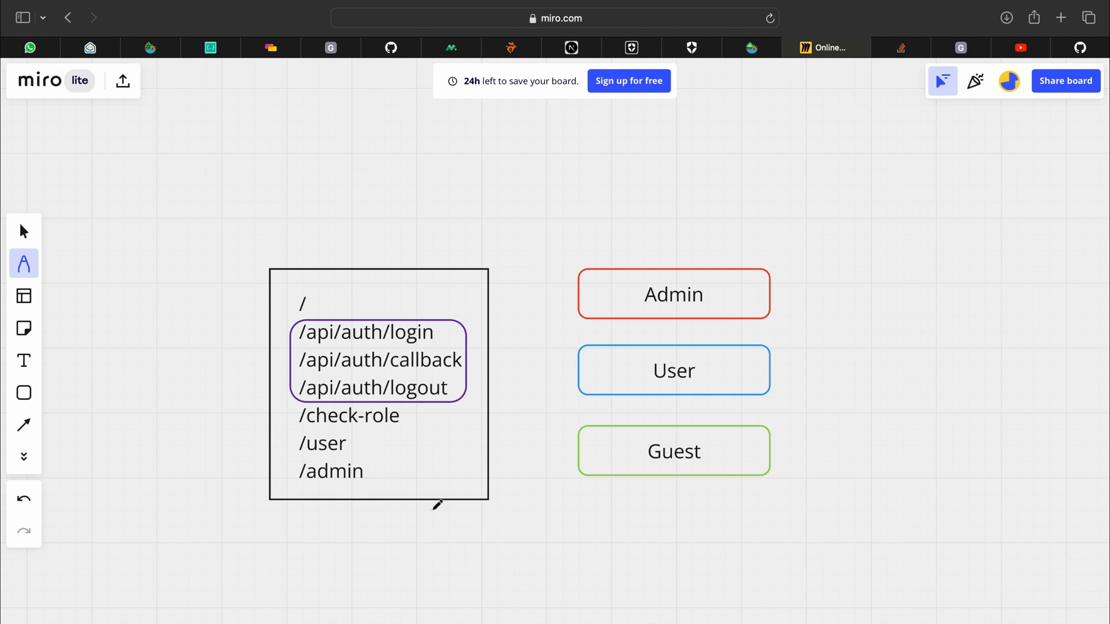
mouse_move(633, 172)
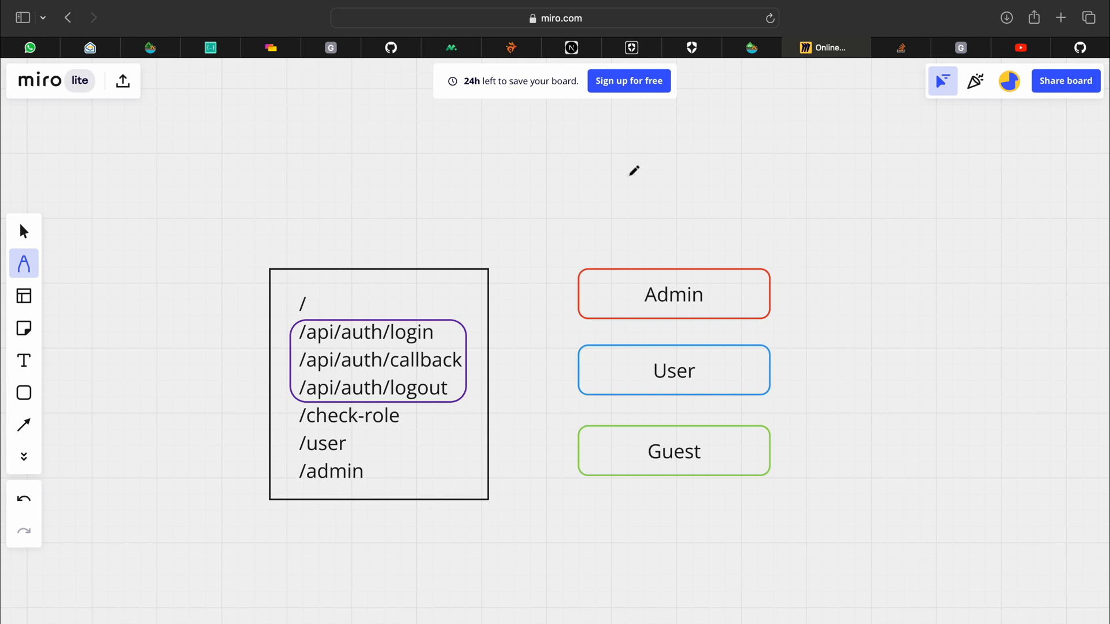
mouse_move(328, 169)
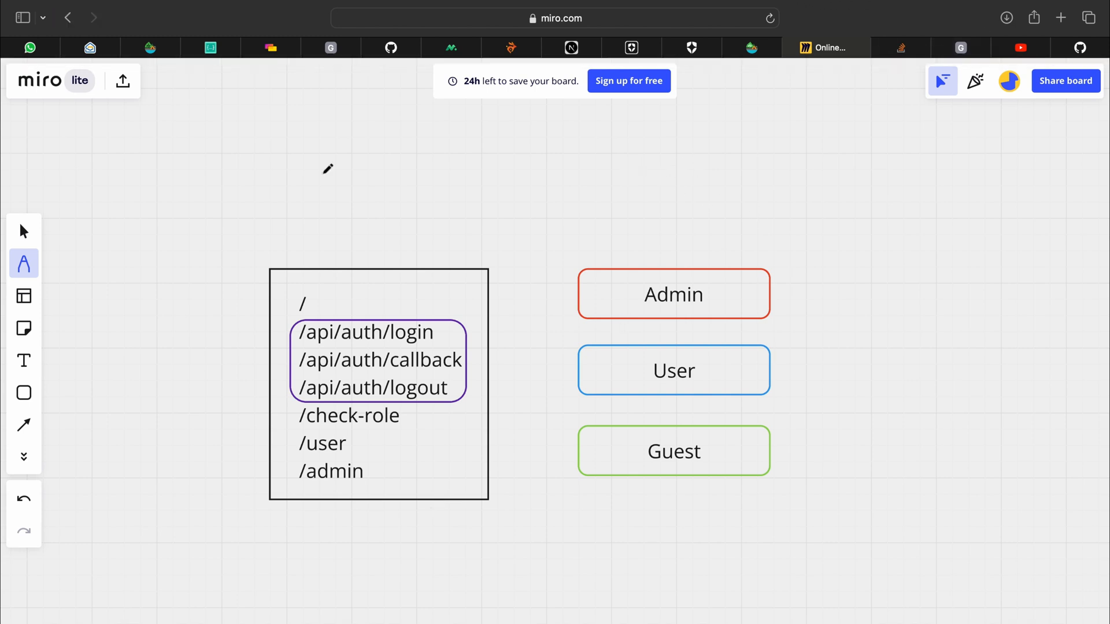
mouse_move(767, 299)
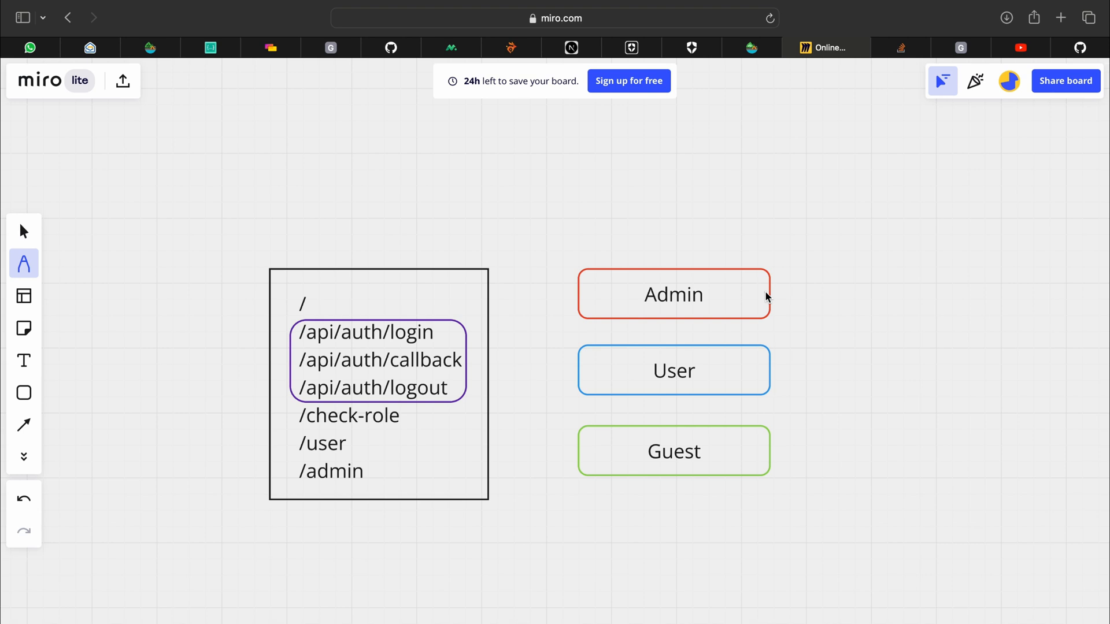
mouse_move(689, 471)
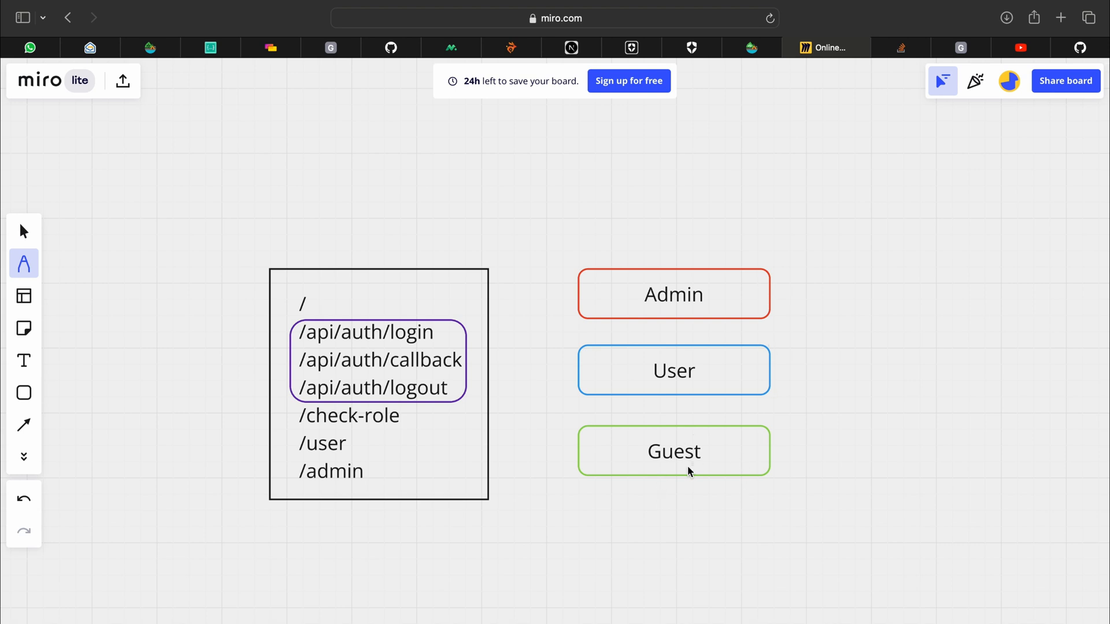
mouse_move(783, 57)
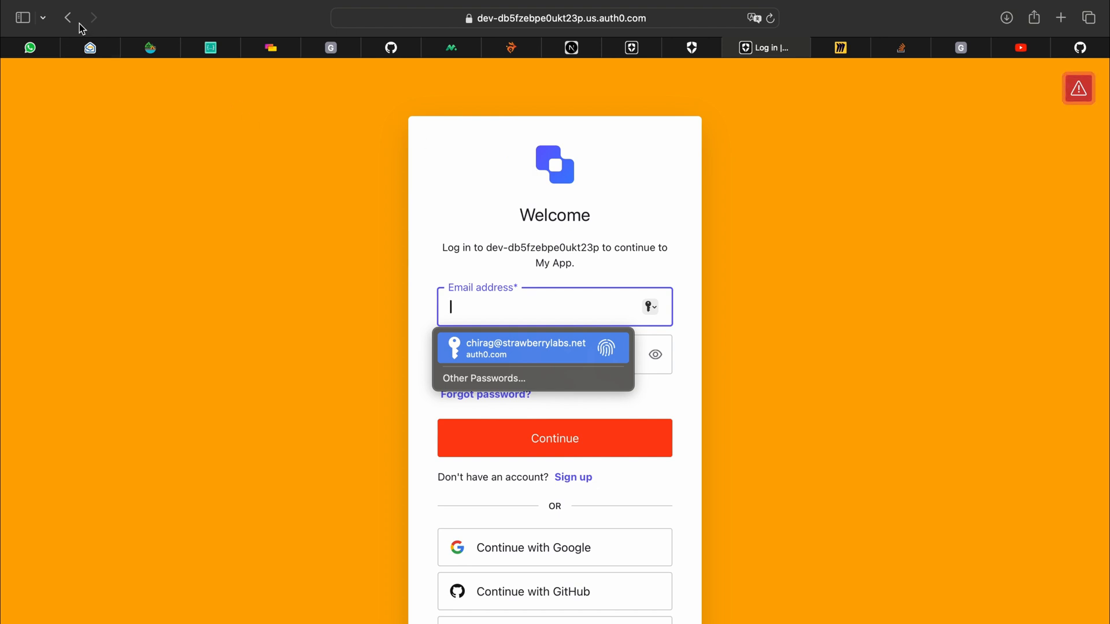
- Navigate the browser to localhost:3000/ to reach the local app's home page
type("localhost:3000/")
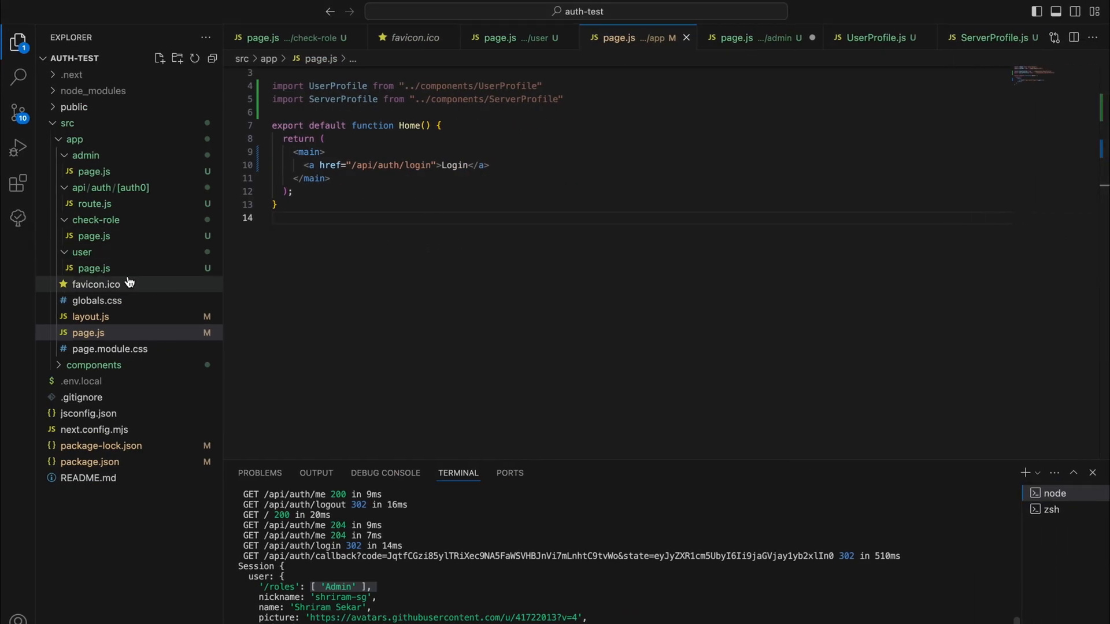
mouse_move(185, 303)
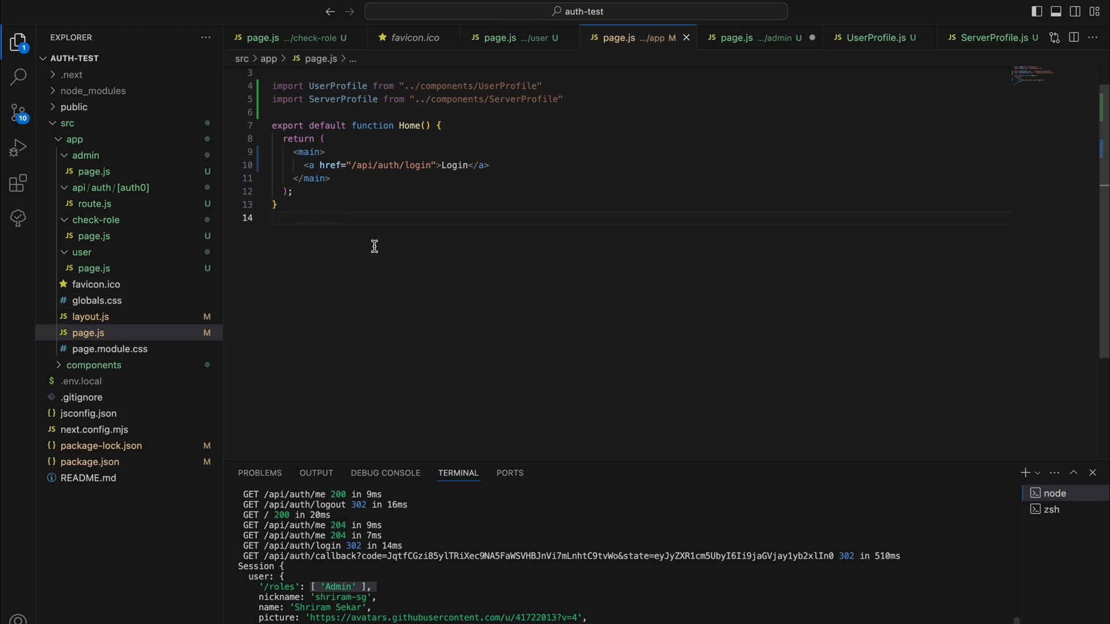
- Review src/app/user/page.js, highlighting the withPageAuthRequired-wrapped component that redirects non-User roles home
left_click(357, 235)
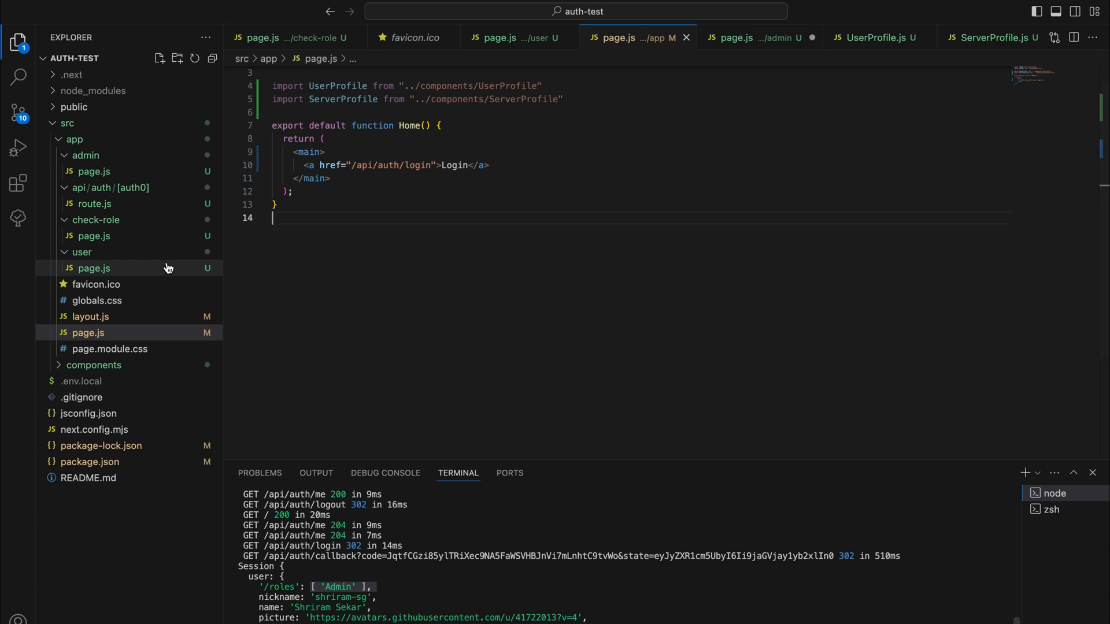
left_click(92, 268)
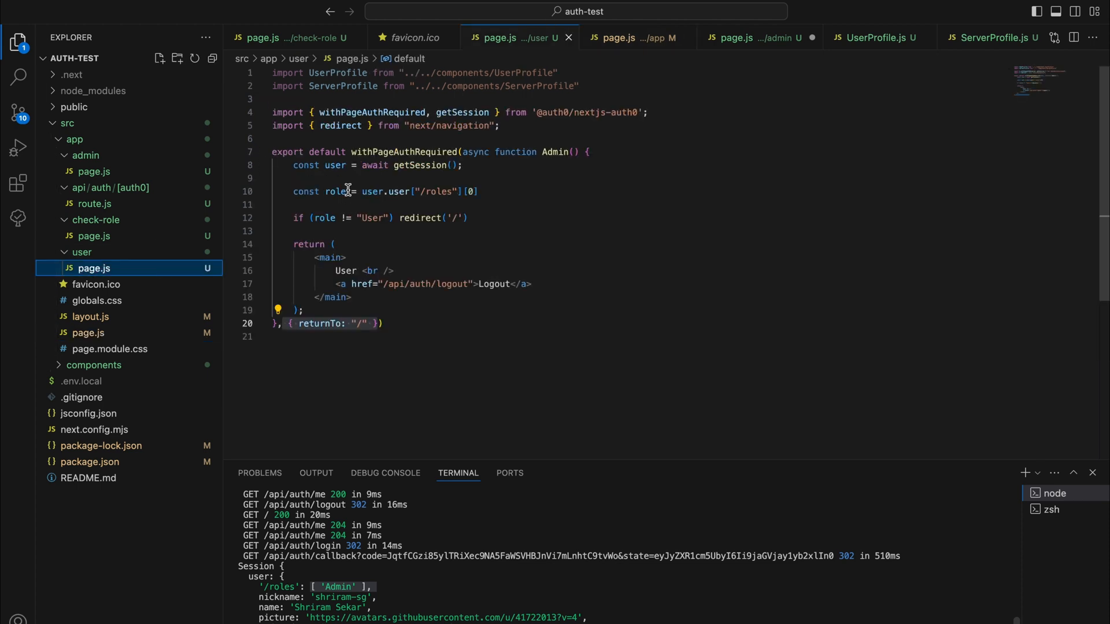
mouse_move(373, 112)
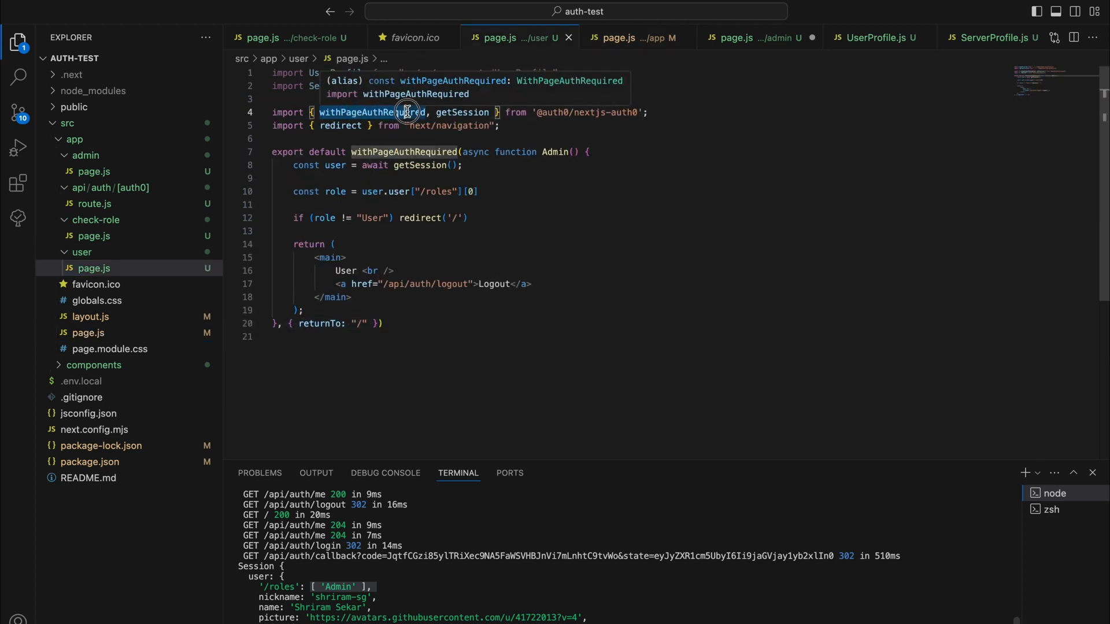
mouse_move(387, 113)
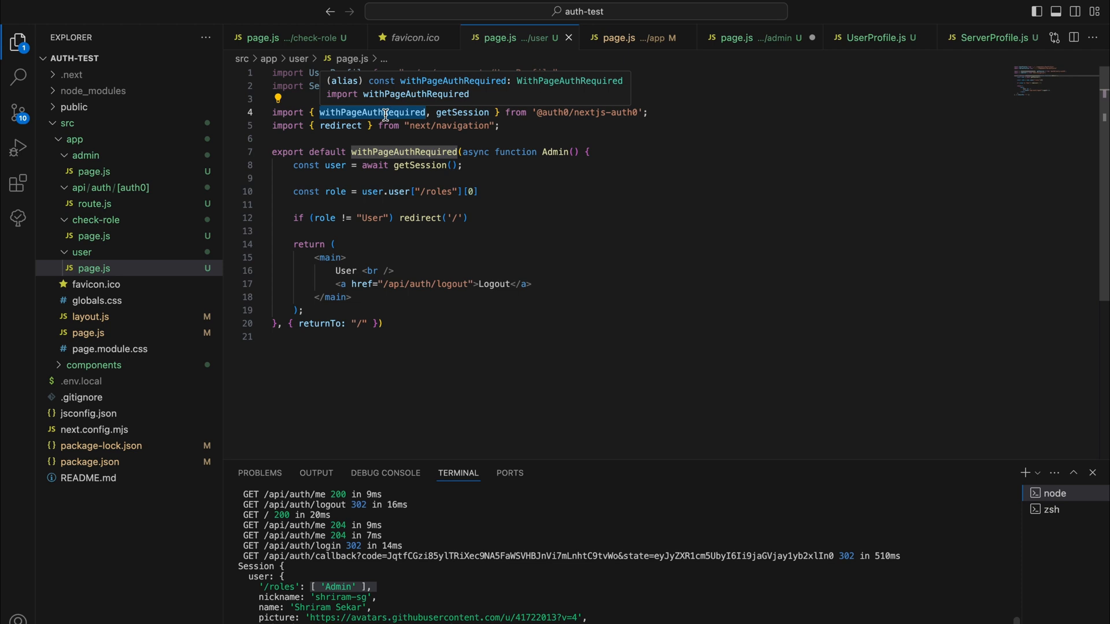
left_click(348, 139)
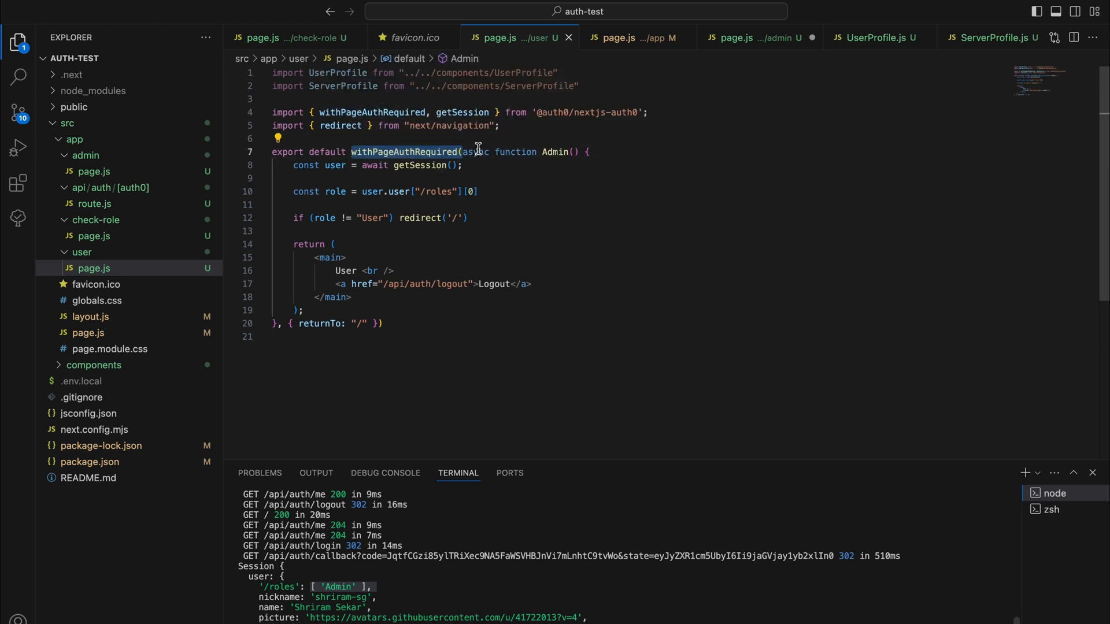
left_click_drag(462, 151, 347, 256)
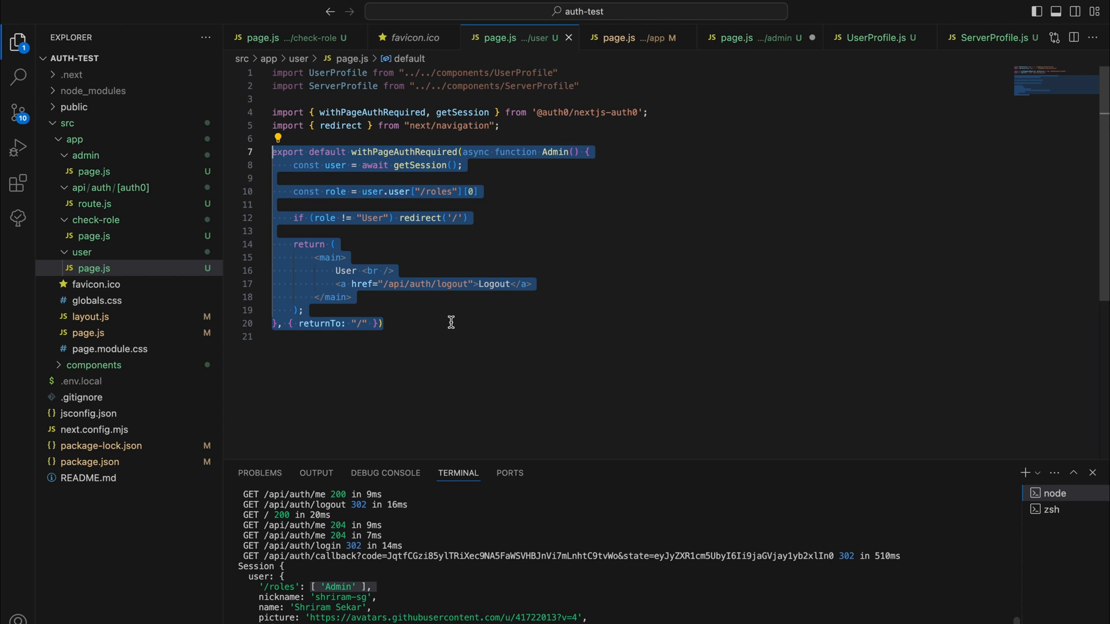
left_click(451, 324)
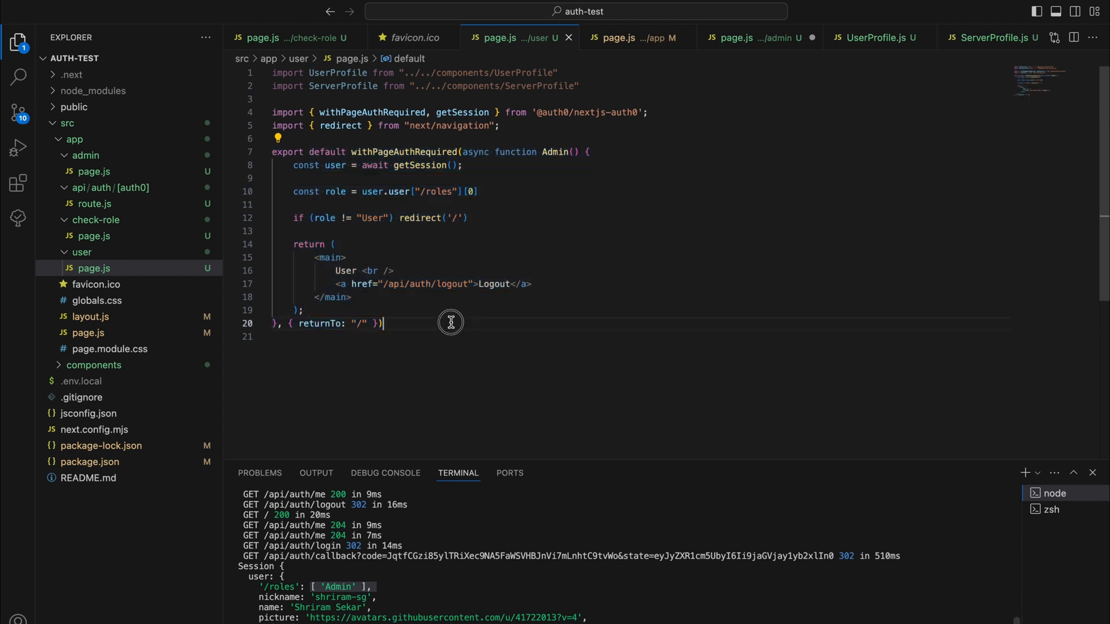
mouse_move(396, 333)
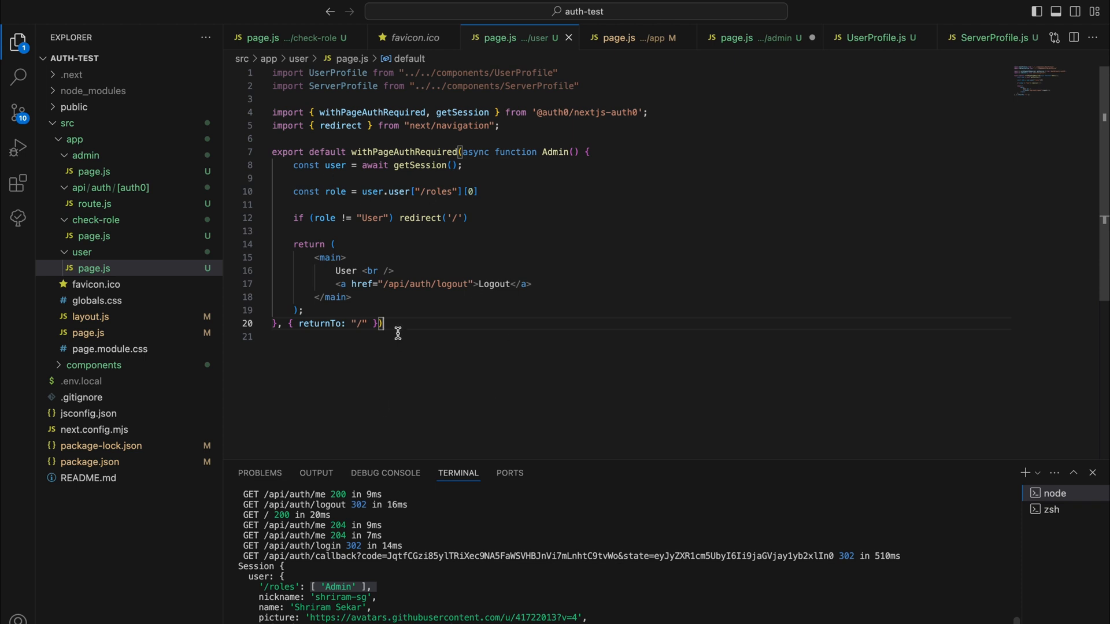
mouse_move(435, 319)
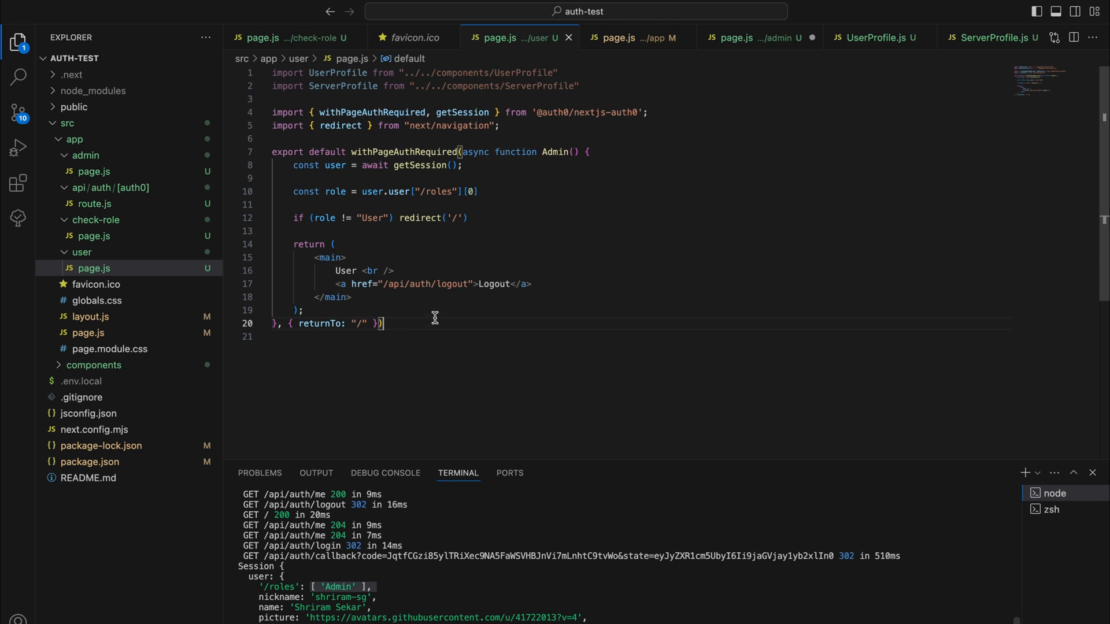